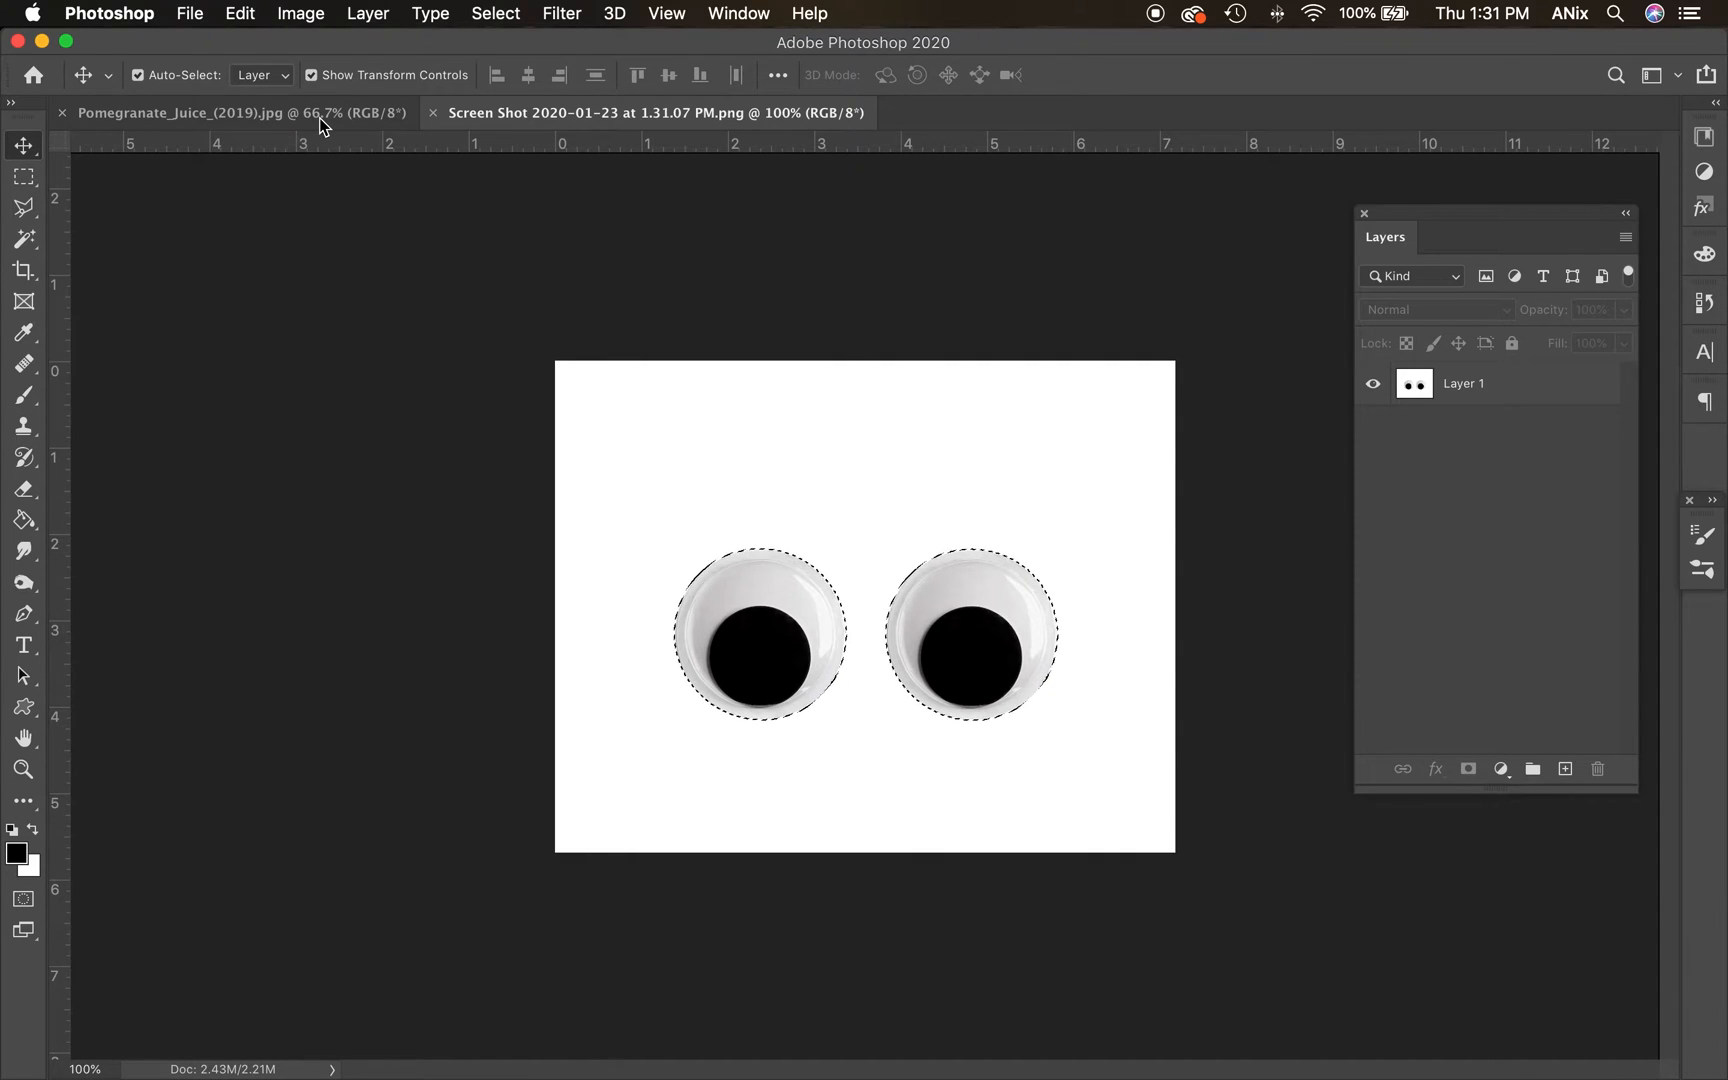
Enlarge the Wikipedia pomegranate-and-juice-glass photo from the pomegranate image results
{"action": "left_click", "coordinate": [198, 112]}
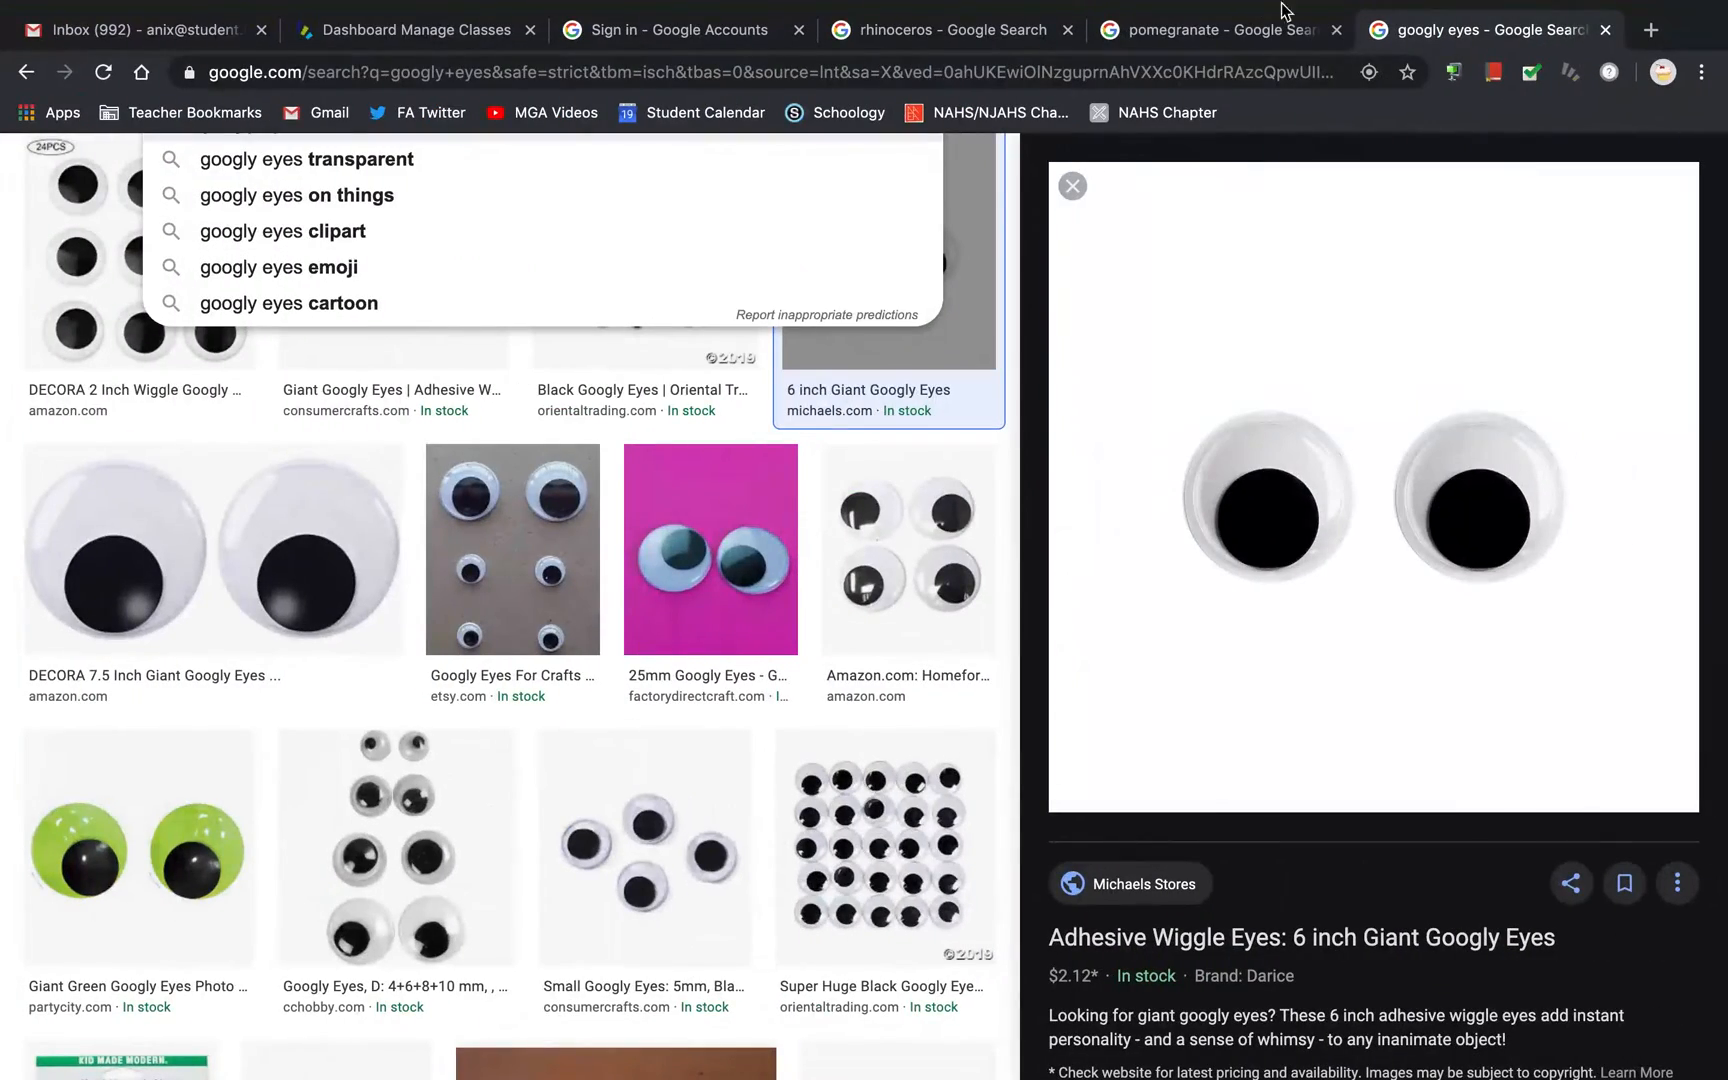
{"action": "left_click", "coordinate": [1212, 30]}
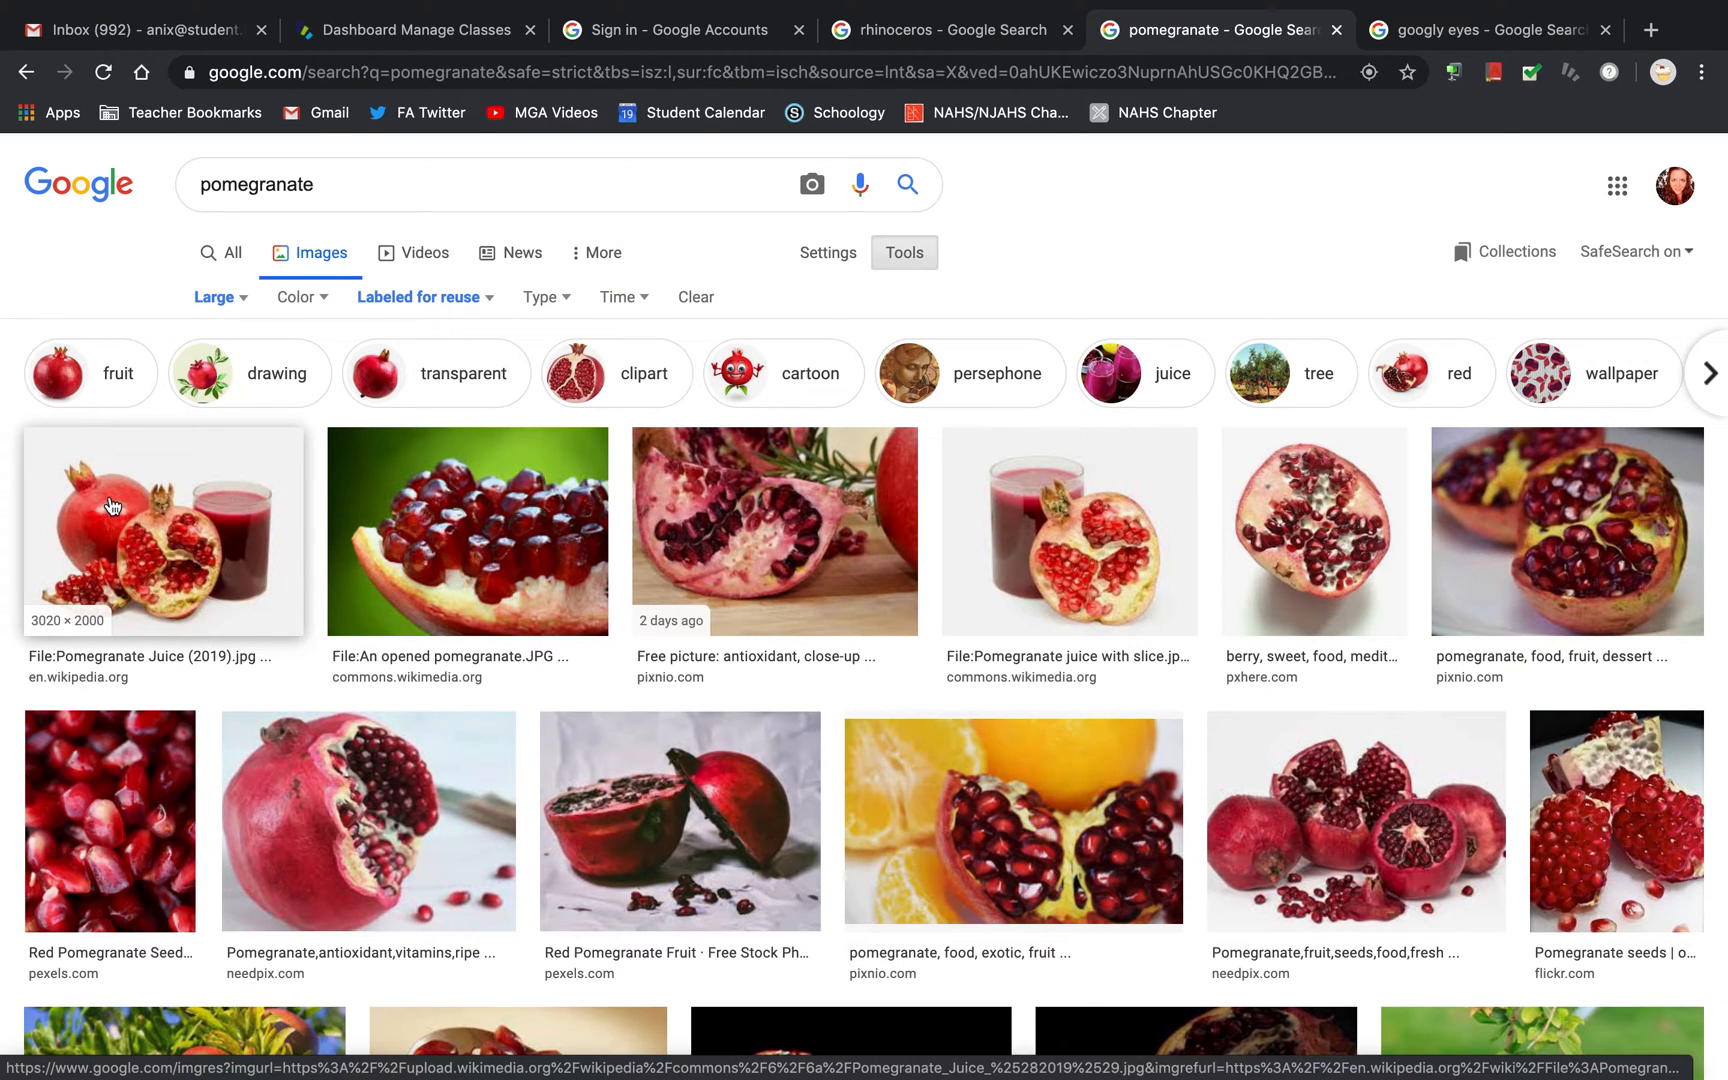
{"action": "left_click", "coordinate": [162, 530]}
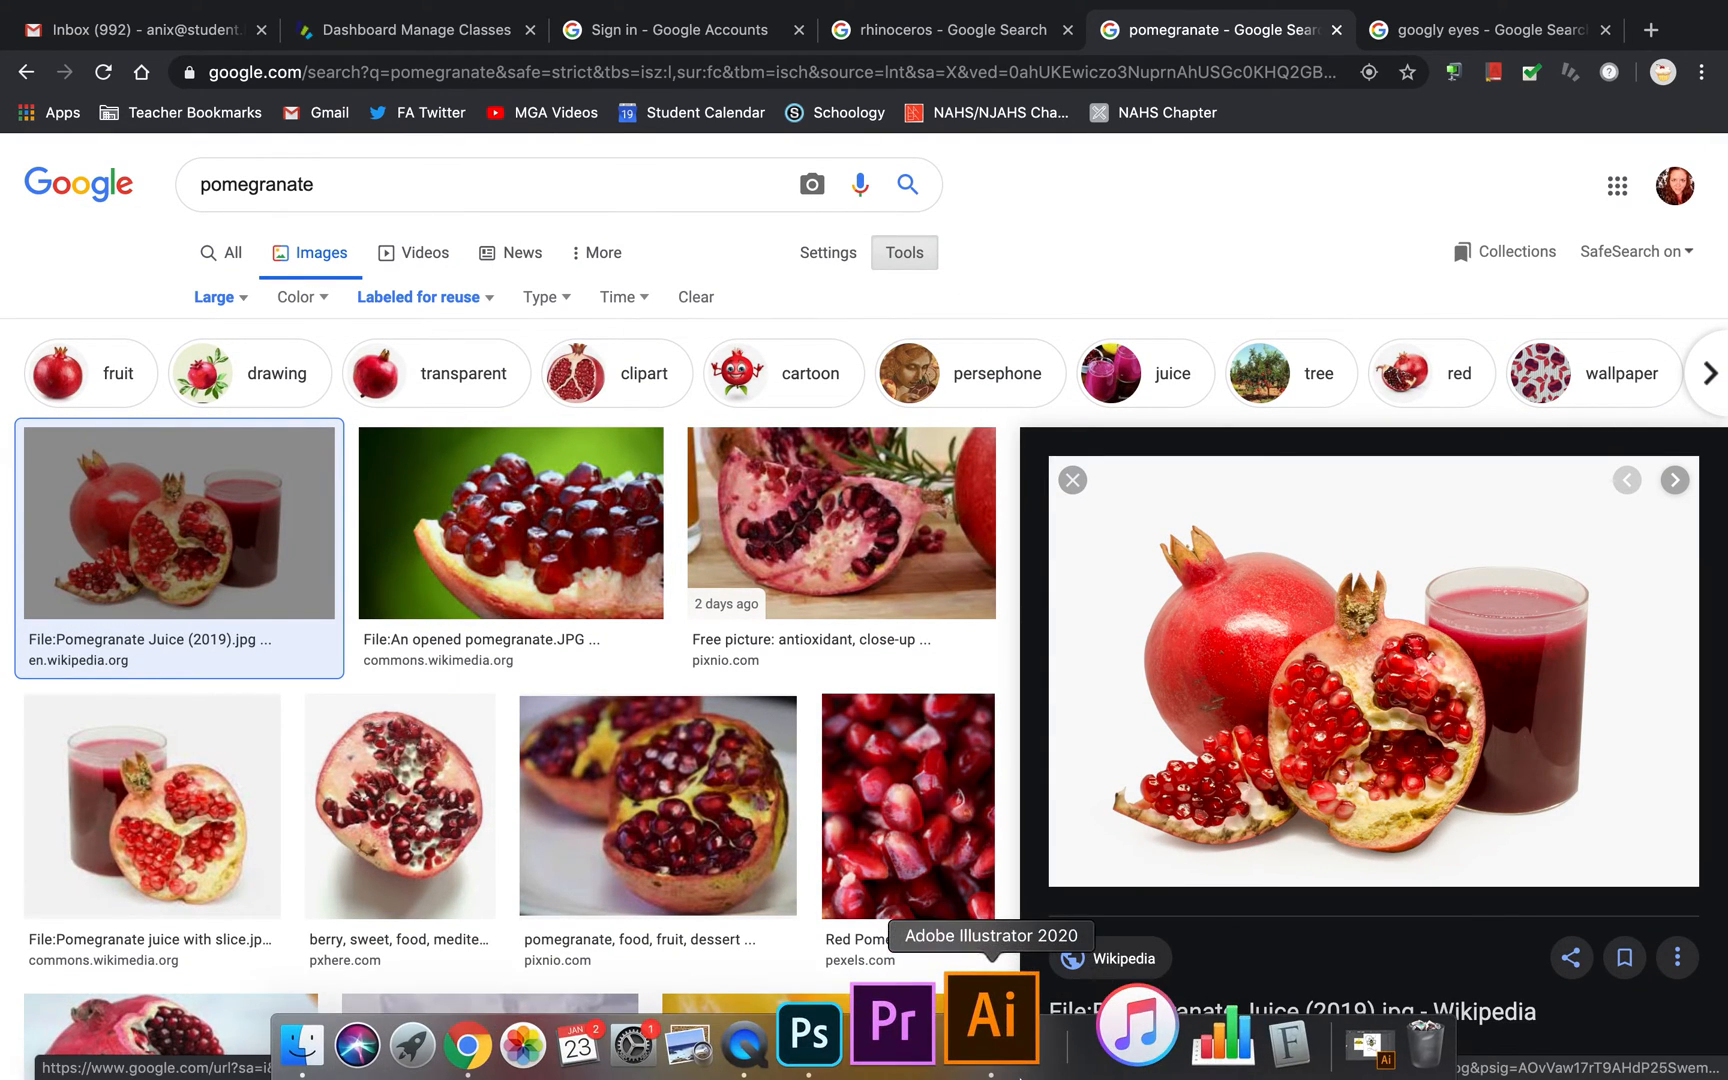
{"action": "left_click", "coordinate": [811, 184]}
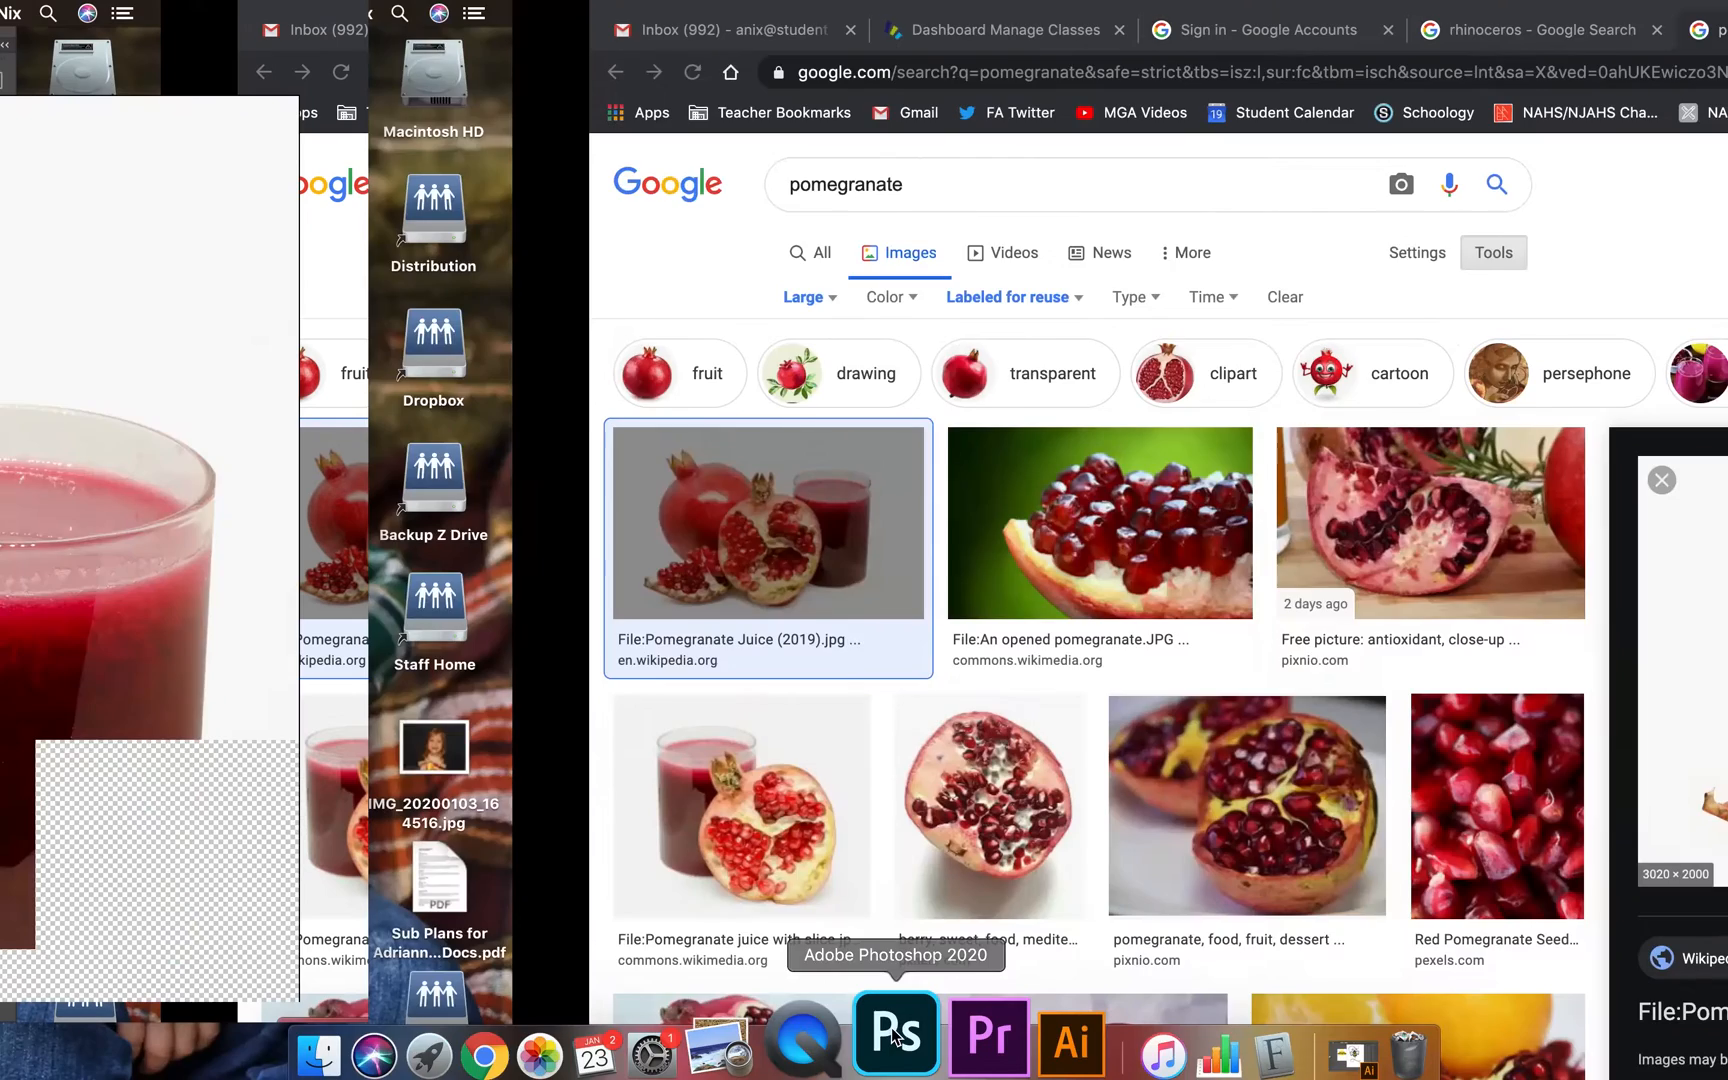
Restore the Layers panel via Window > Layers and switch to the googly eyes document
{"action": "left_click", "coordinate": [895, 1036]}
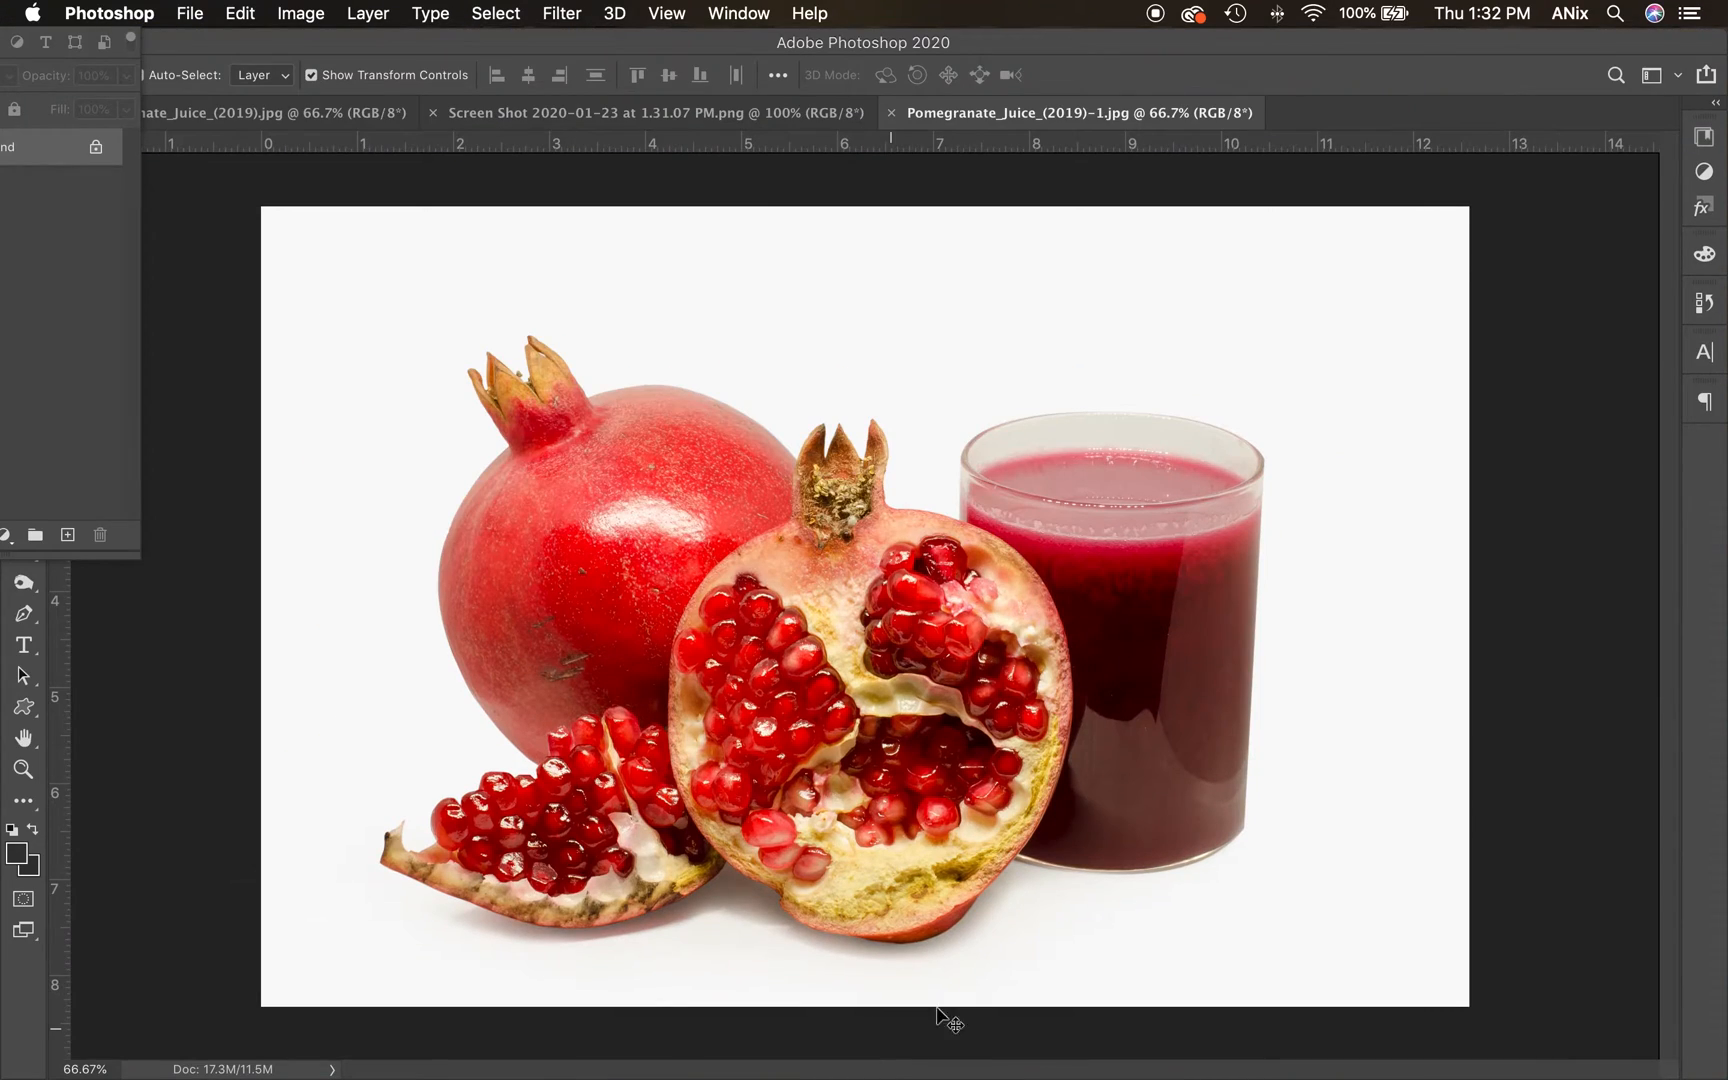
{"action": "left_click", "coordinate": [737, 13]}
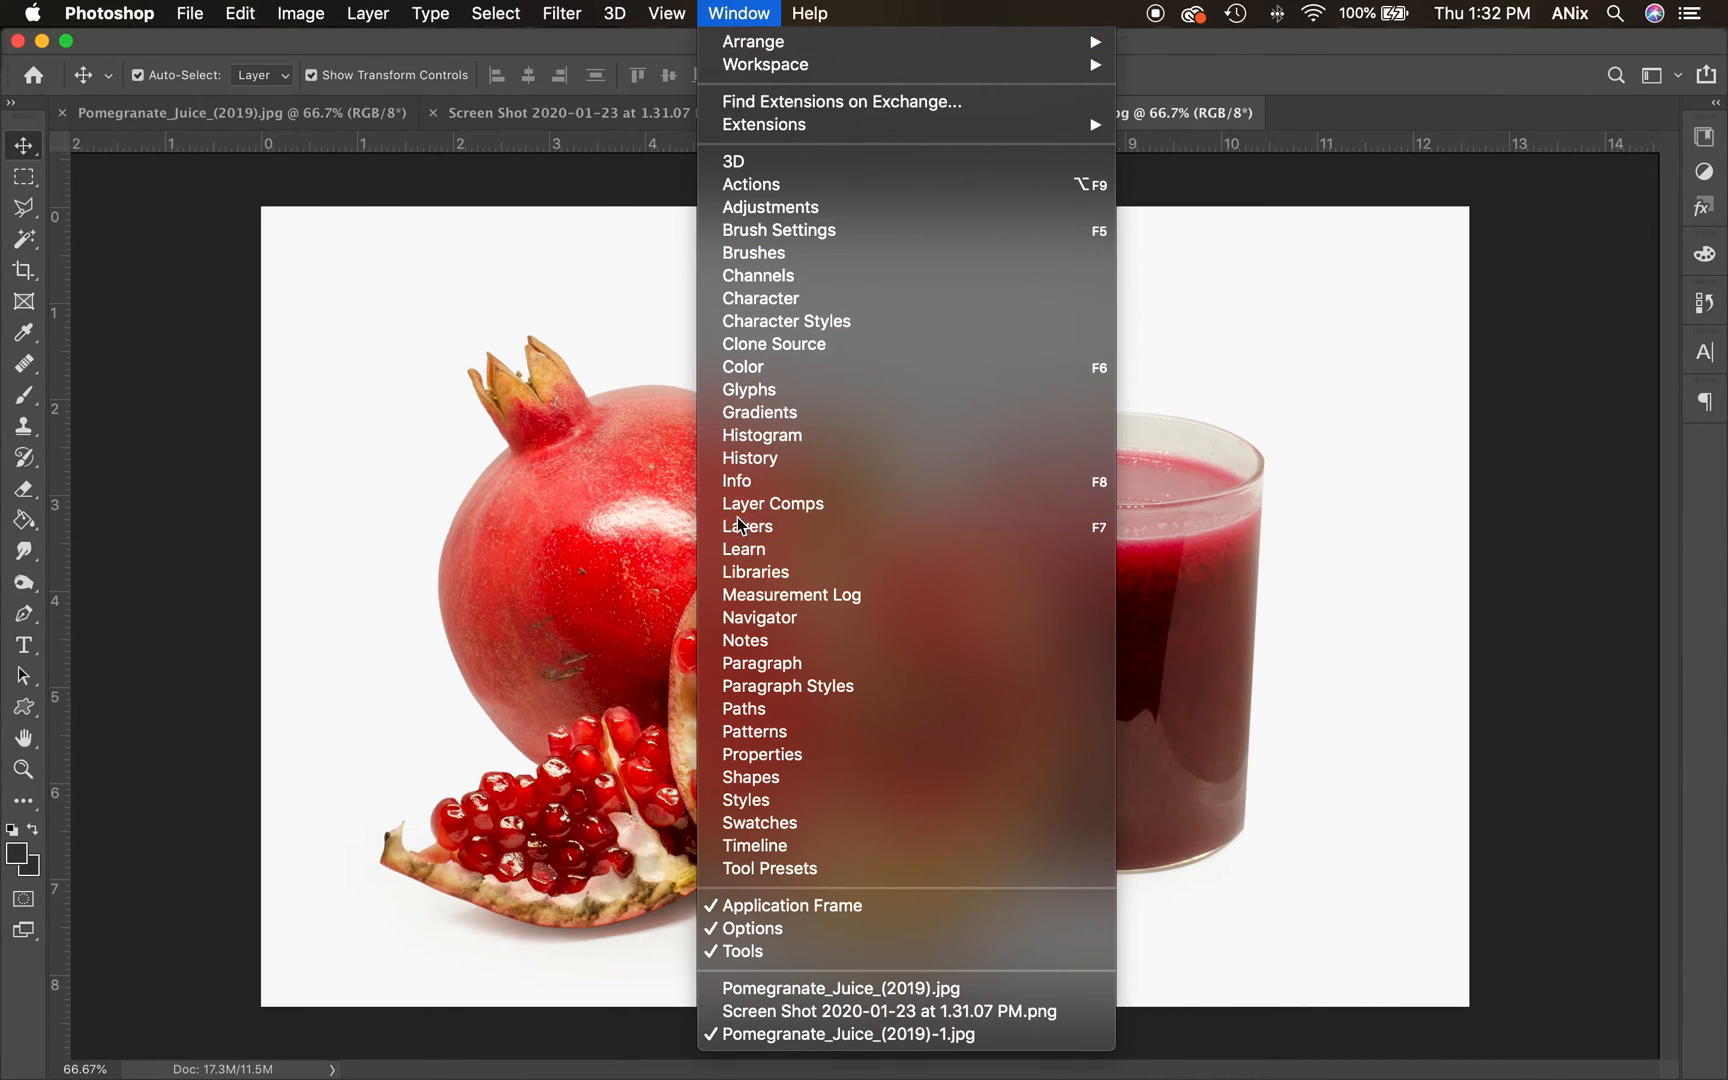
{"action": "left_click", "coordinate": [748, 526]}
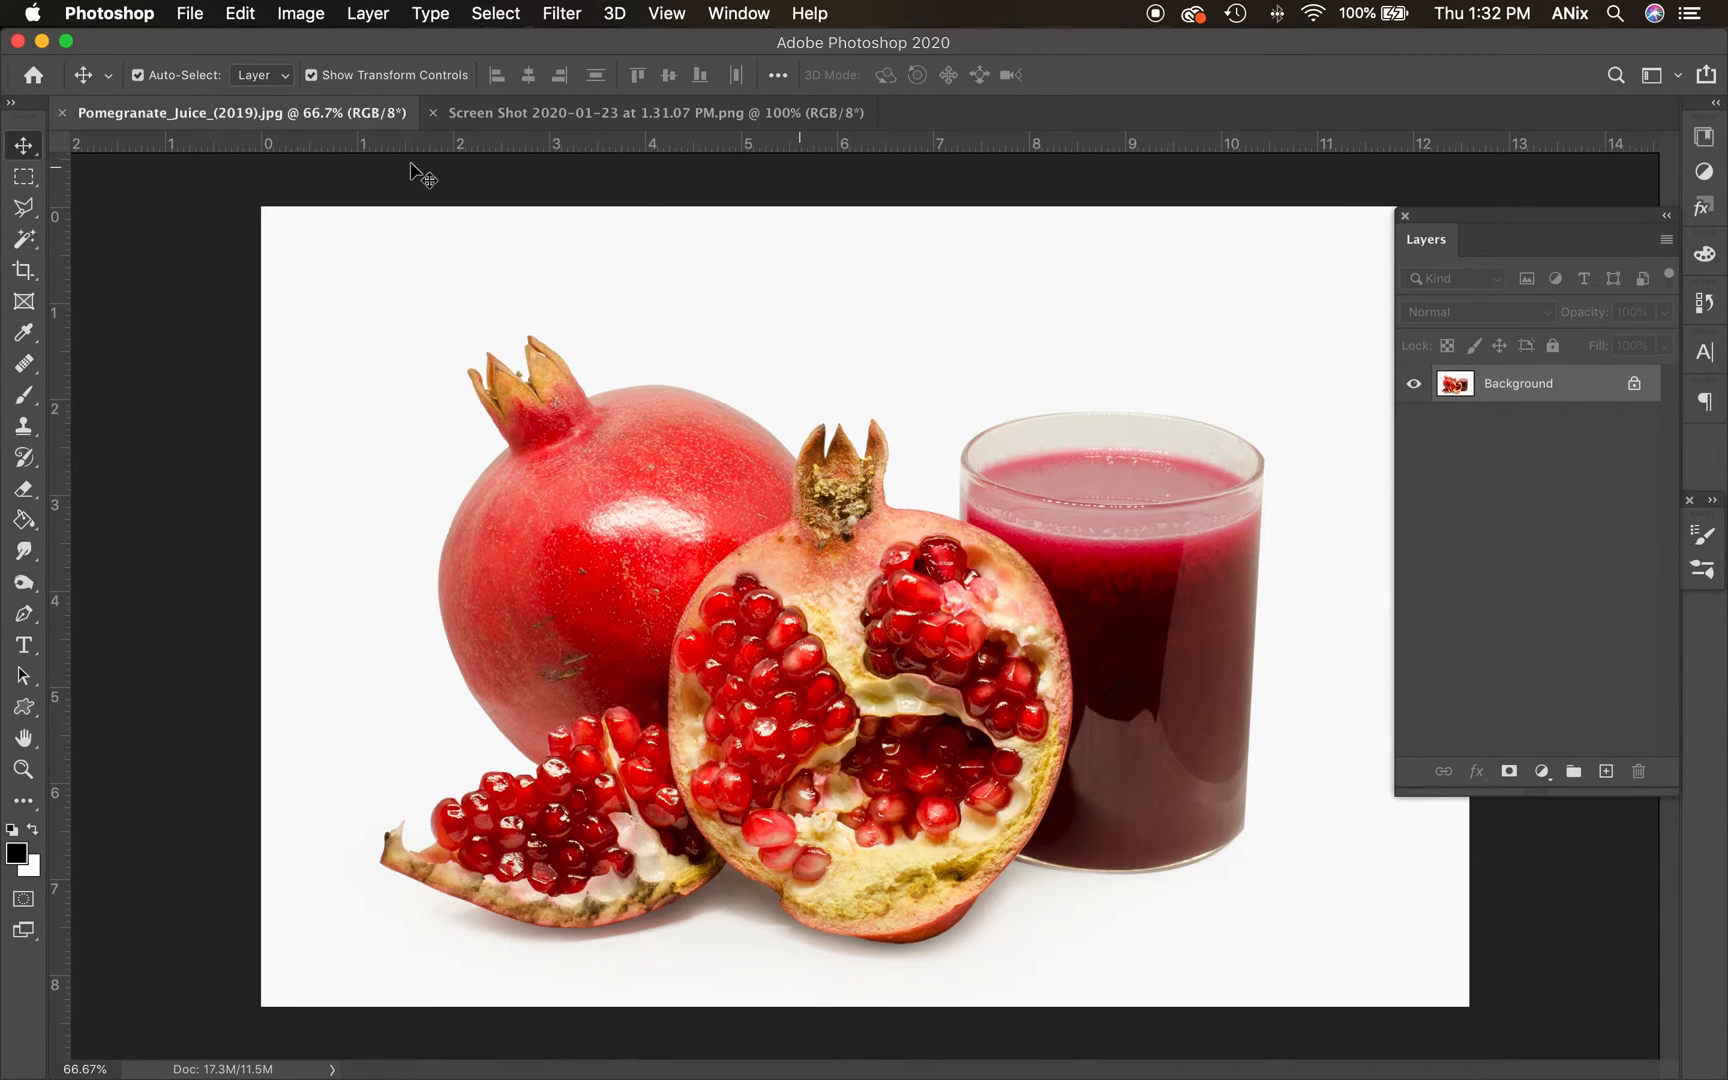
{"action": "mouse_move", "coordinate": [804, 565]}
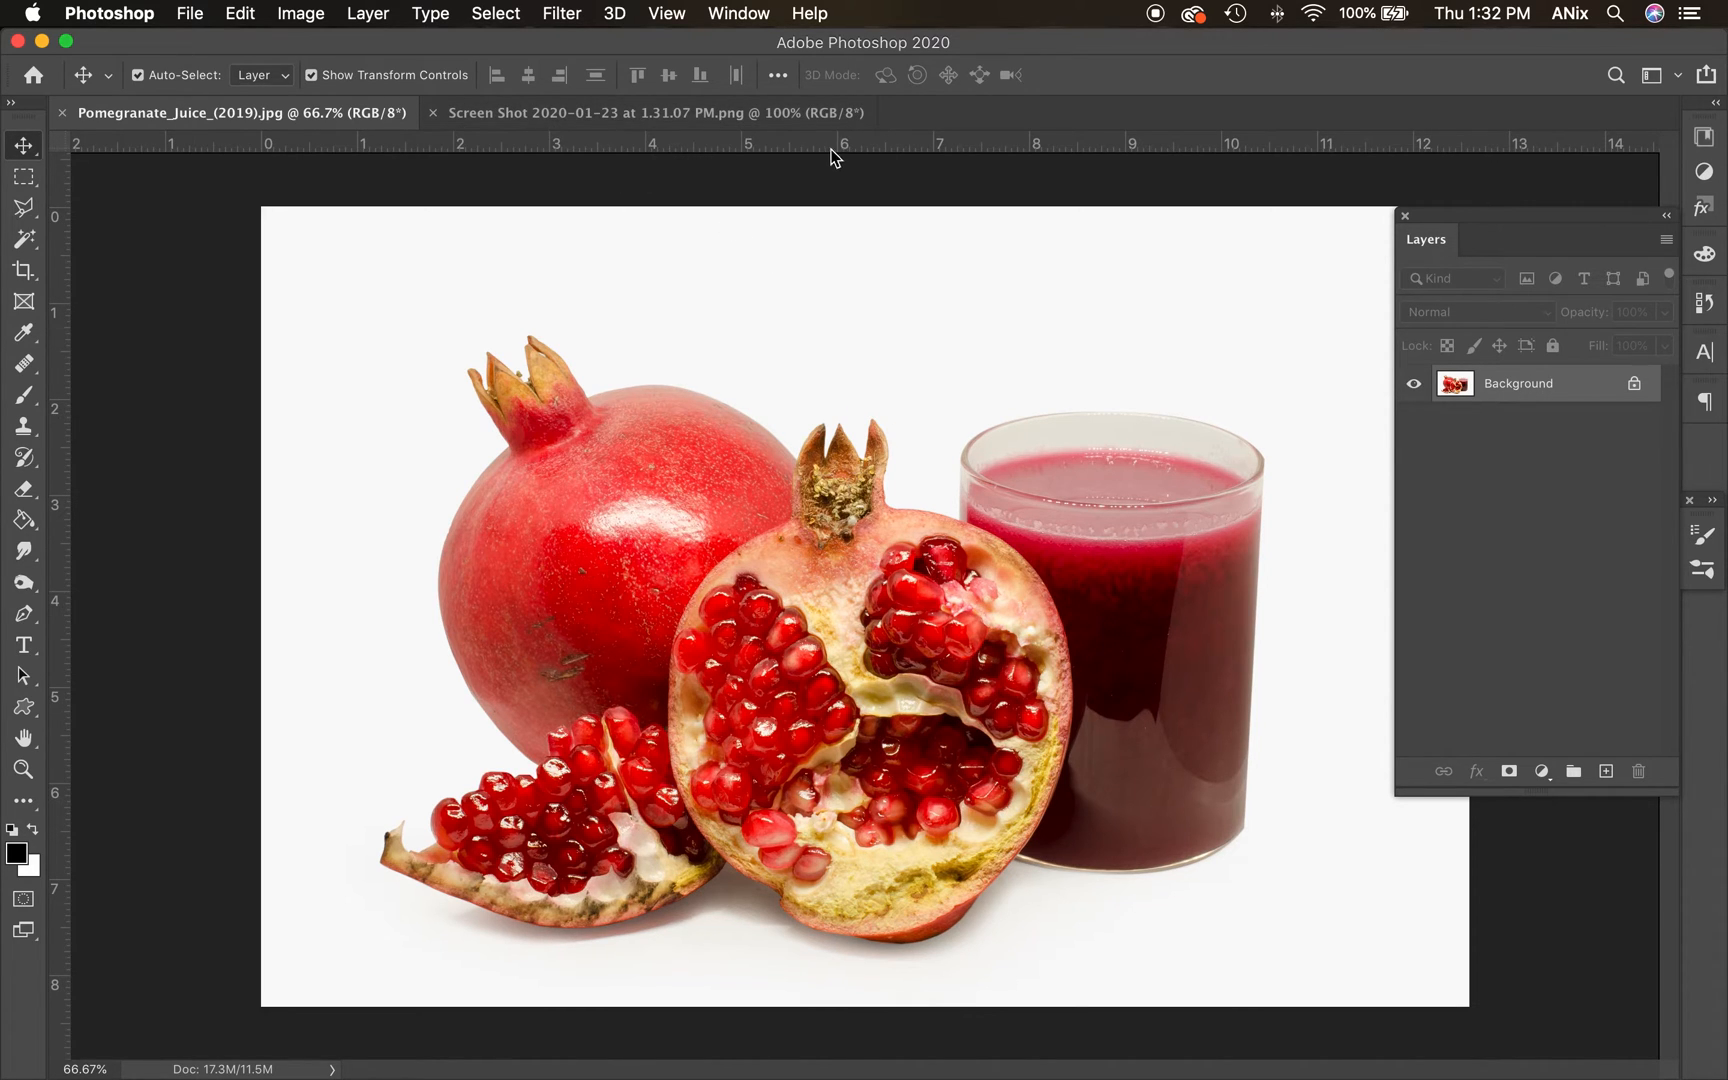
{"action": "left_click", "coordinate": [650, 111]}
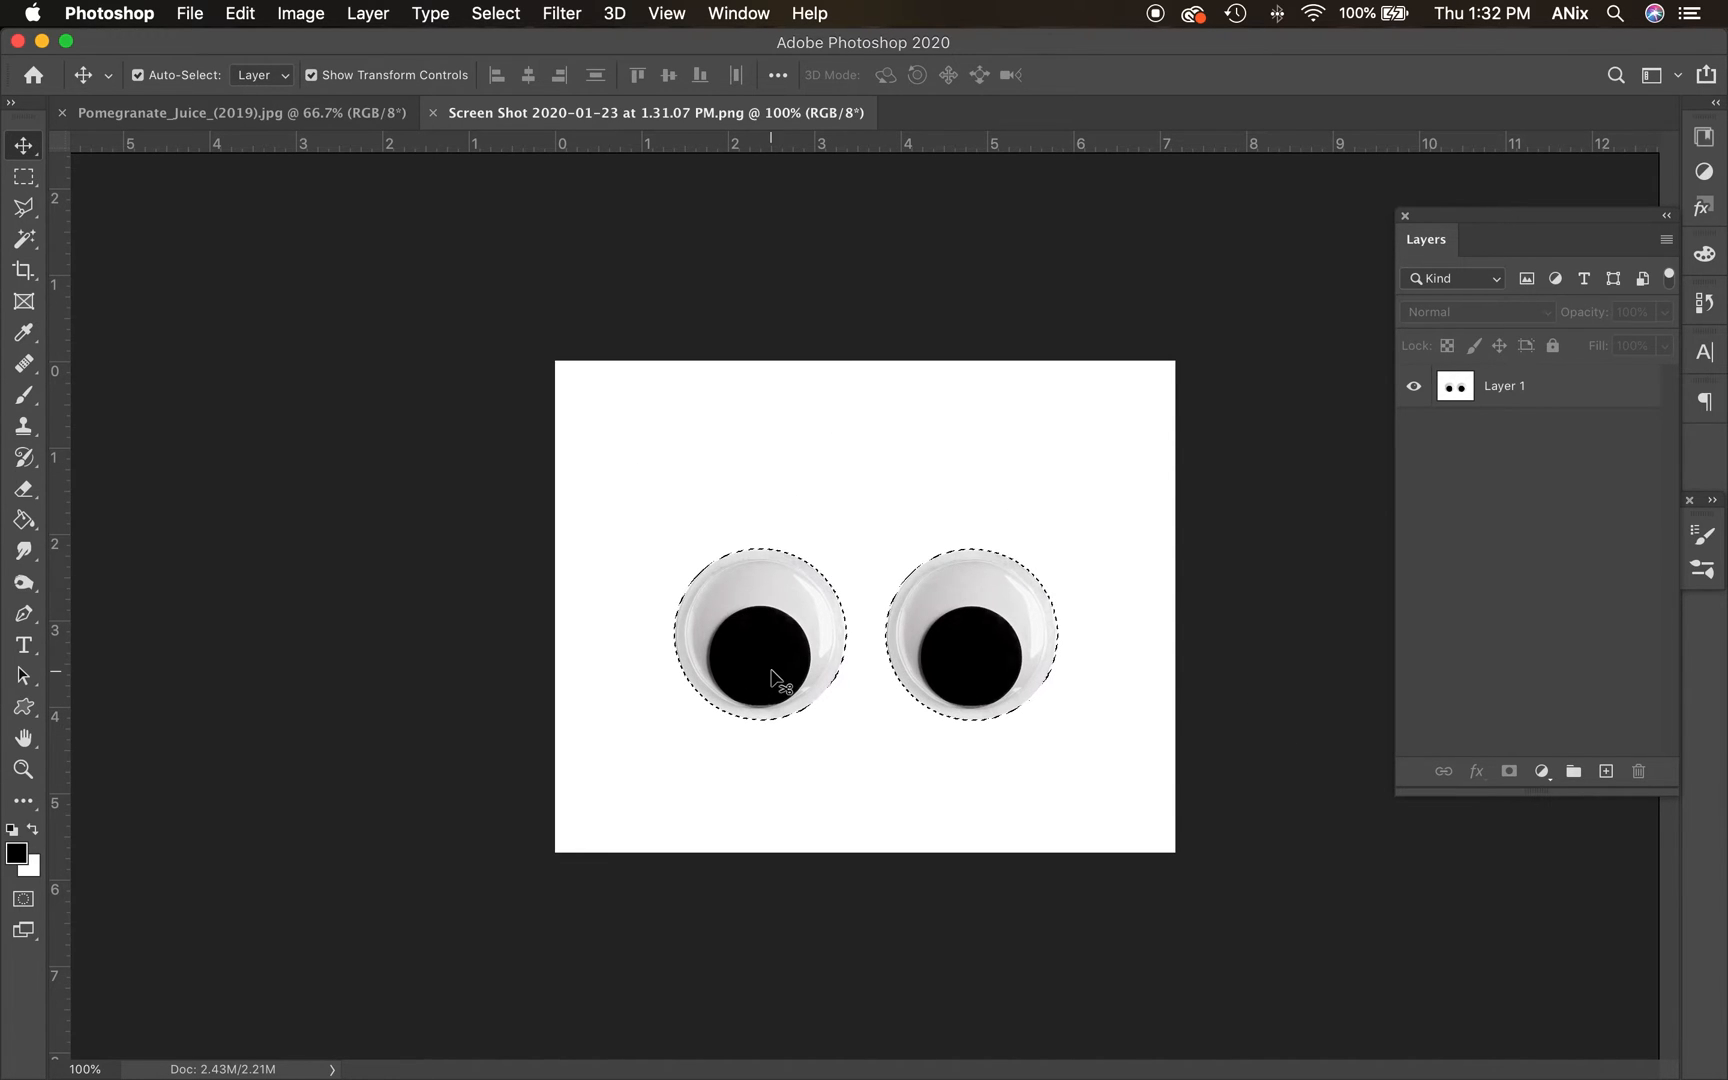
{"action": "left_click", "coordinate": [22, 240]}
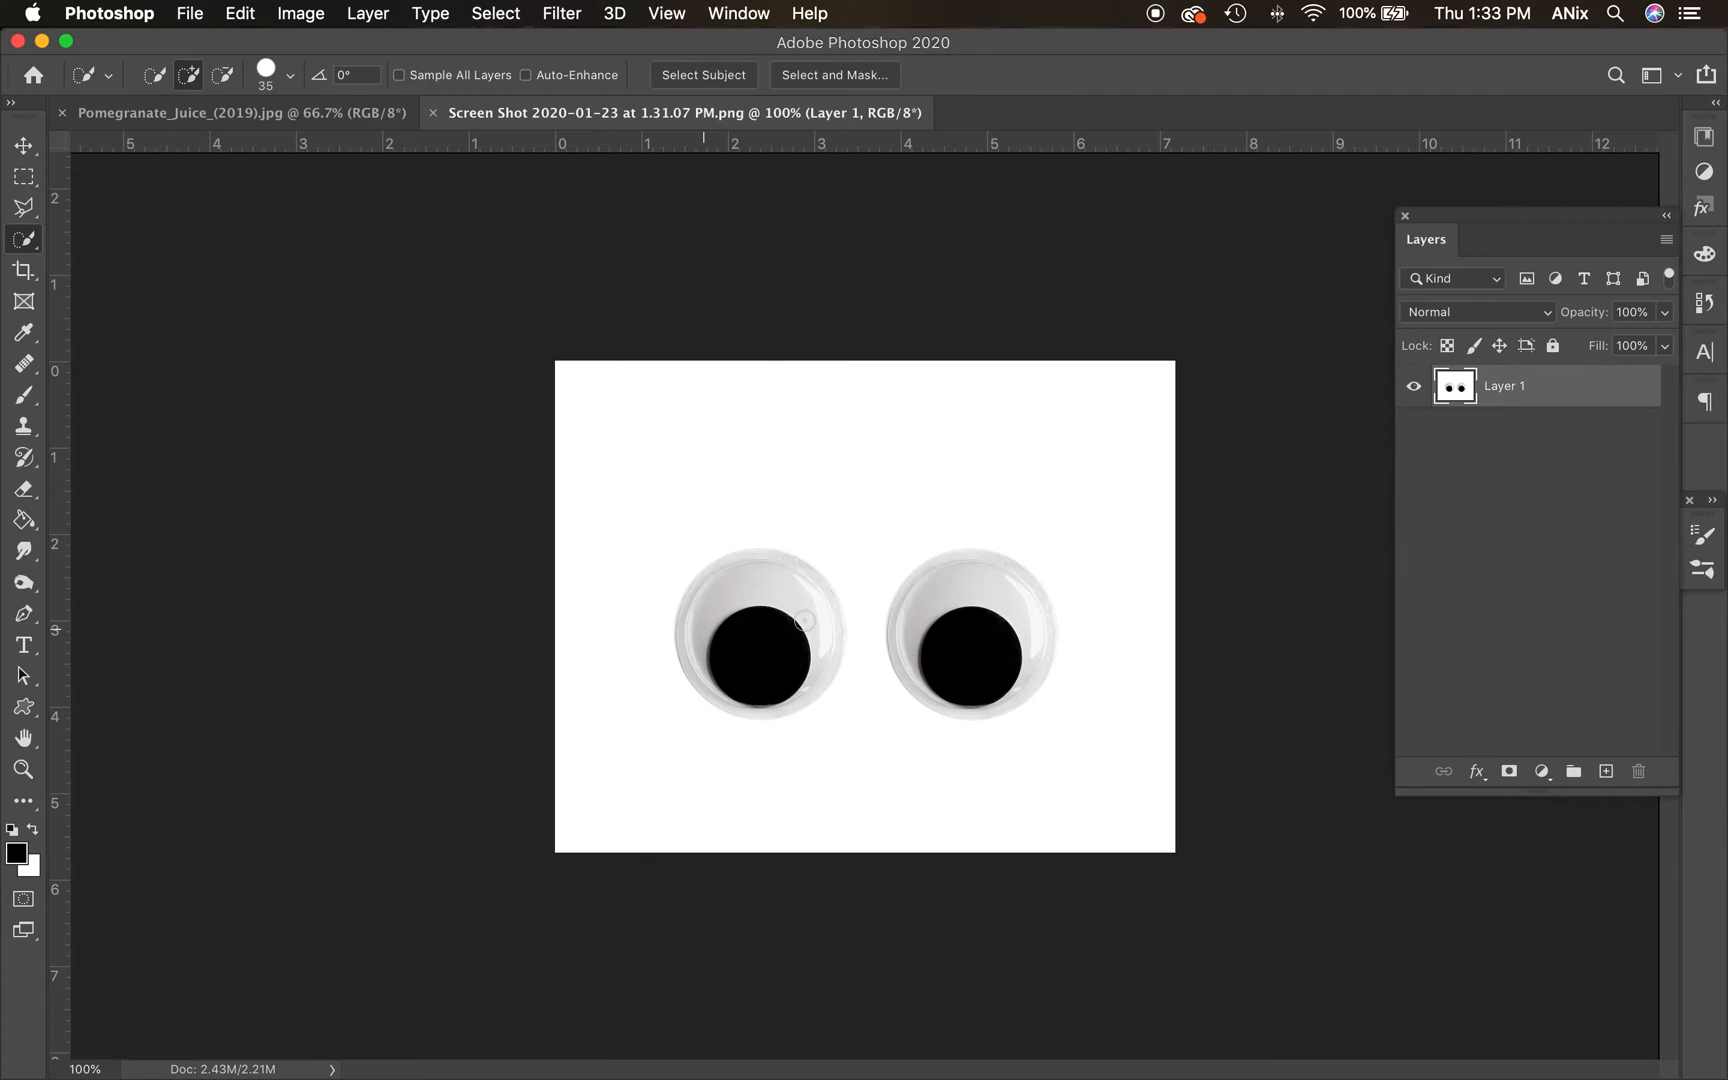
{"action": "left_click", "coordinate": [758, 634]}
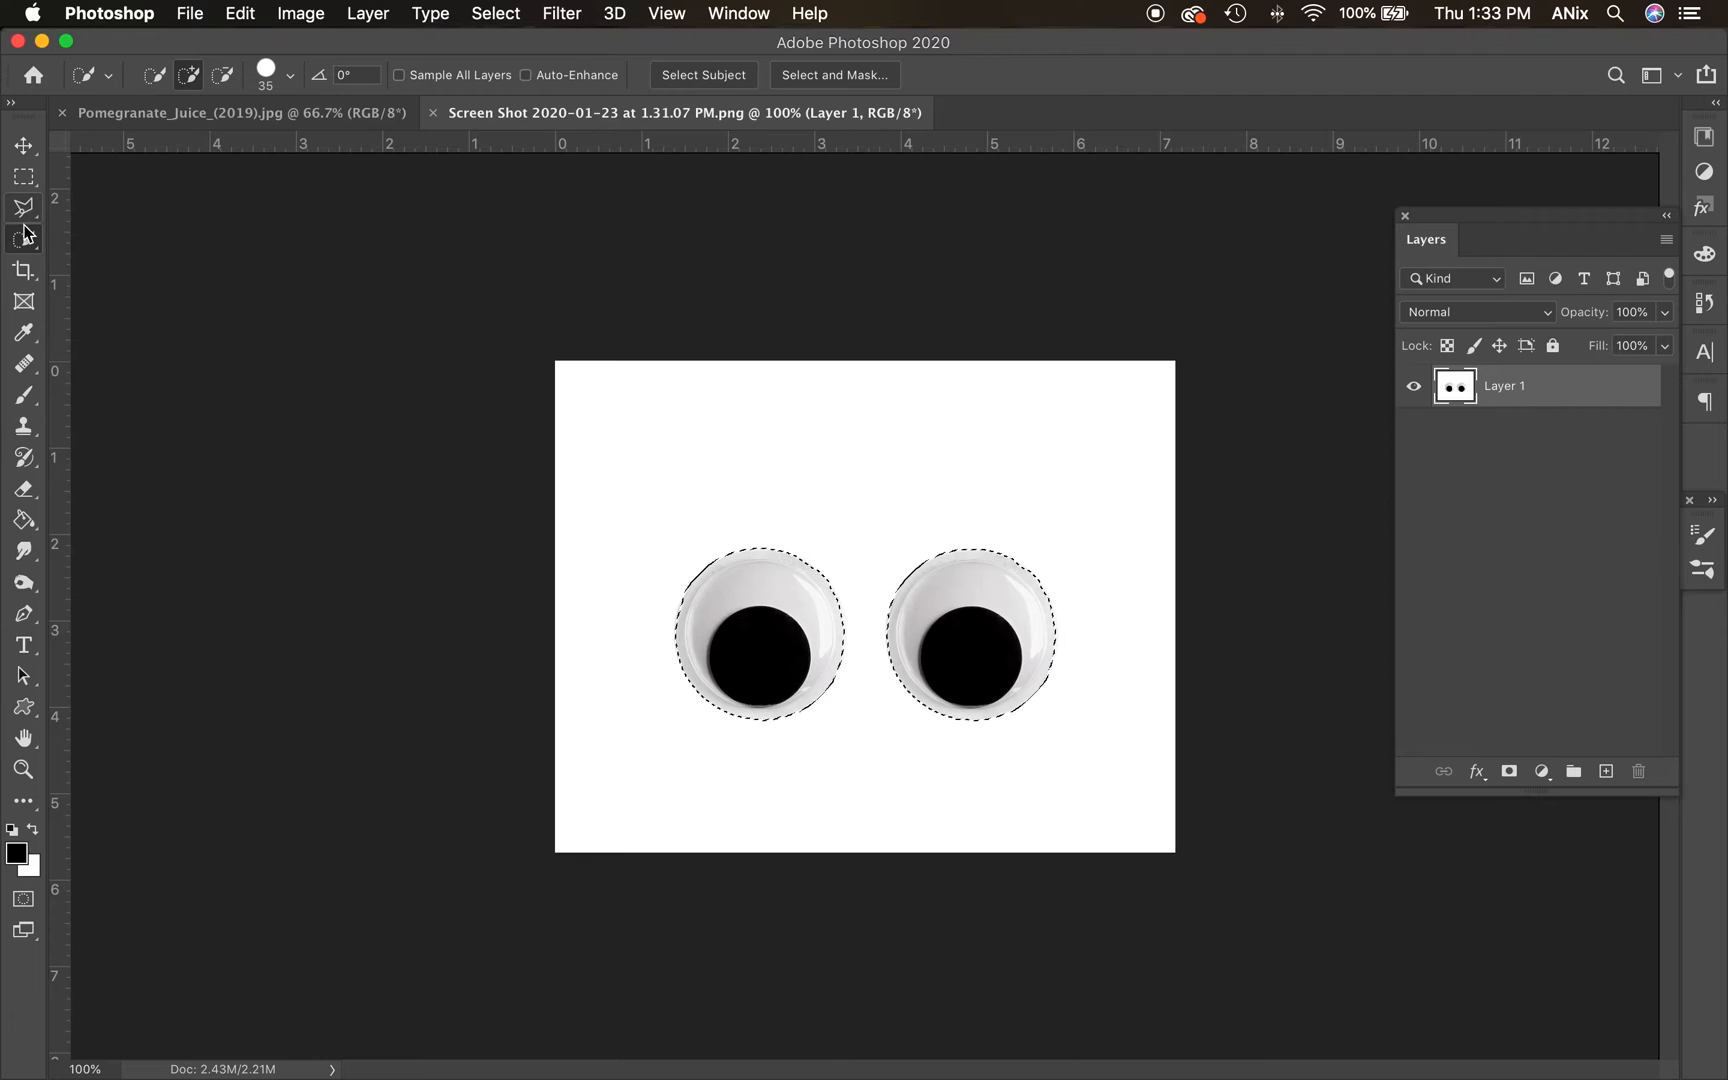
{"action": "left_click", "coordinate": [23, 207]}
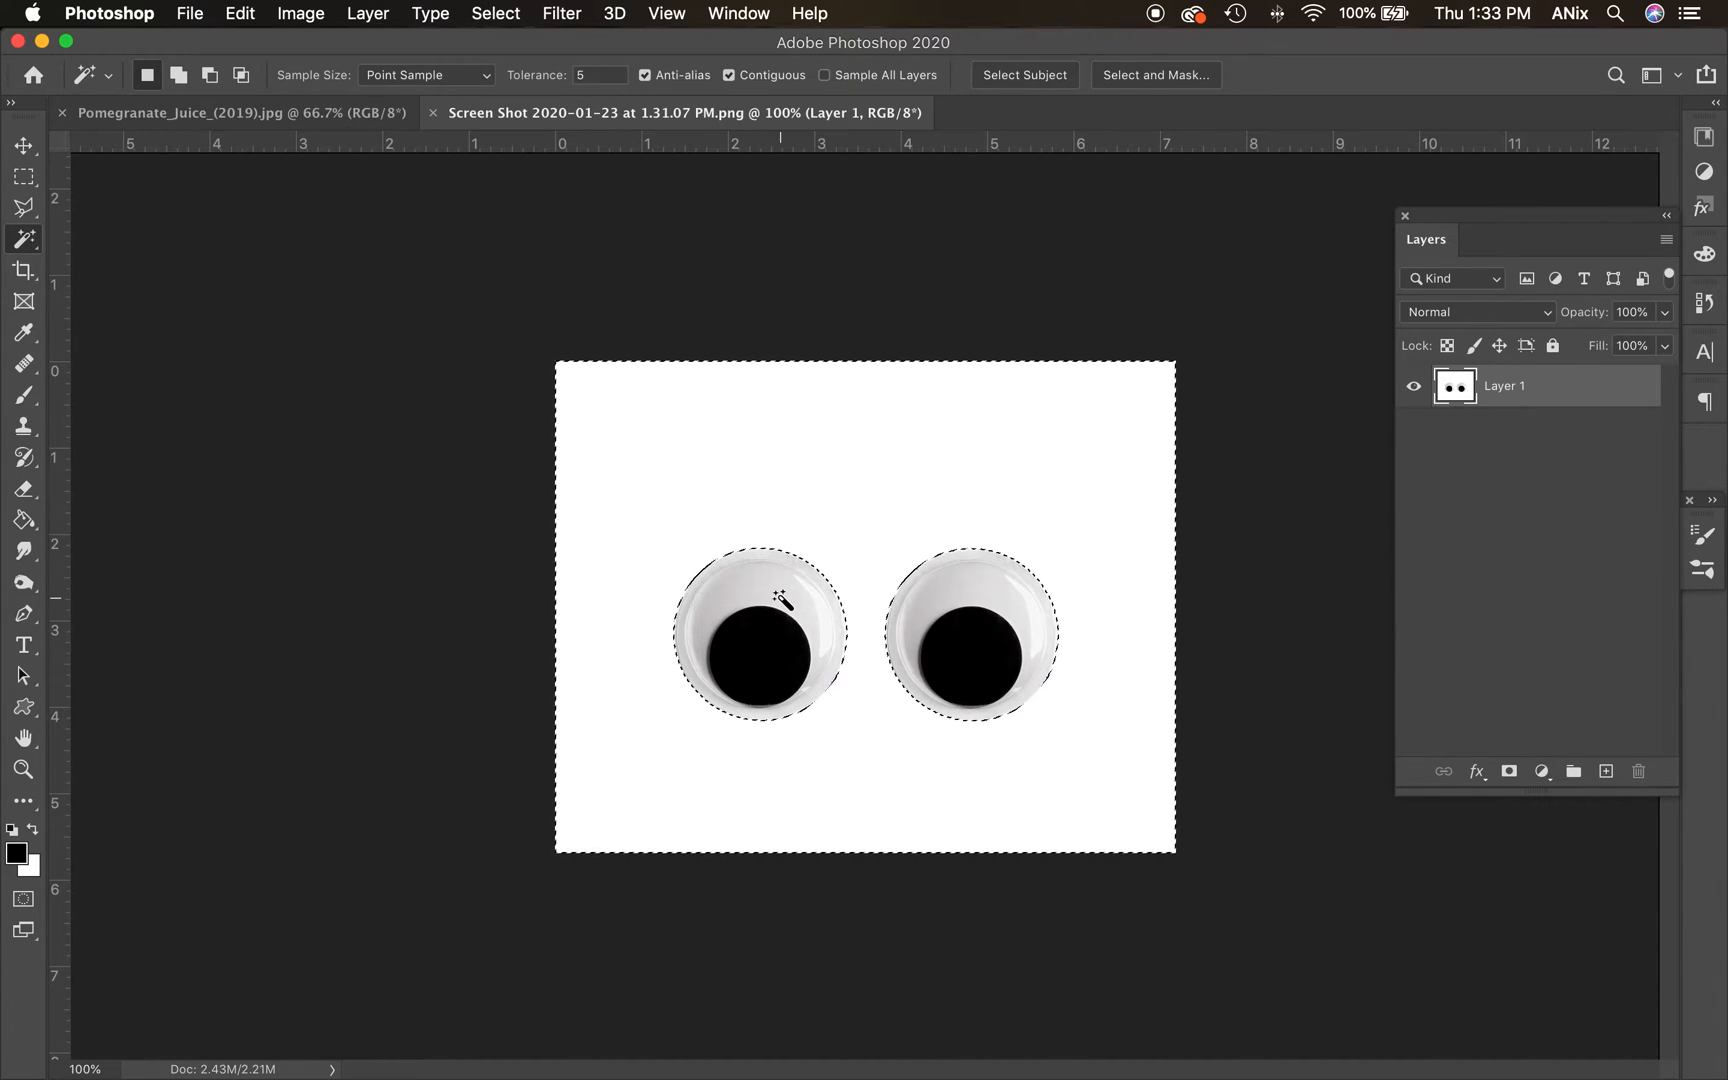
{"action": "mouse_move", "coordinate": [597, 75]}
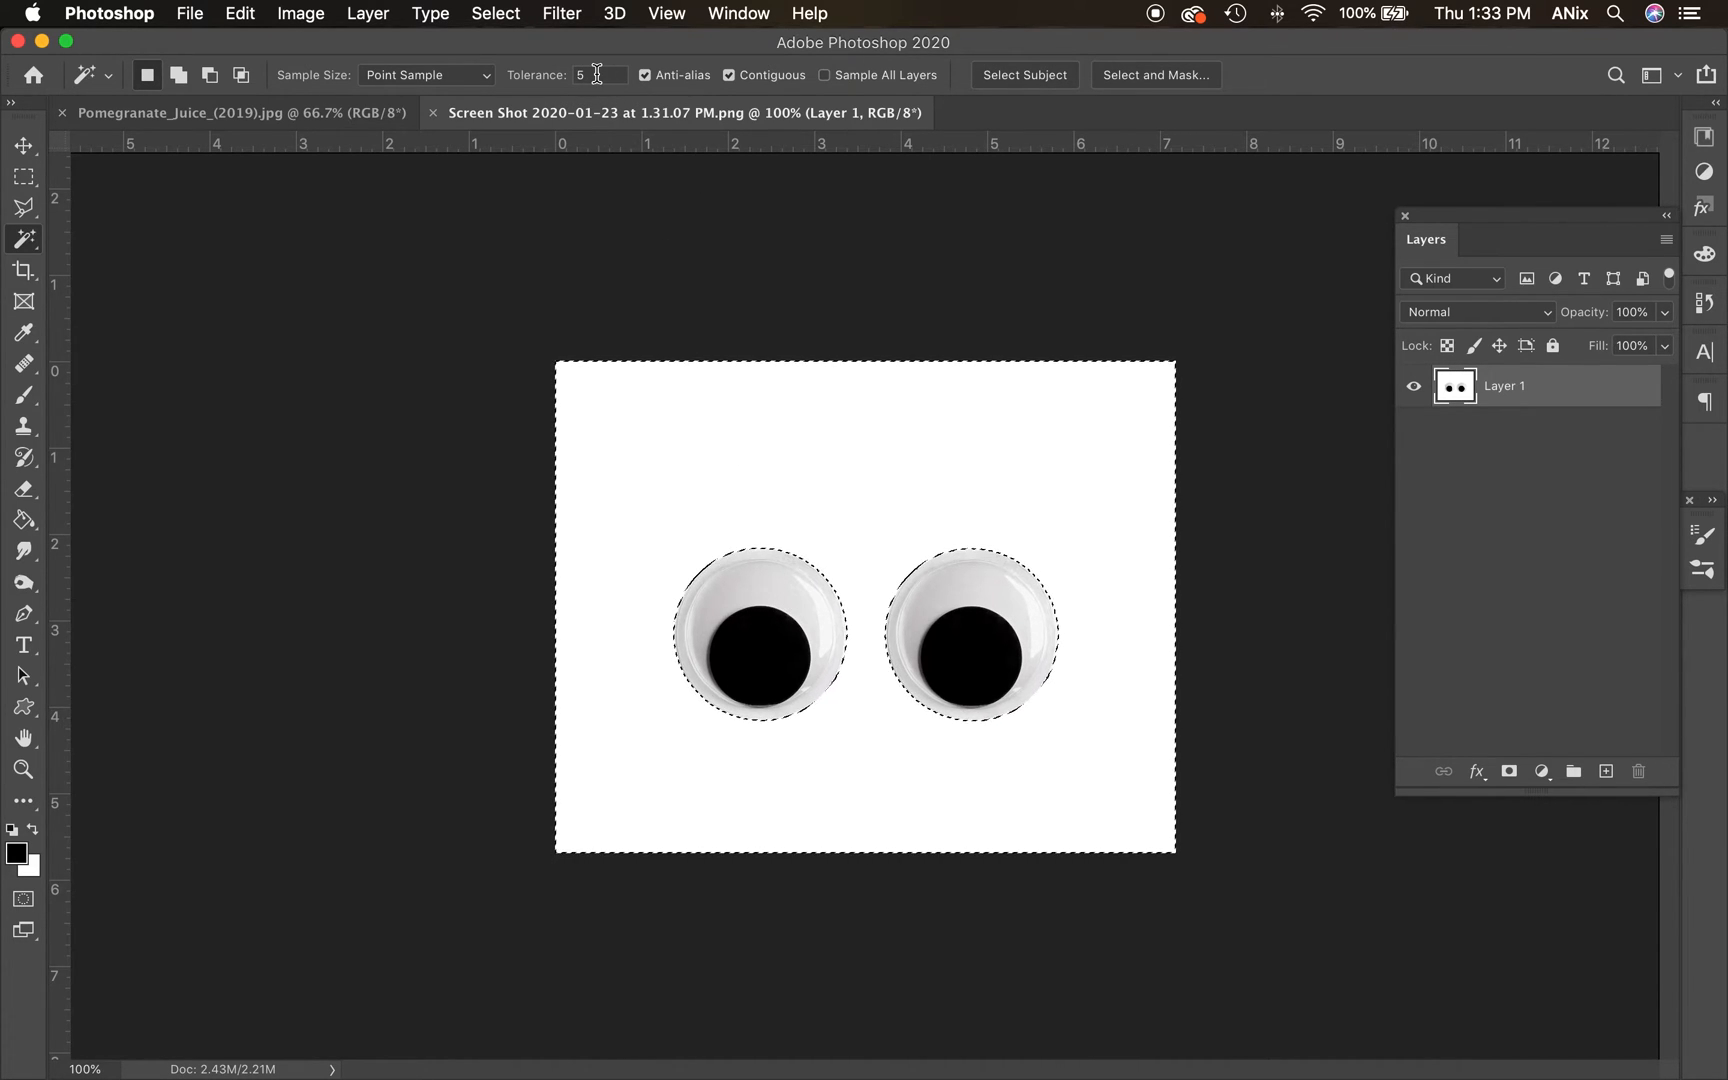
{"action": "mouse_move", "coordinate": [665, 186]}
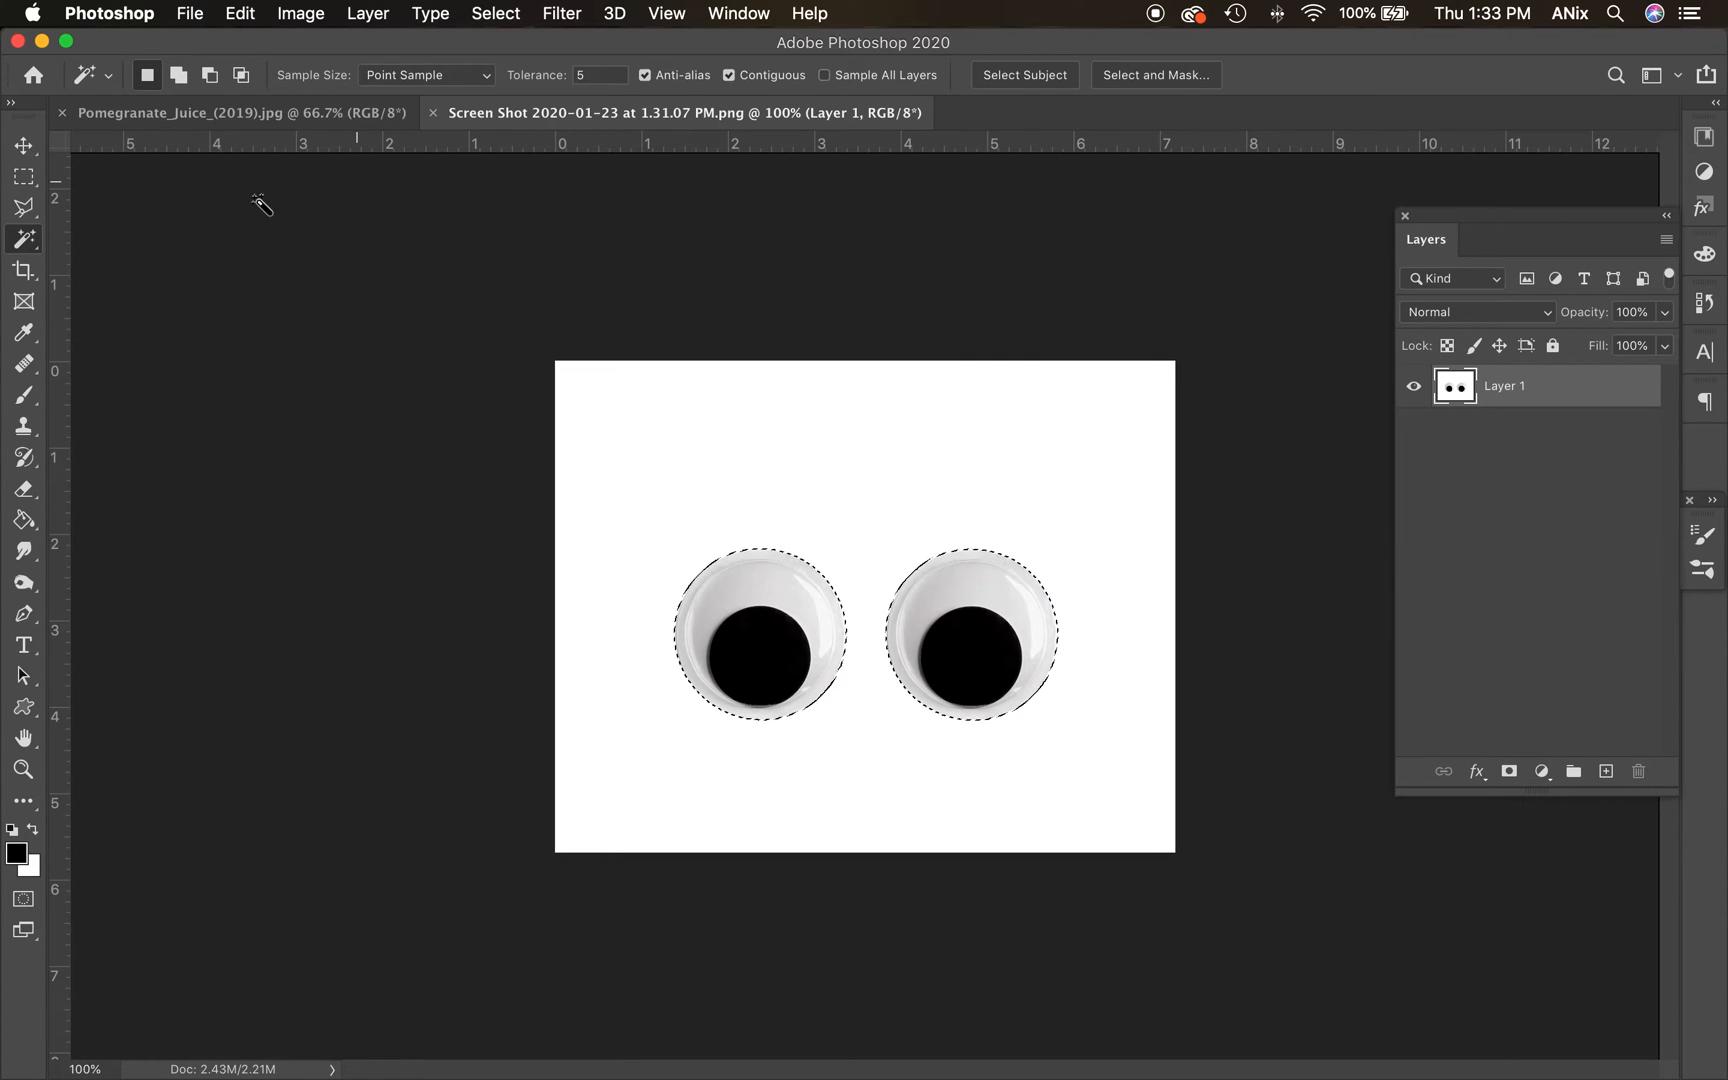
Cut the selected eyes with the Move tool and paste them onto the pomegranate photo, dismissing the profile warning
{"action": "left_click", "coordinate": [22, 144]}
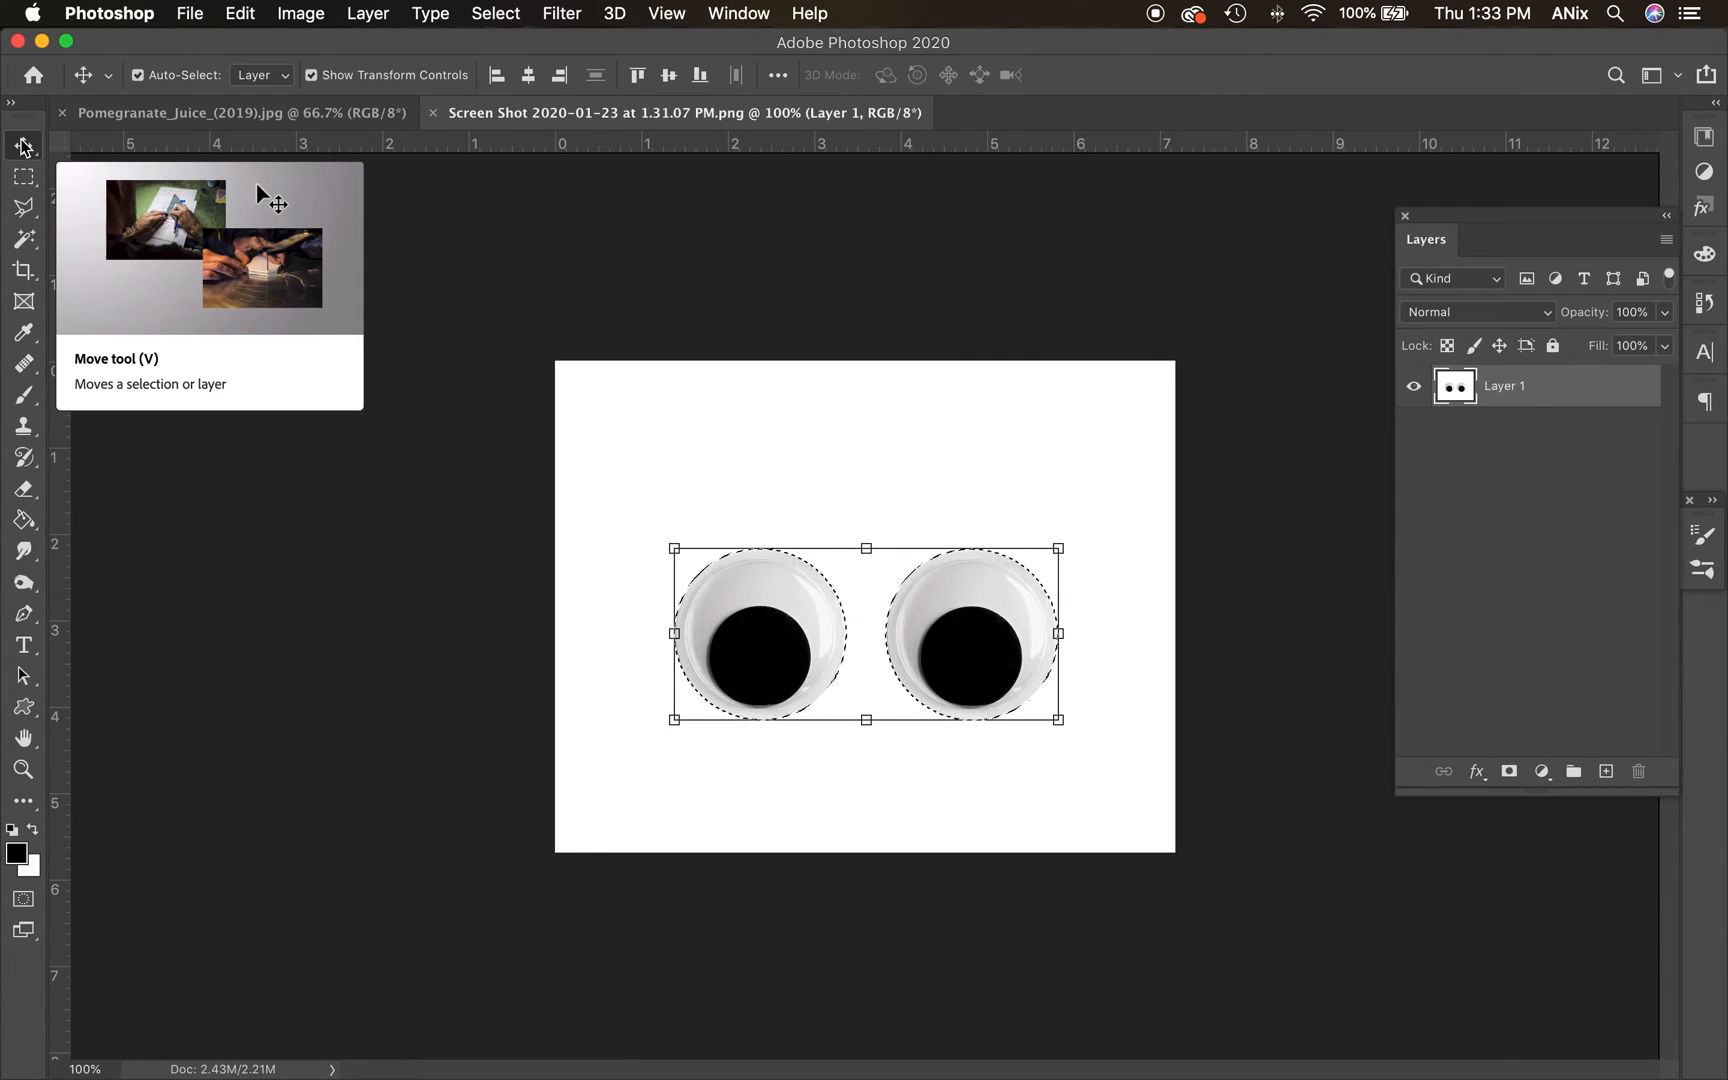
{"action": "mouse_move", "coordinate": [292, 88]}
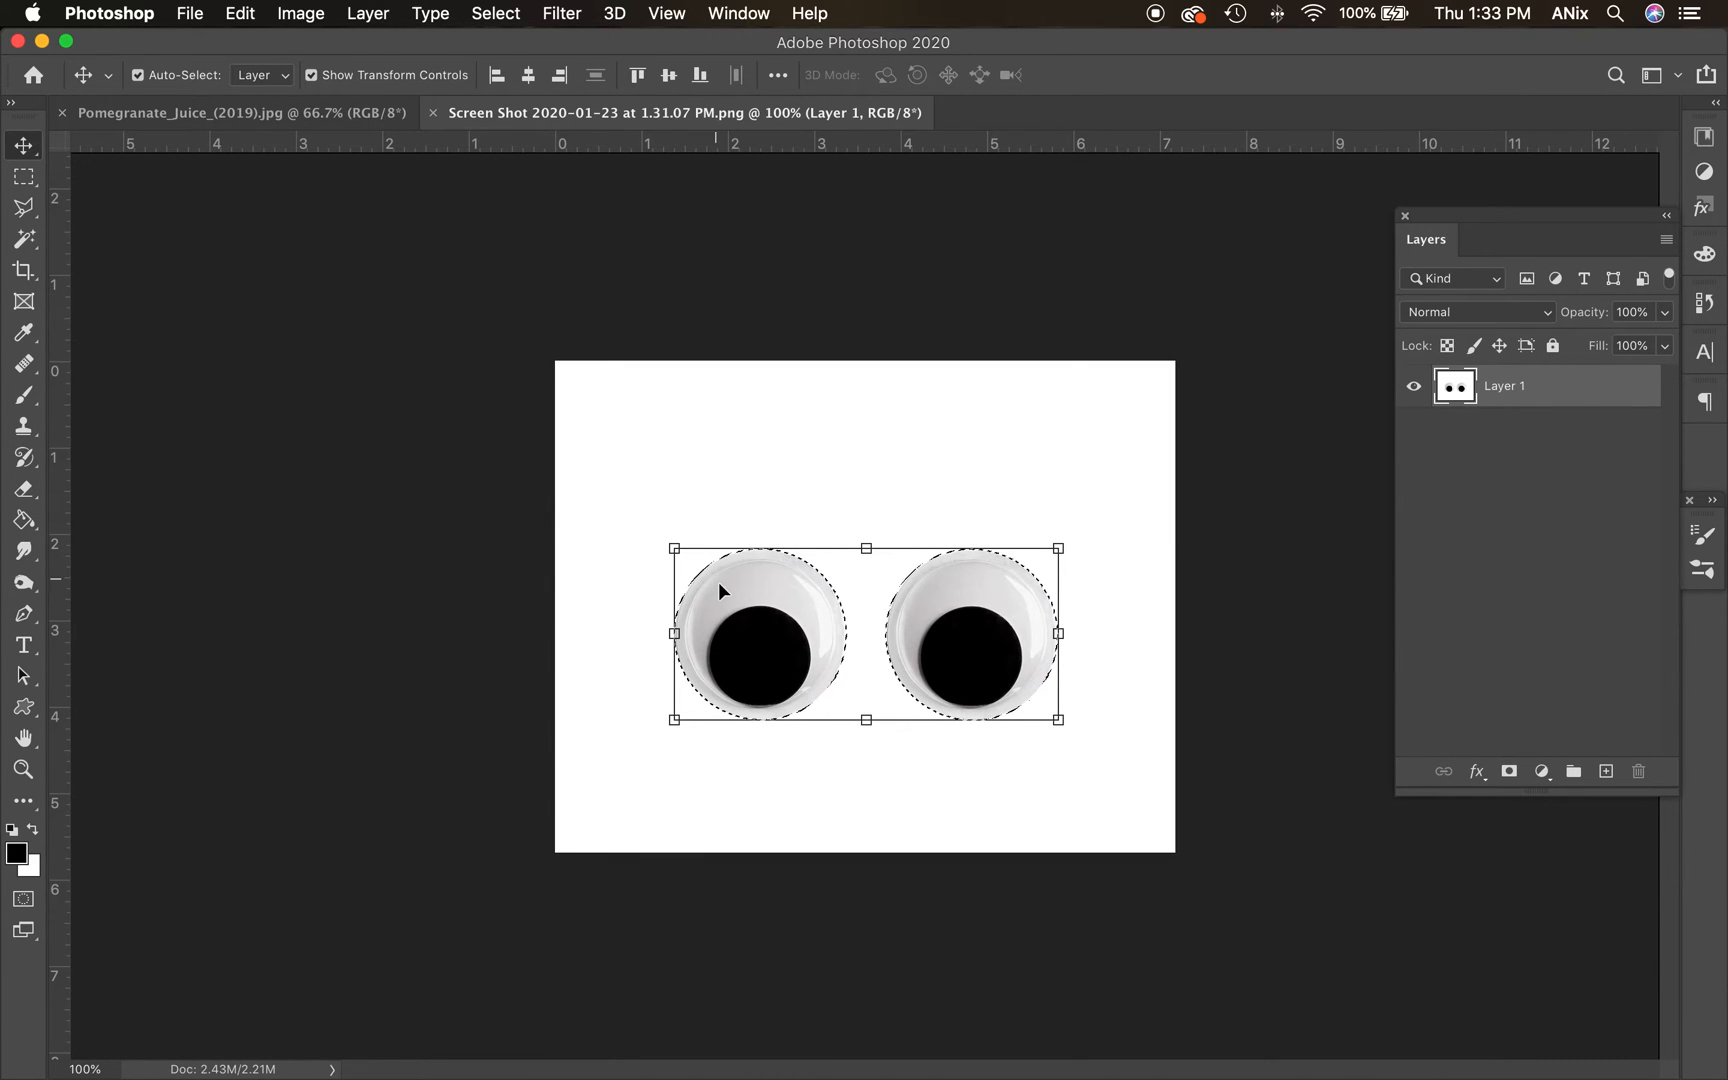
{"action": "mouse_move", "coordinate": [876, 587]}
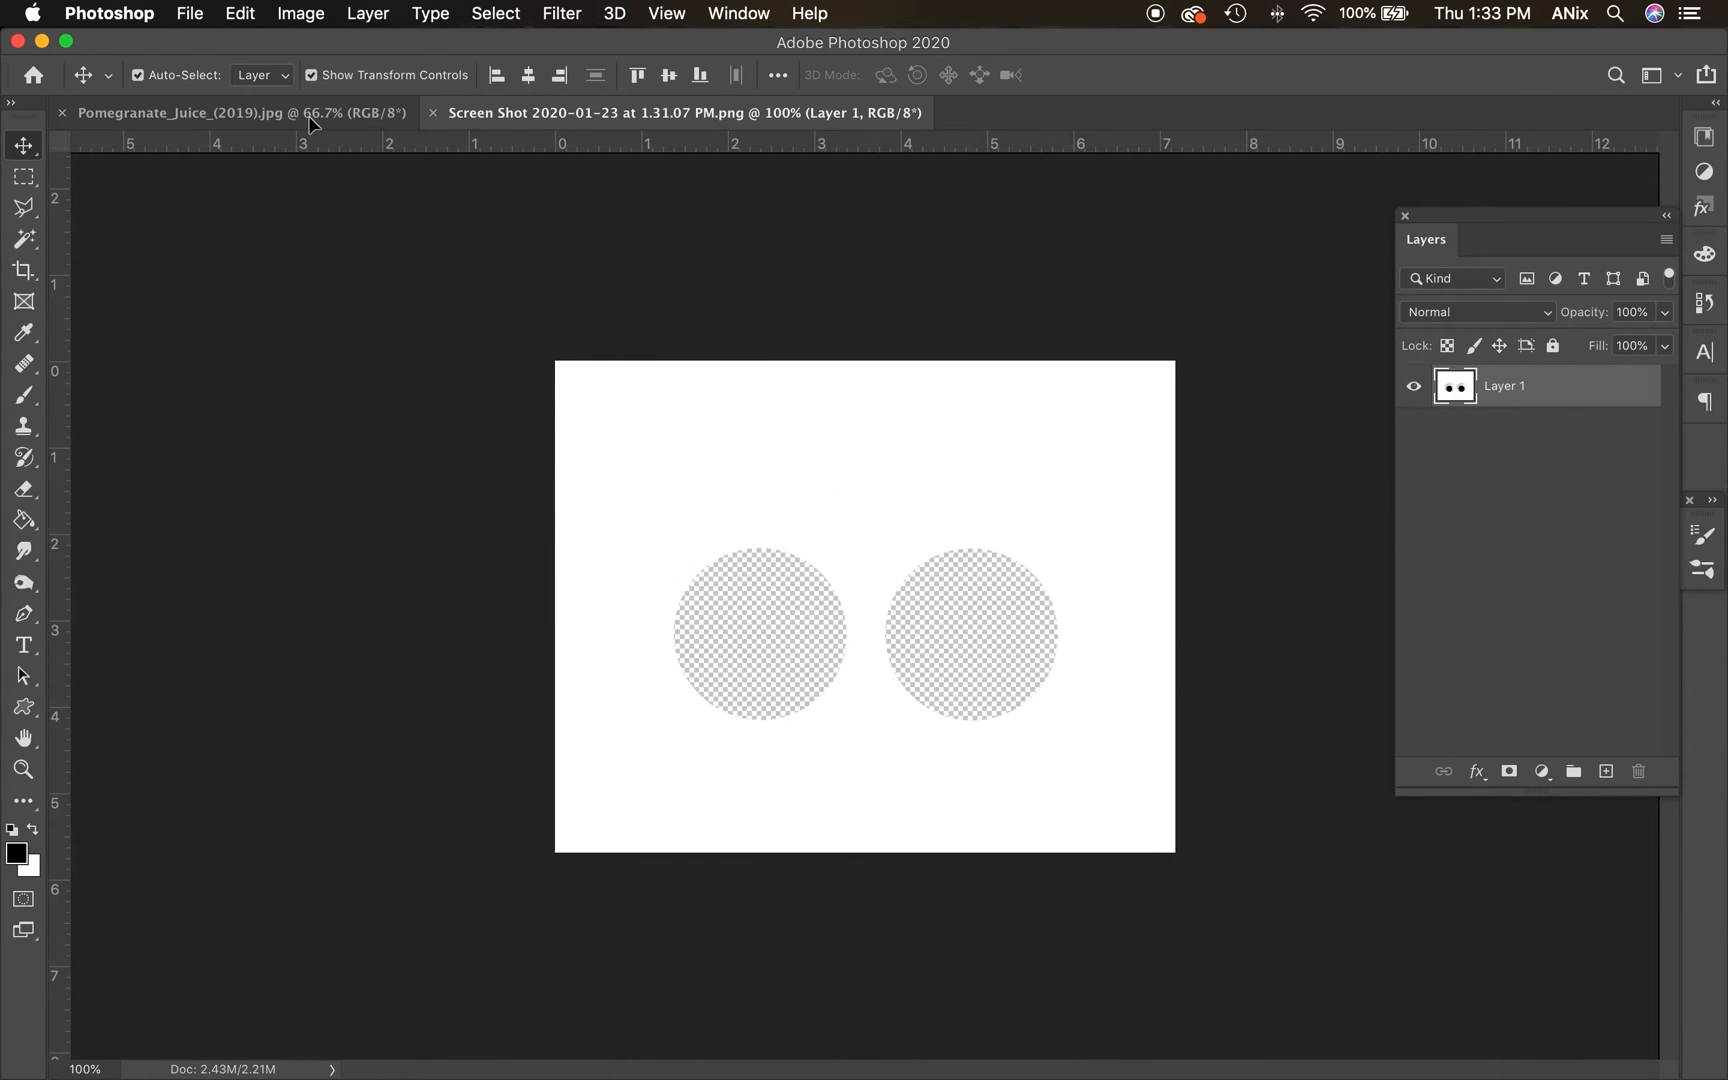
{"action": "left_click", "coordinate": [176, 112]}
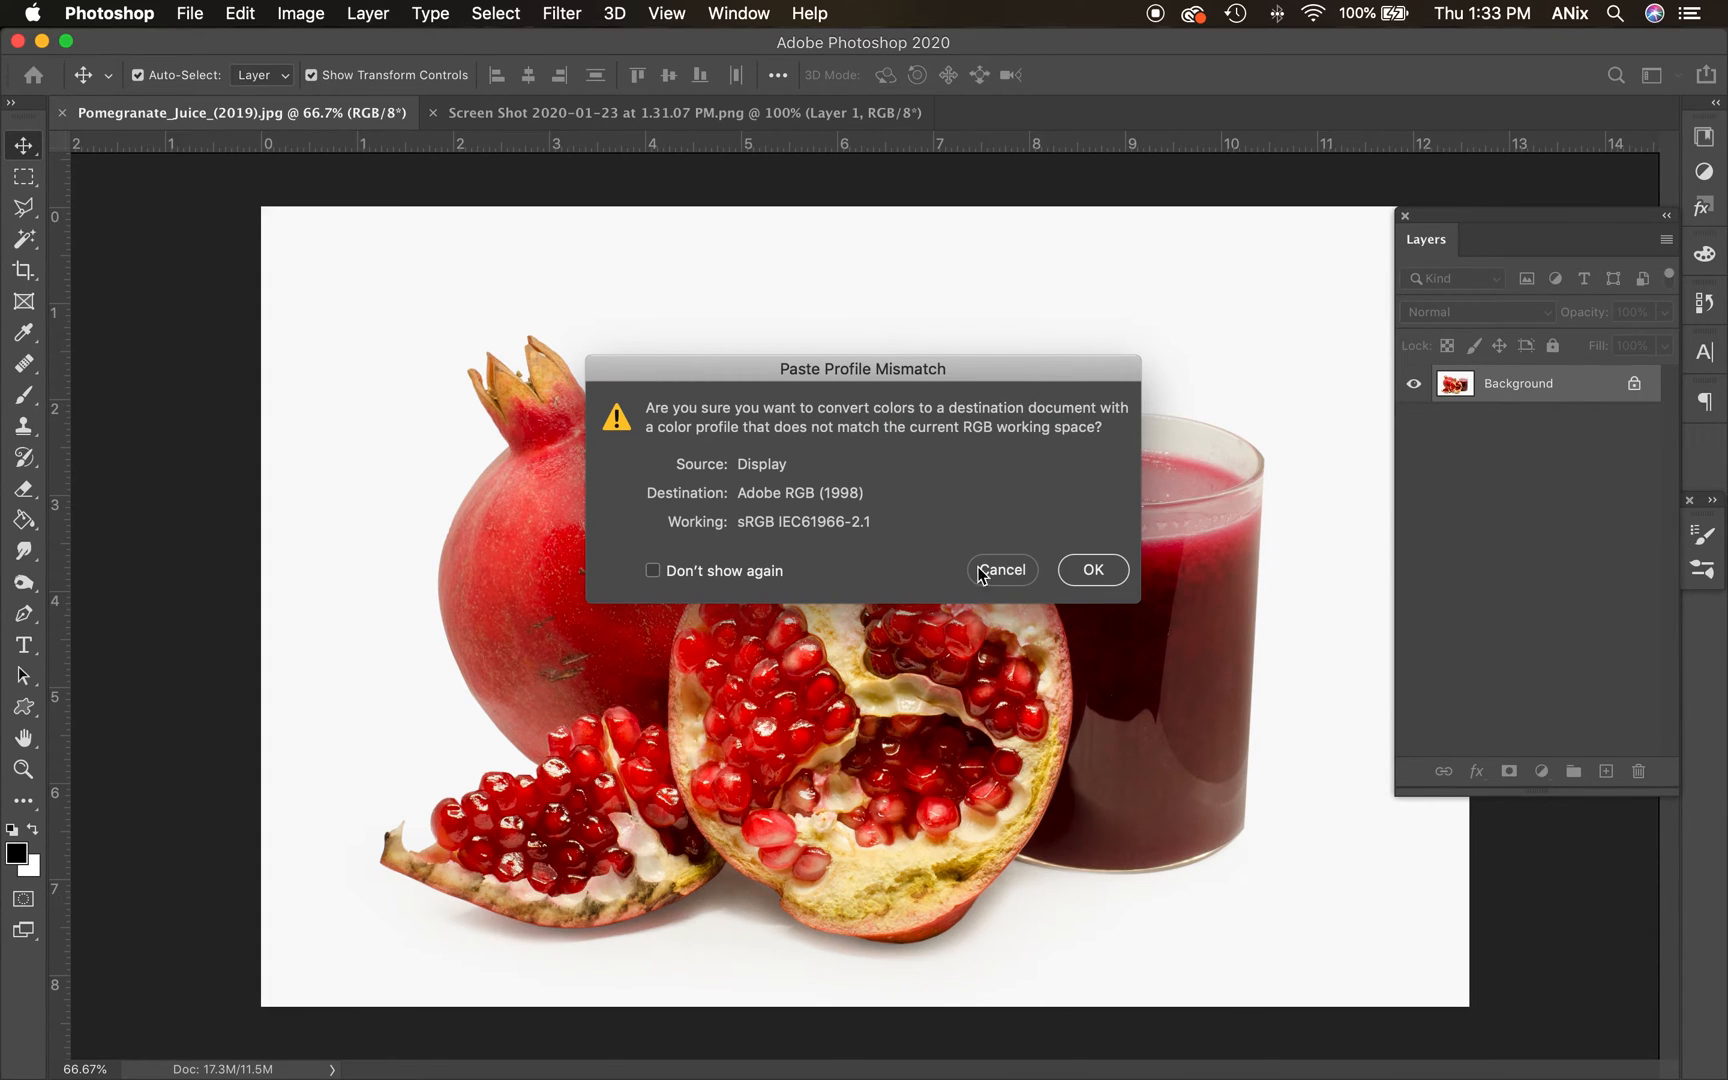
{"action": "left_click", "coordinate": [1092, 570]}
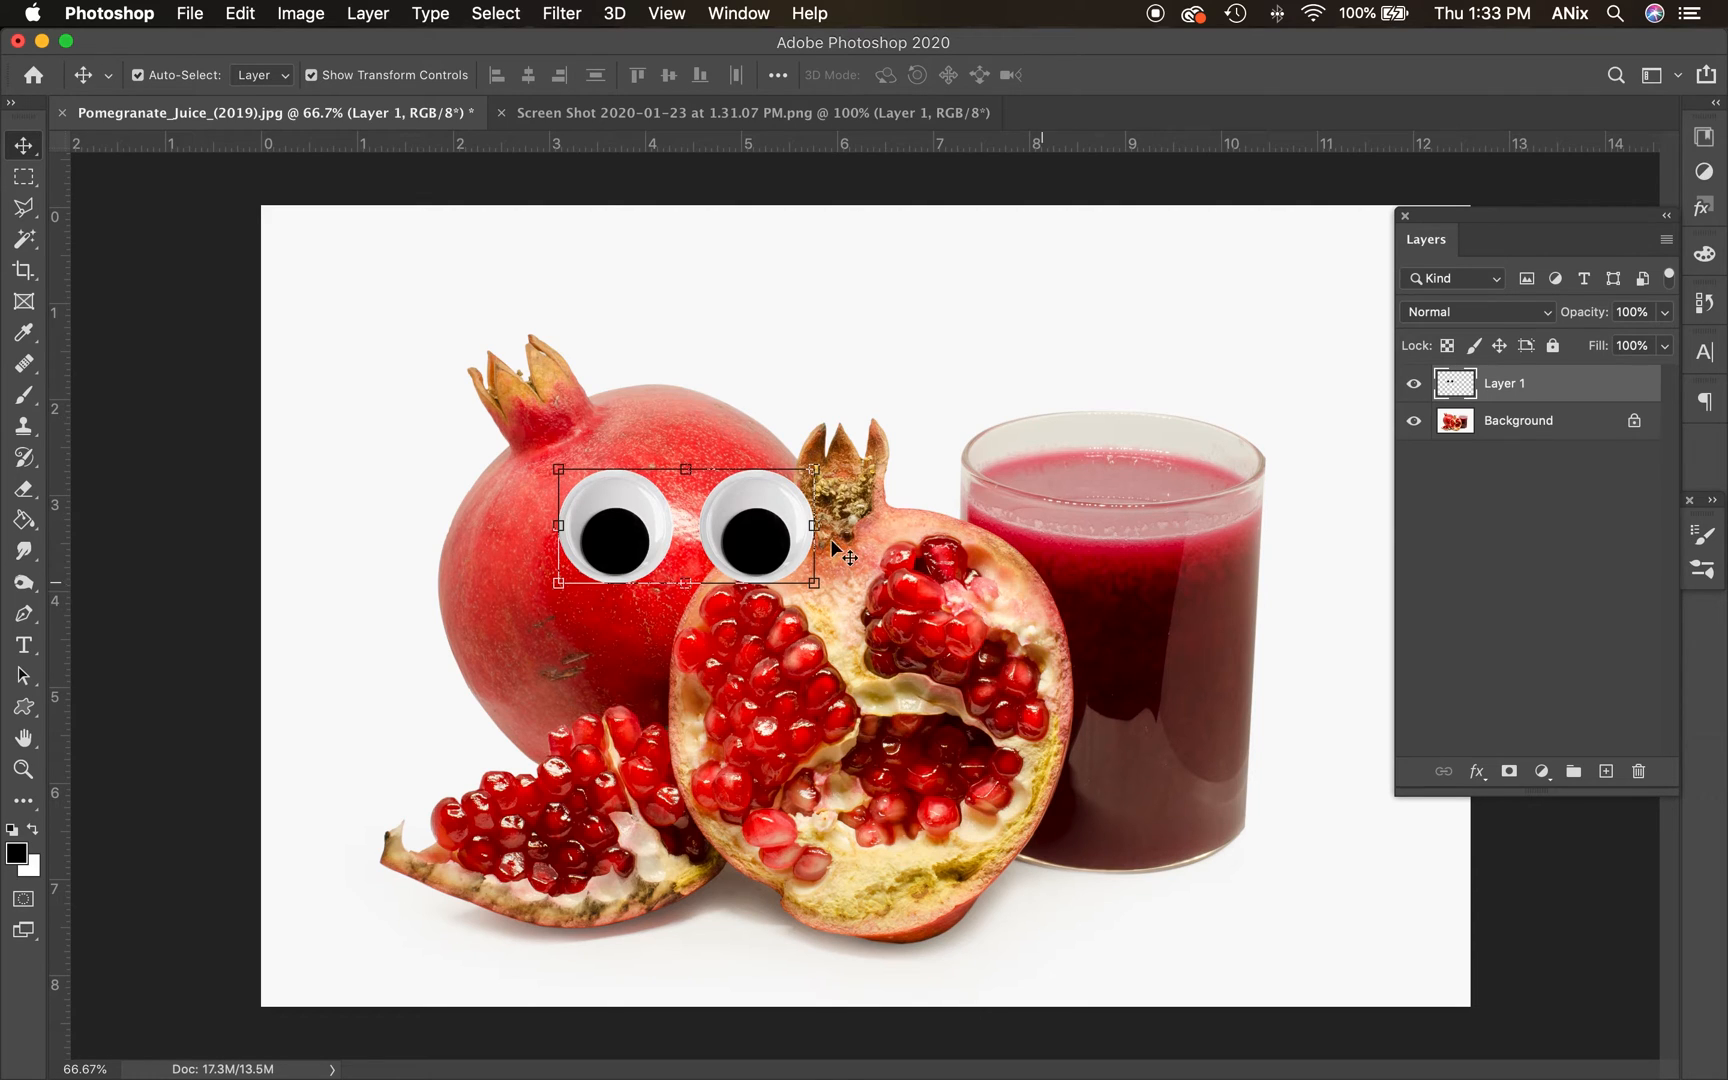
{"action": "mouse_move", "coordinate": [887, 509]}
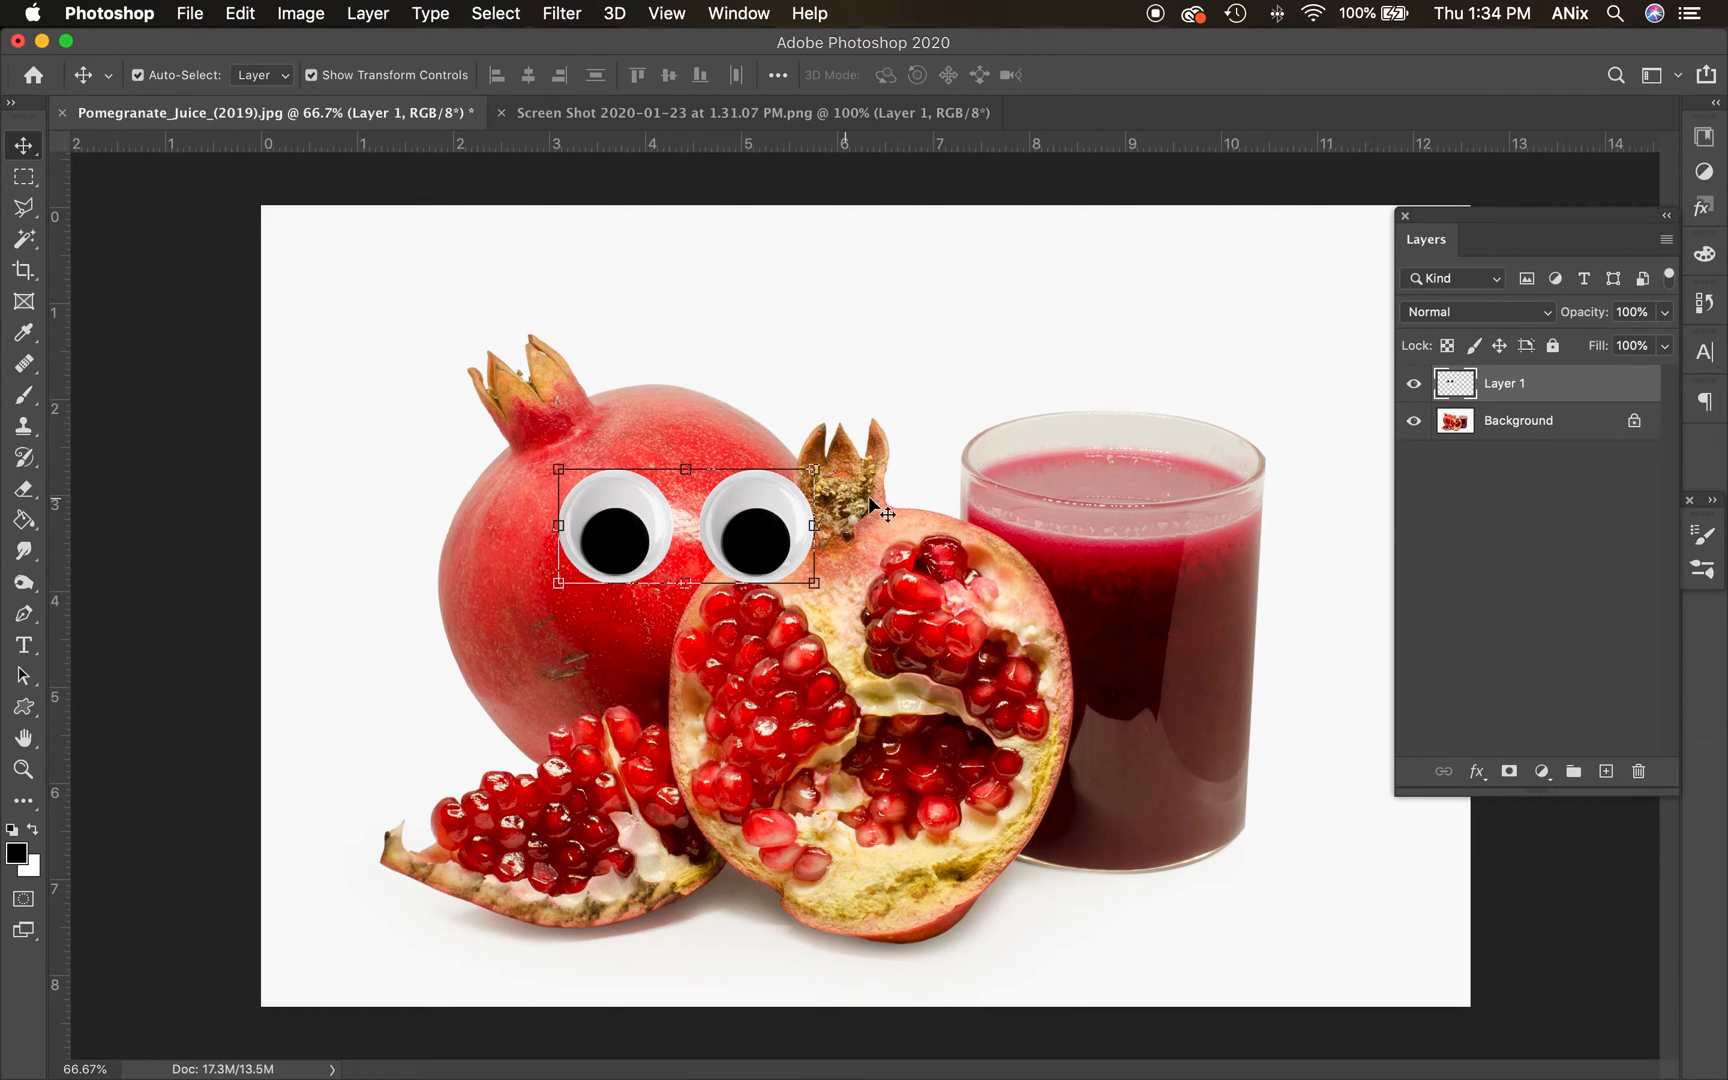
{"action": "mouse_move", "coordinate": [758, 539]}
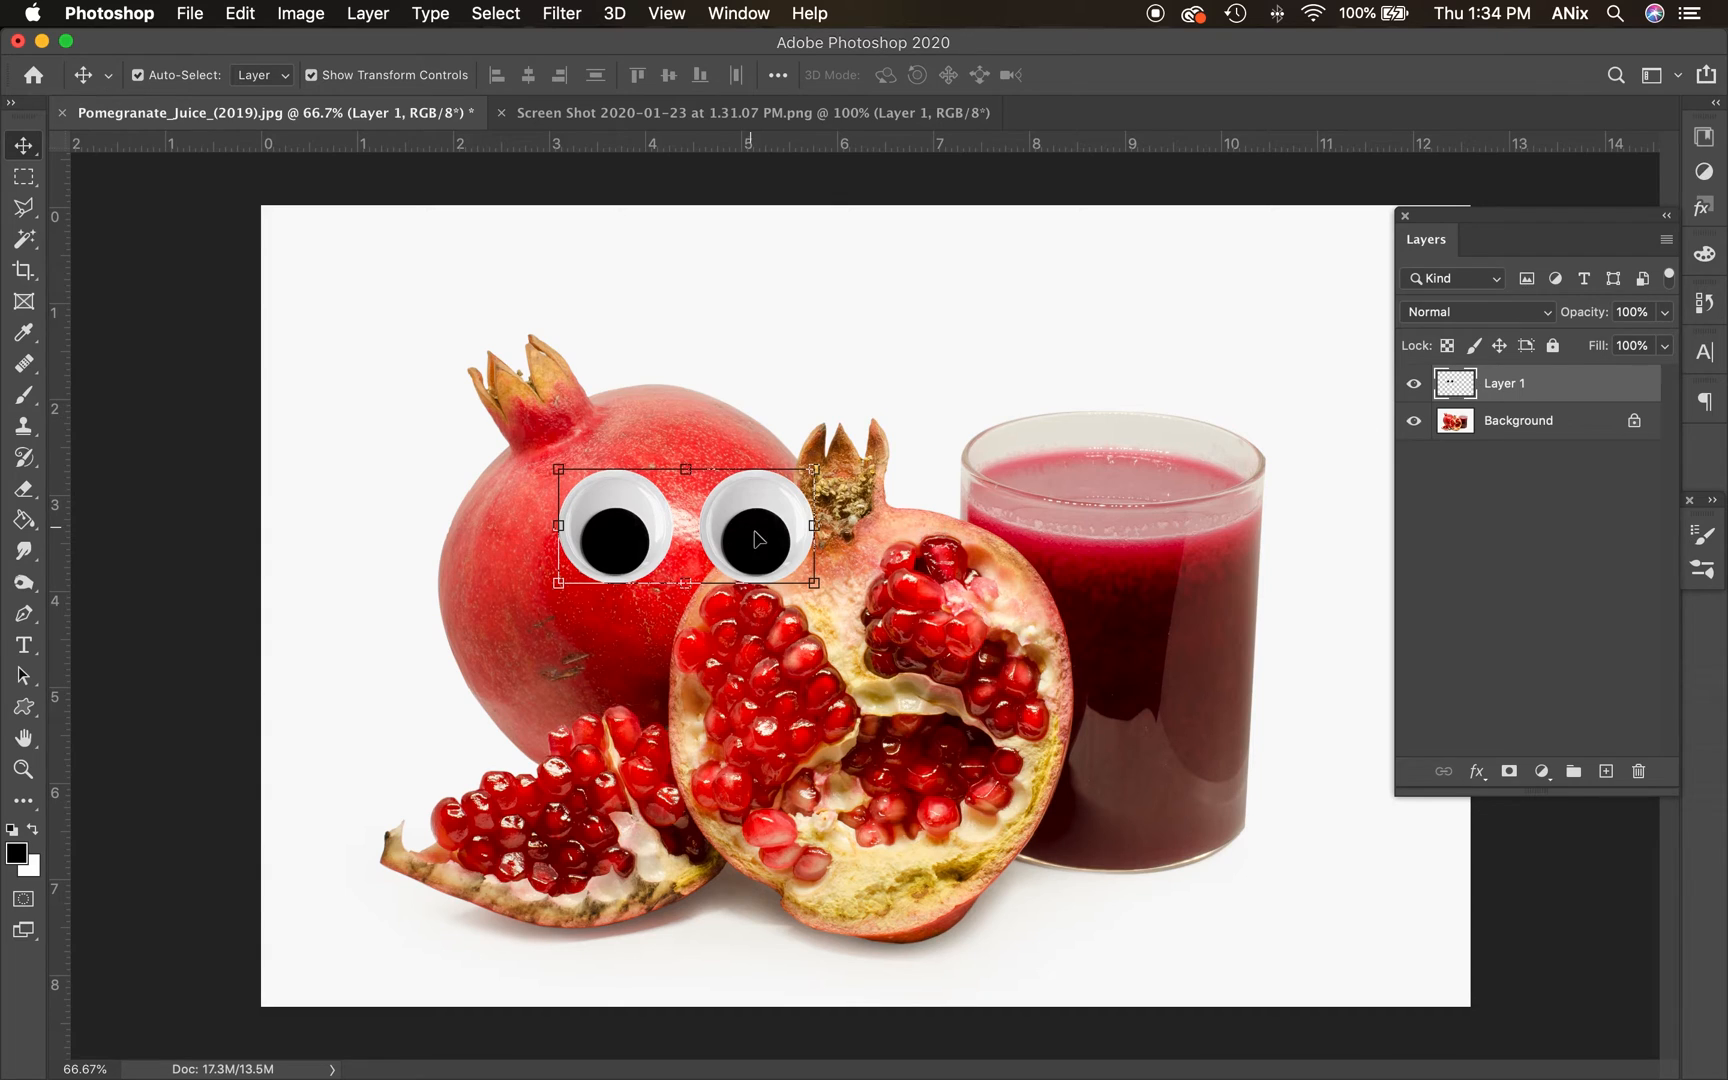
Drag the eyes onto the whole pomegranate, shrink and tilt them, then nudge them into place
{"action": "left_click_drag", "start_coordinate": [755, 540], "coordinate": [617, 529]}
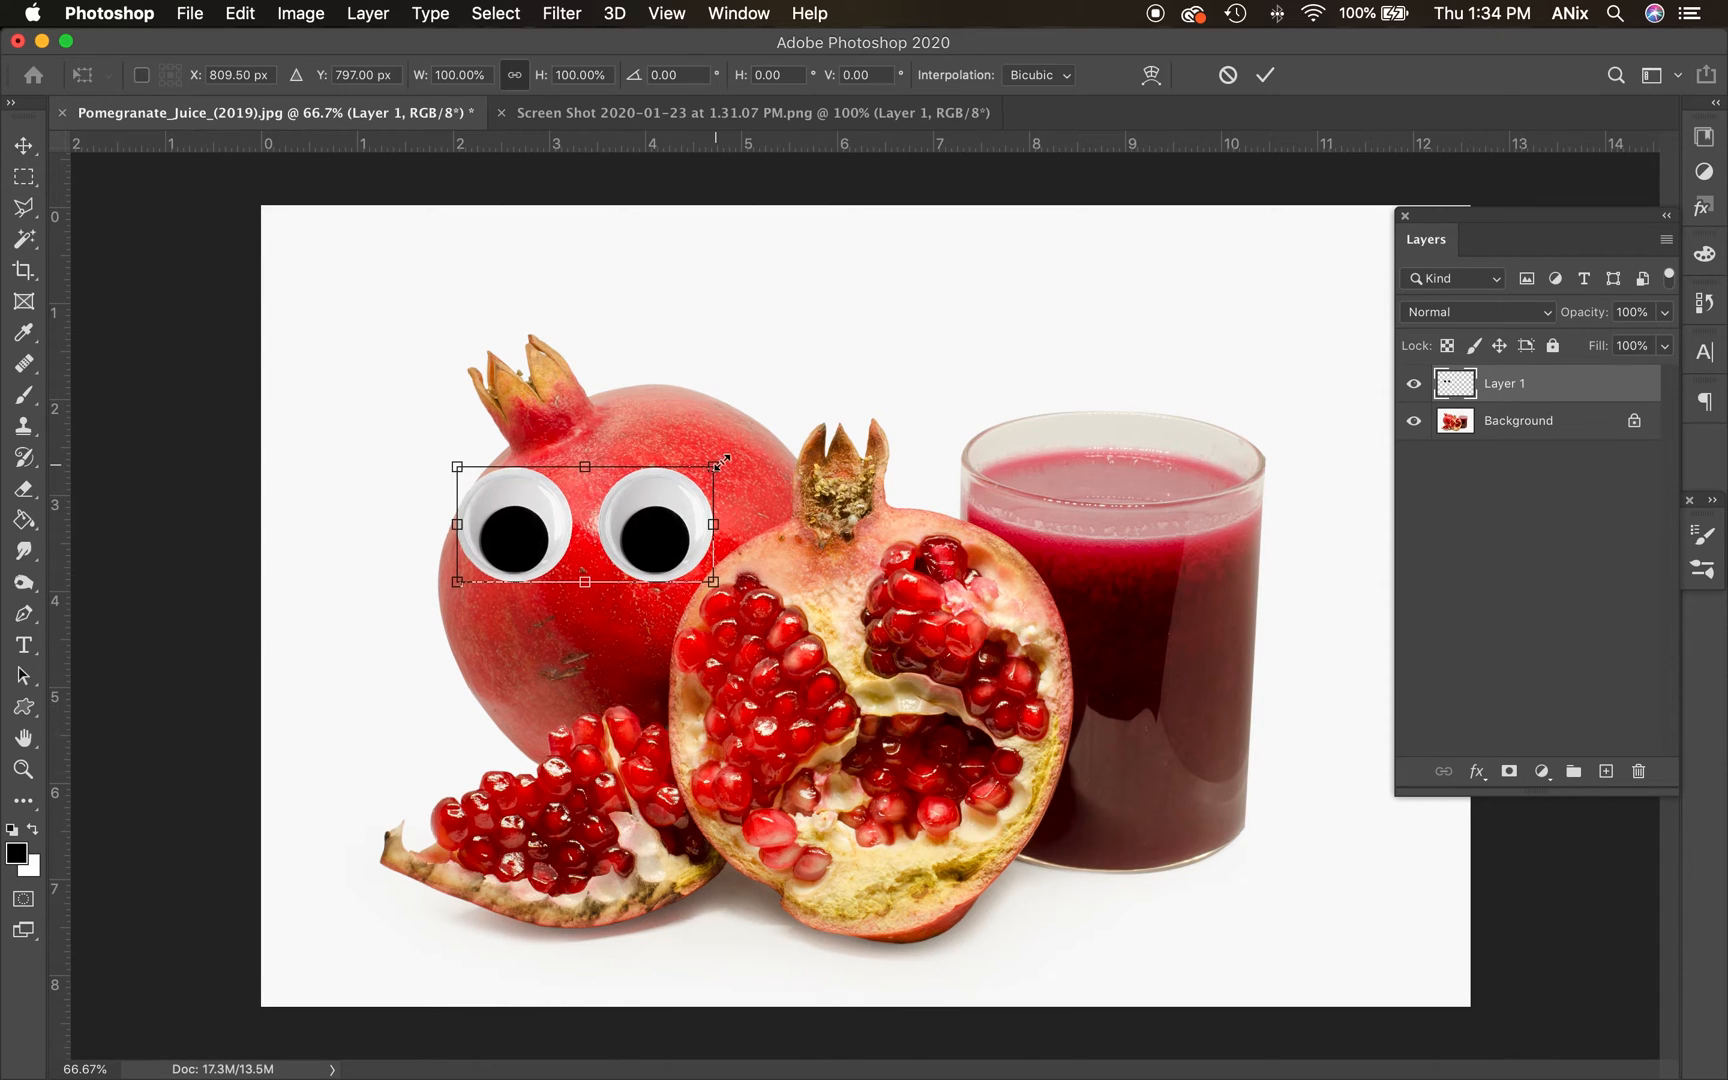
{"action": "left_click_drag", "start_coordinate": [723, 457], "coordinate": [763, 445]}
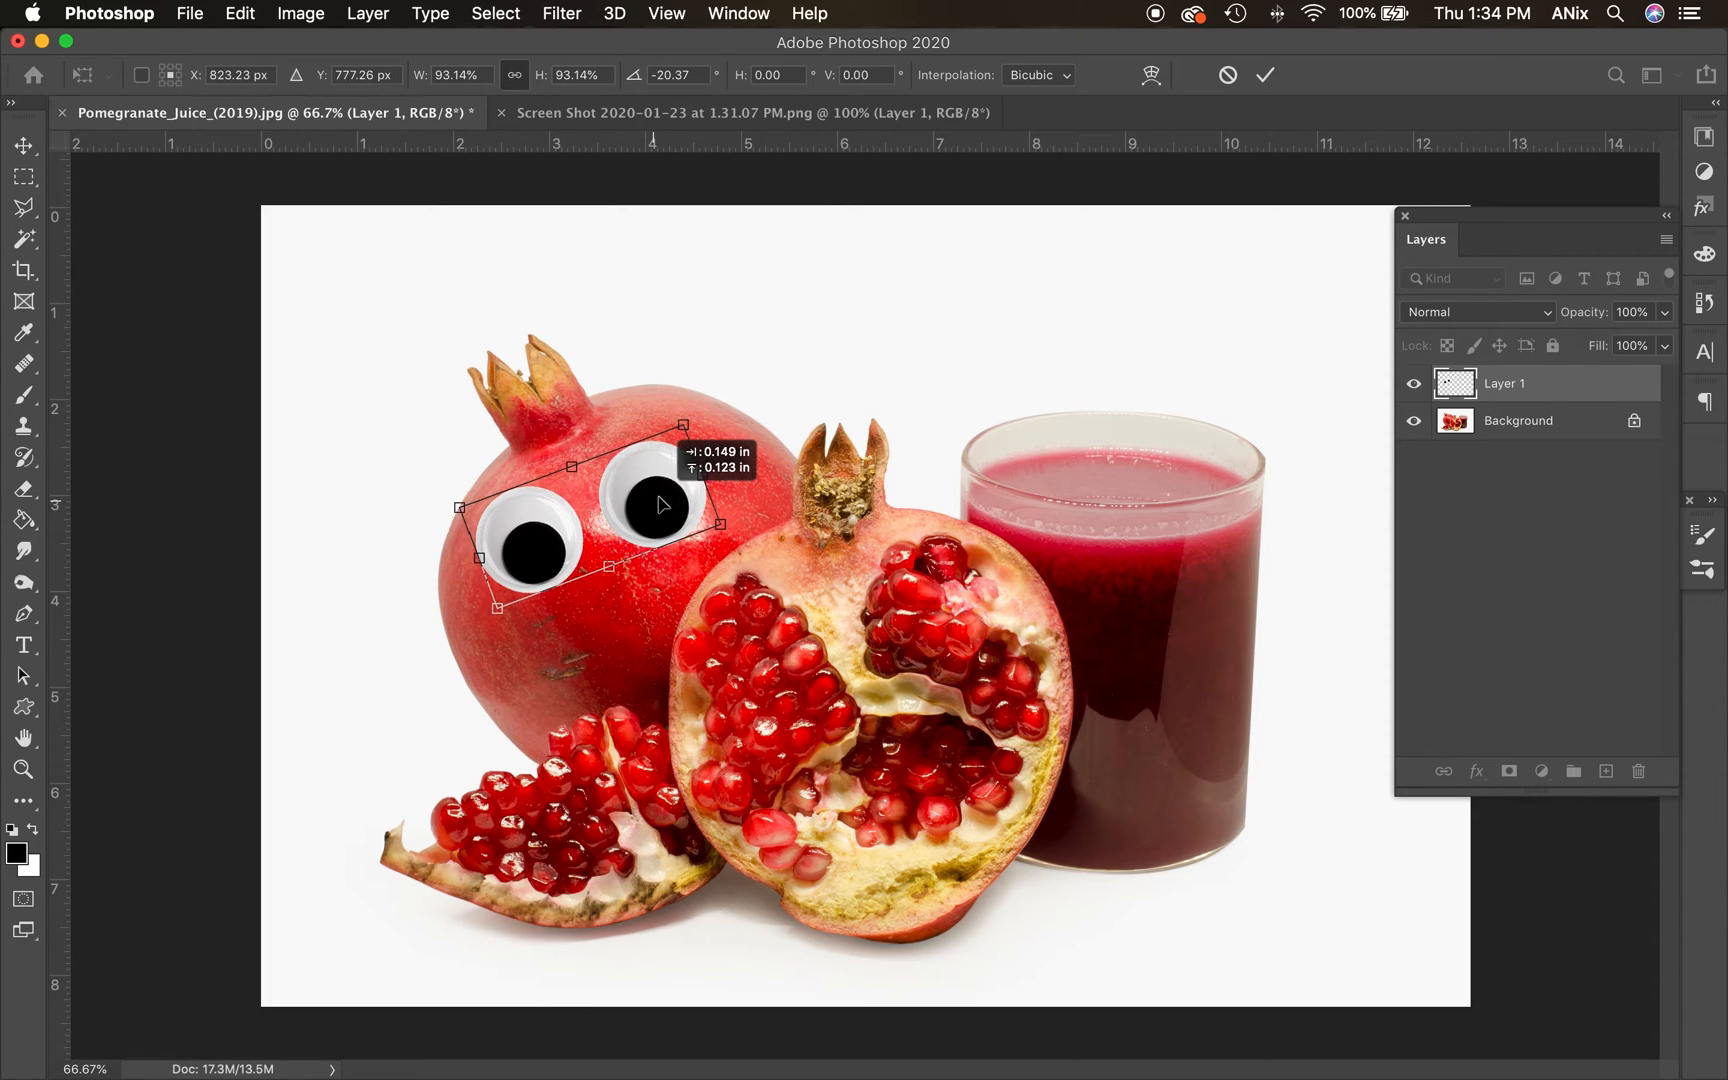
{"action": "left_click_drag", "start_coordinate": [656, 507], "coordinate": [661, 510]}
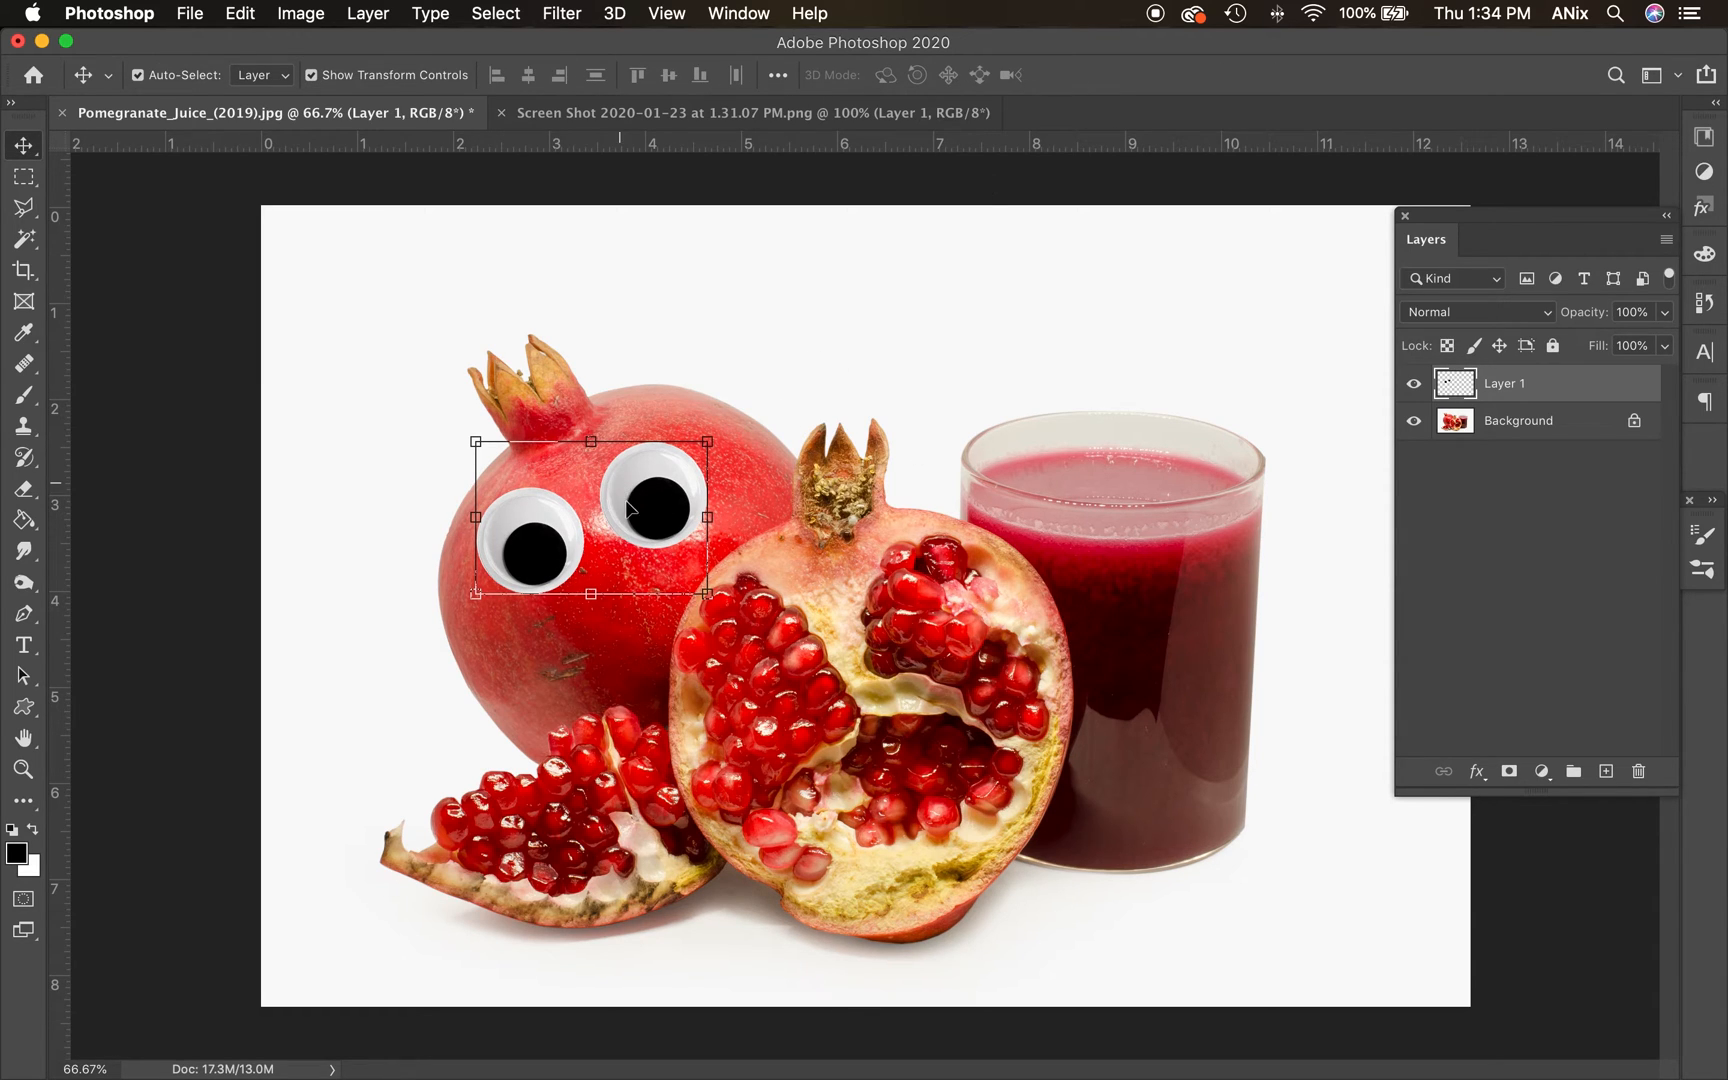
{"action": "mouse_move", "coordinate": [1264, 639]}
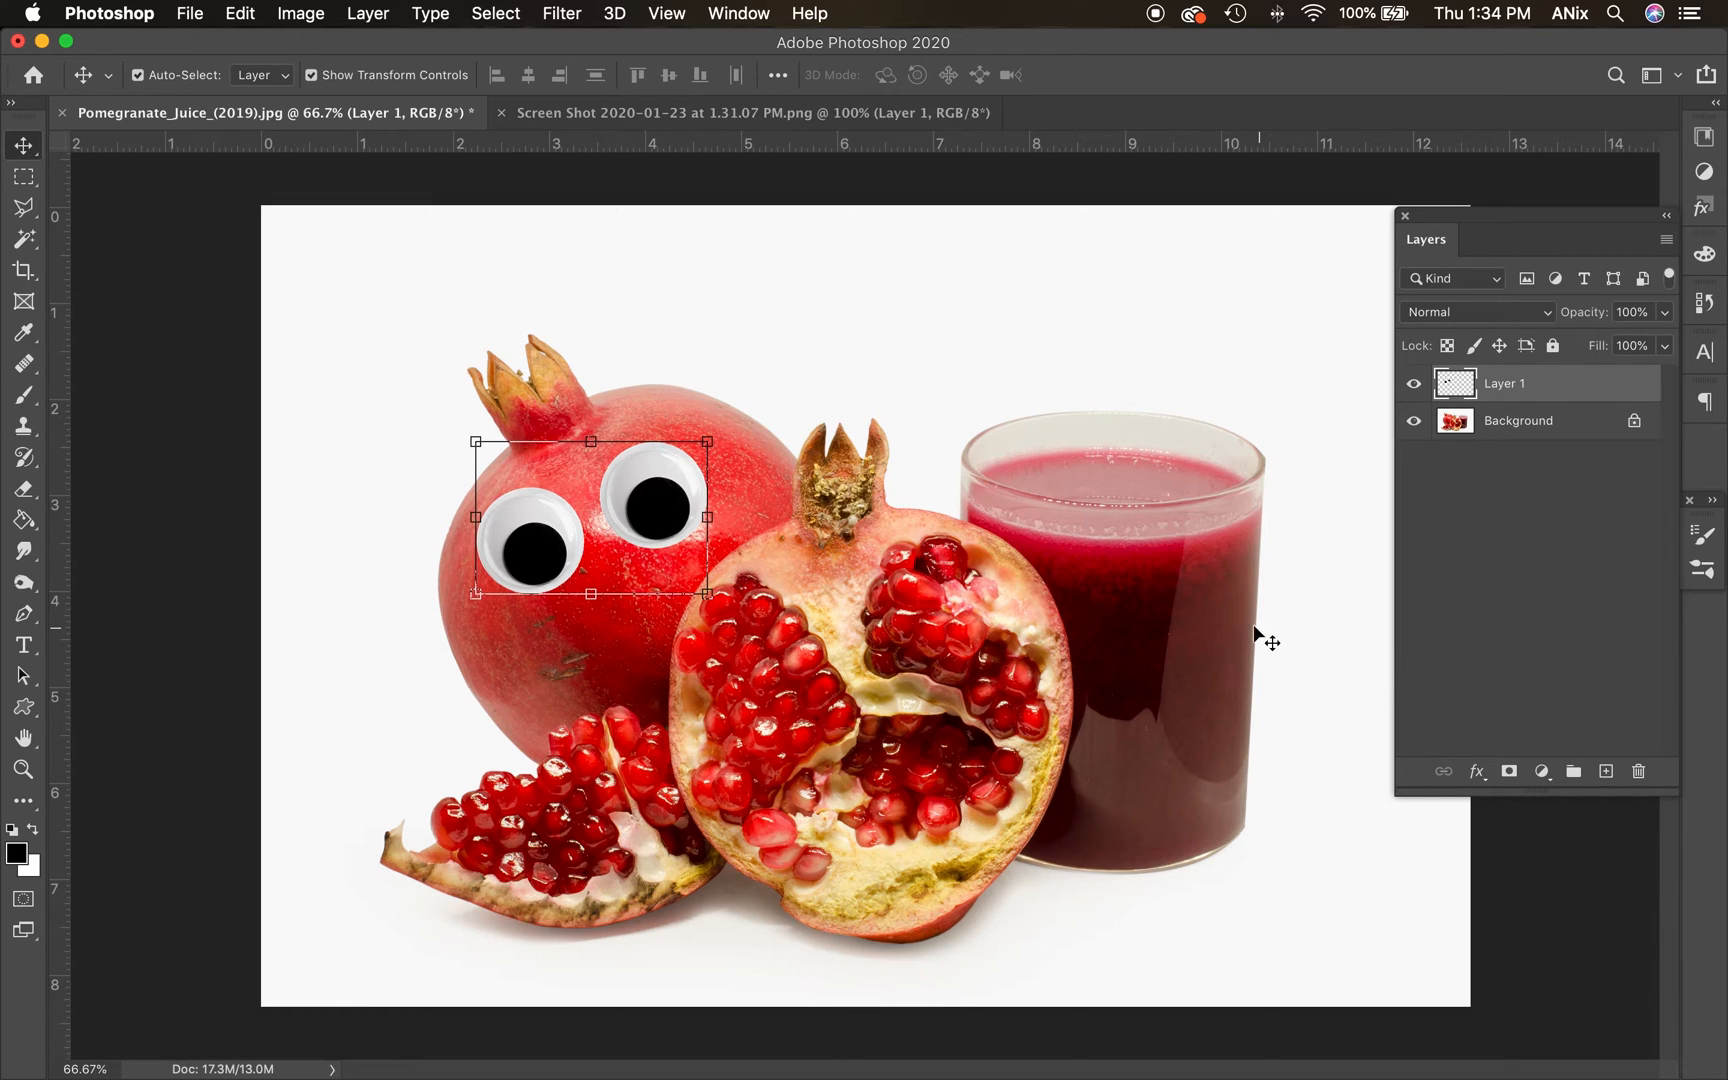
{"action": "mouse_move", "coordinate": [634, 516]}
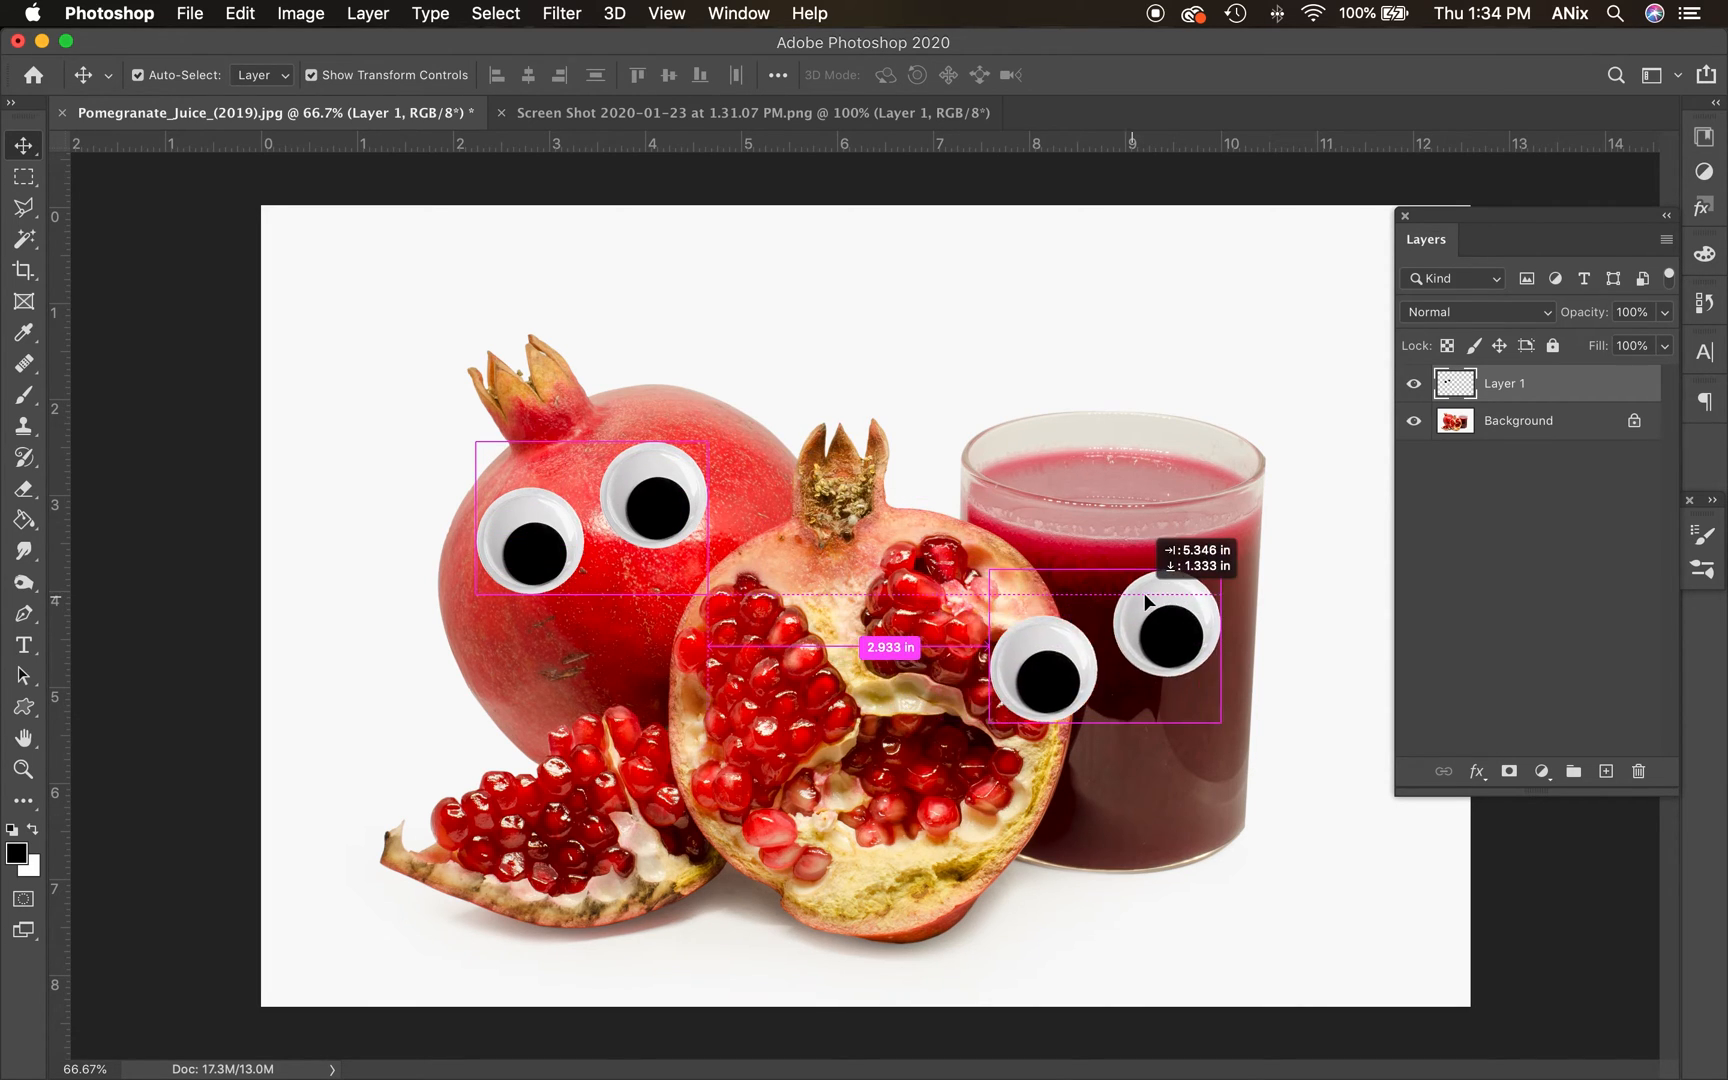
Duplicate the eyes layer, tilt the copy and move it up near the pomegranate crown
{"action": "key", "text": "cmd+j"}
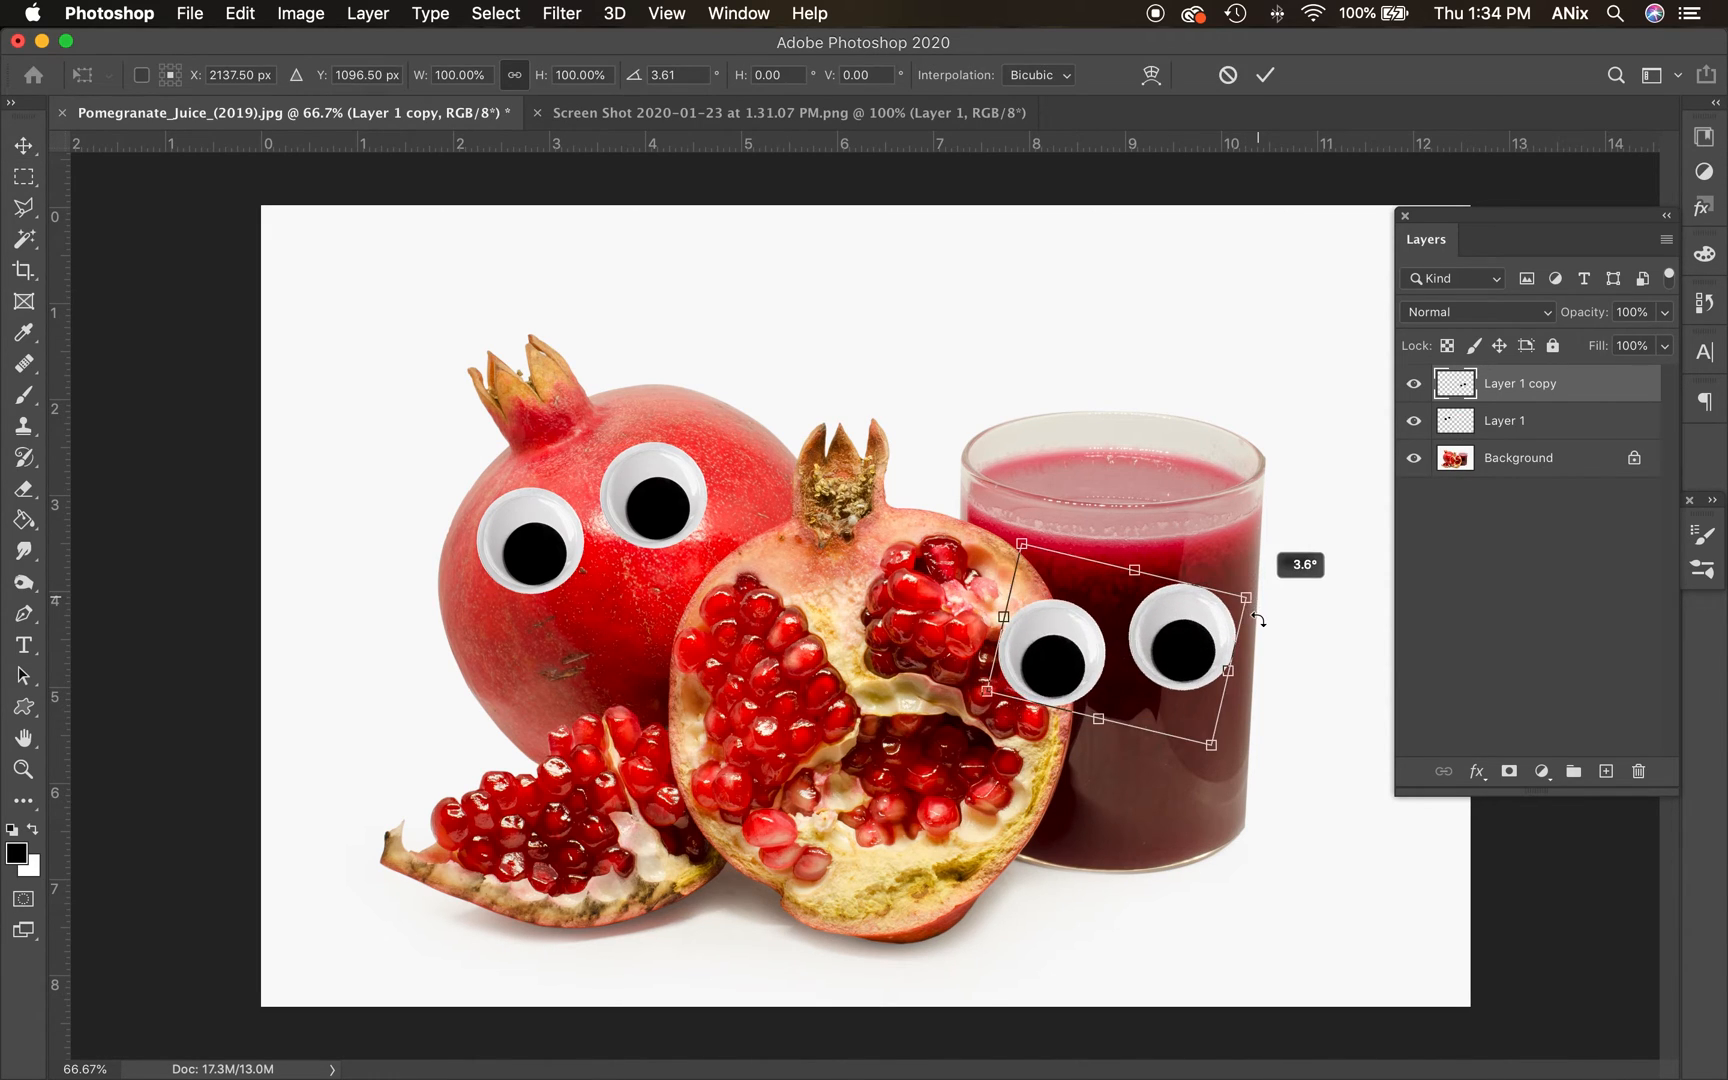
{"action": "left_click_drag", "start_coordinate": [1256, 617], "coordinate": [1190, 639]}
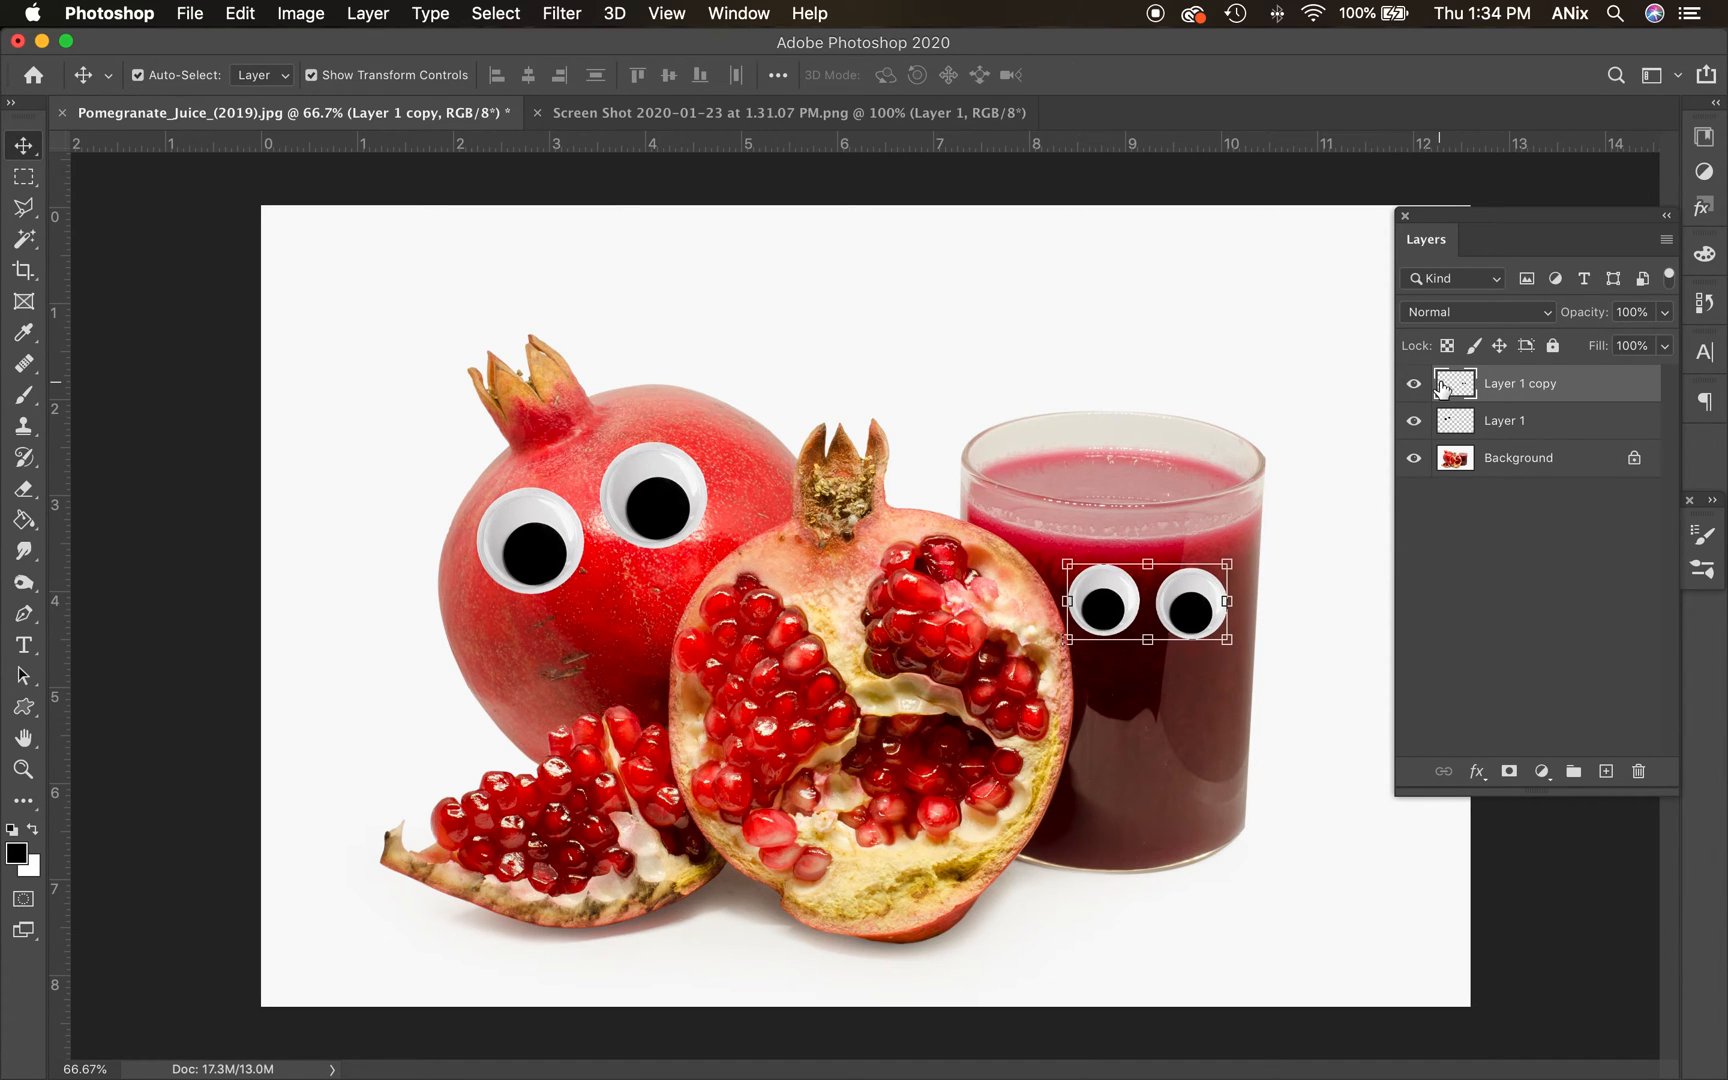
{"action": "left_click", "coordinate": [1414, 384]}
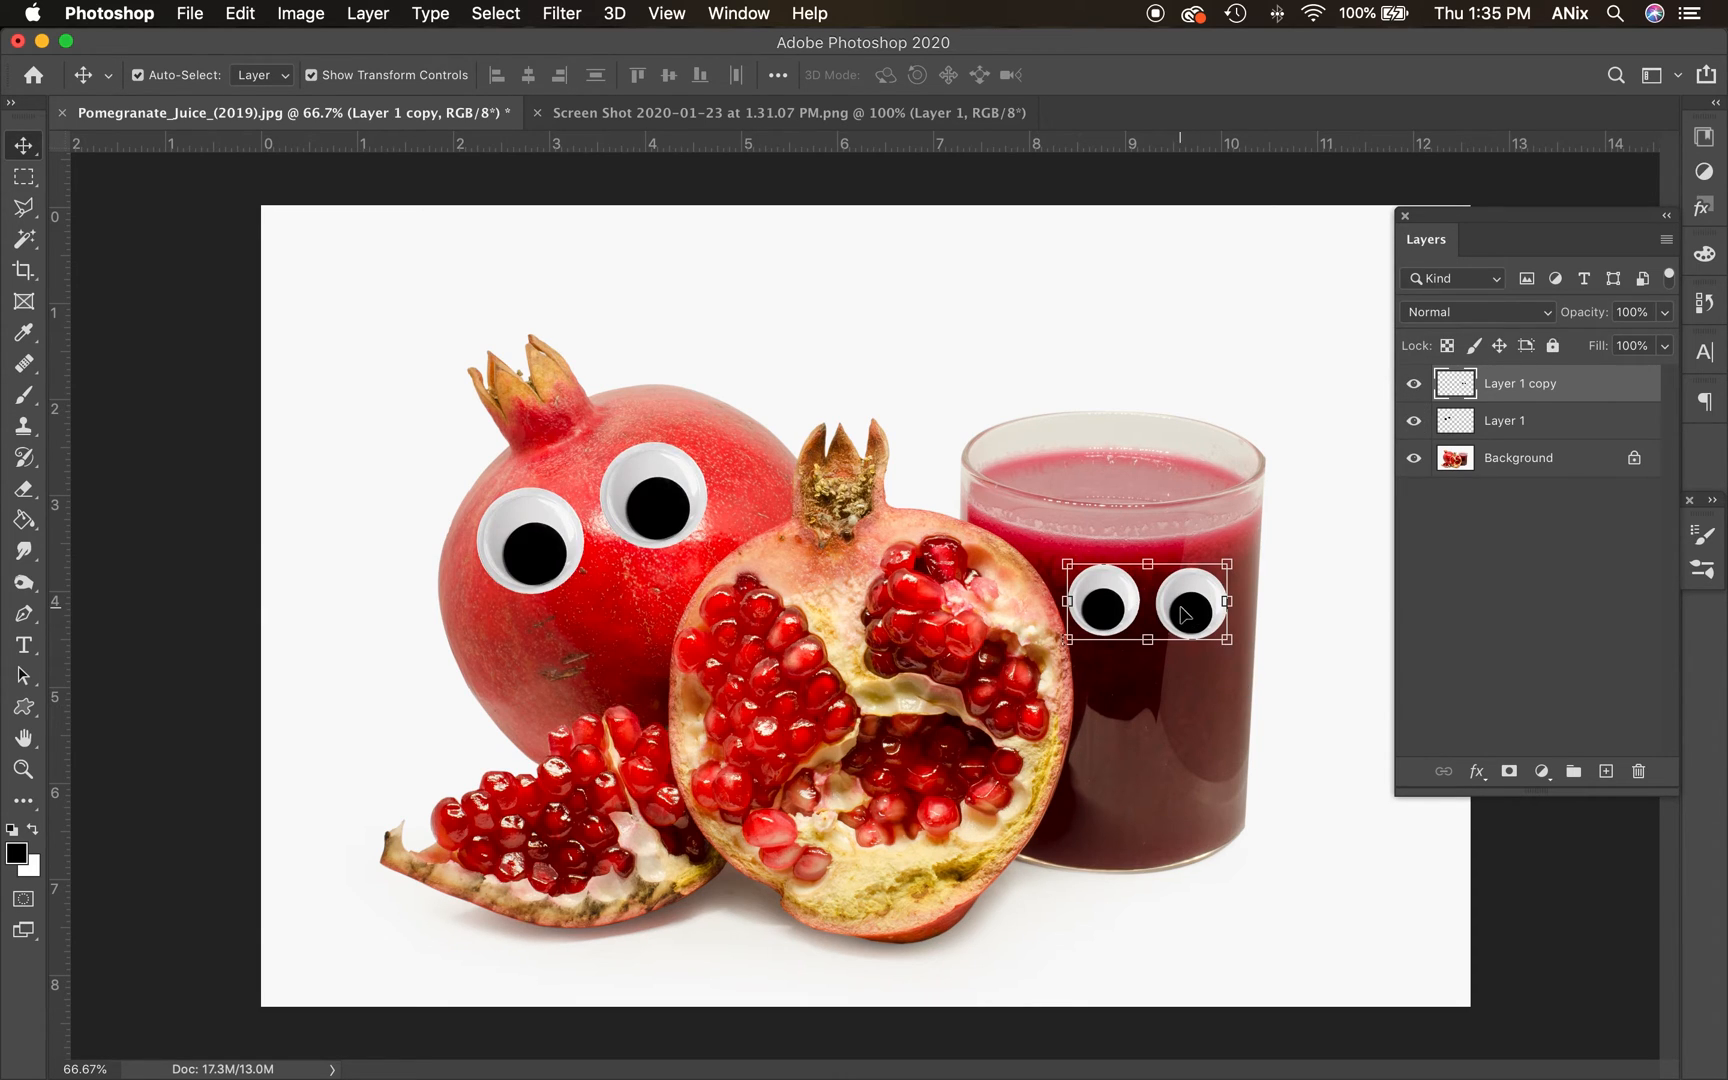
{"action": "left_click_drag", "start_coordinate": [1185, 615], "coordinate": [786, 518]}
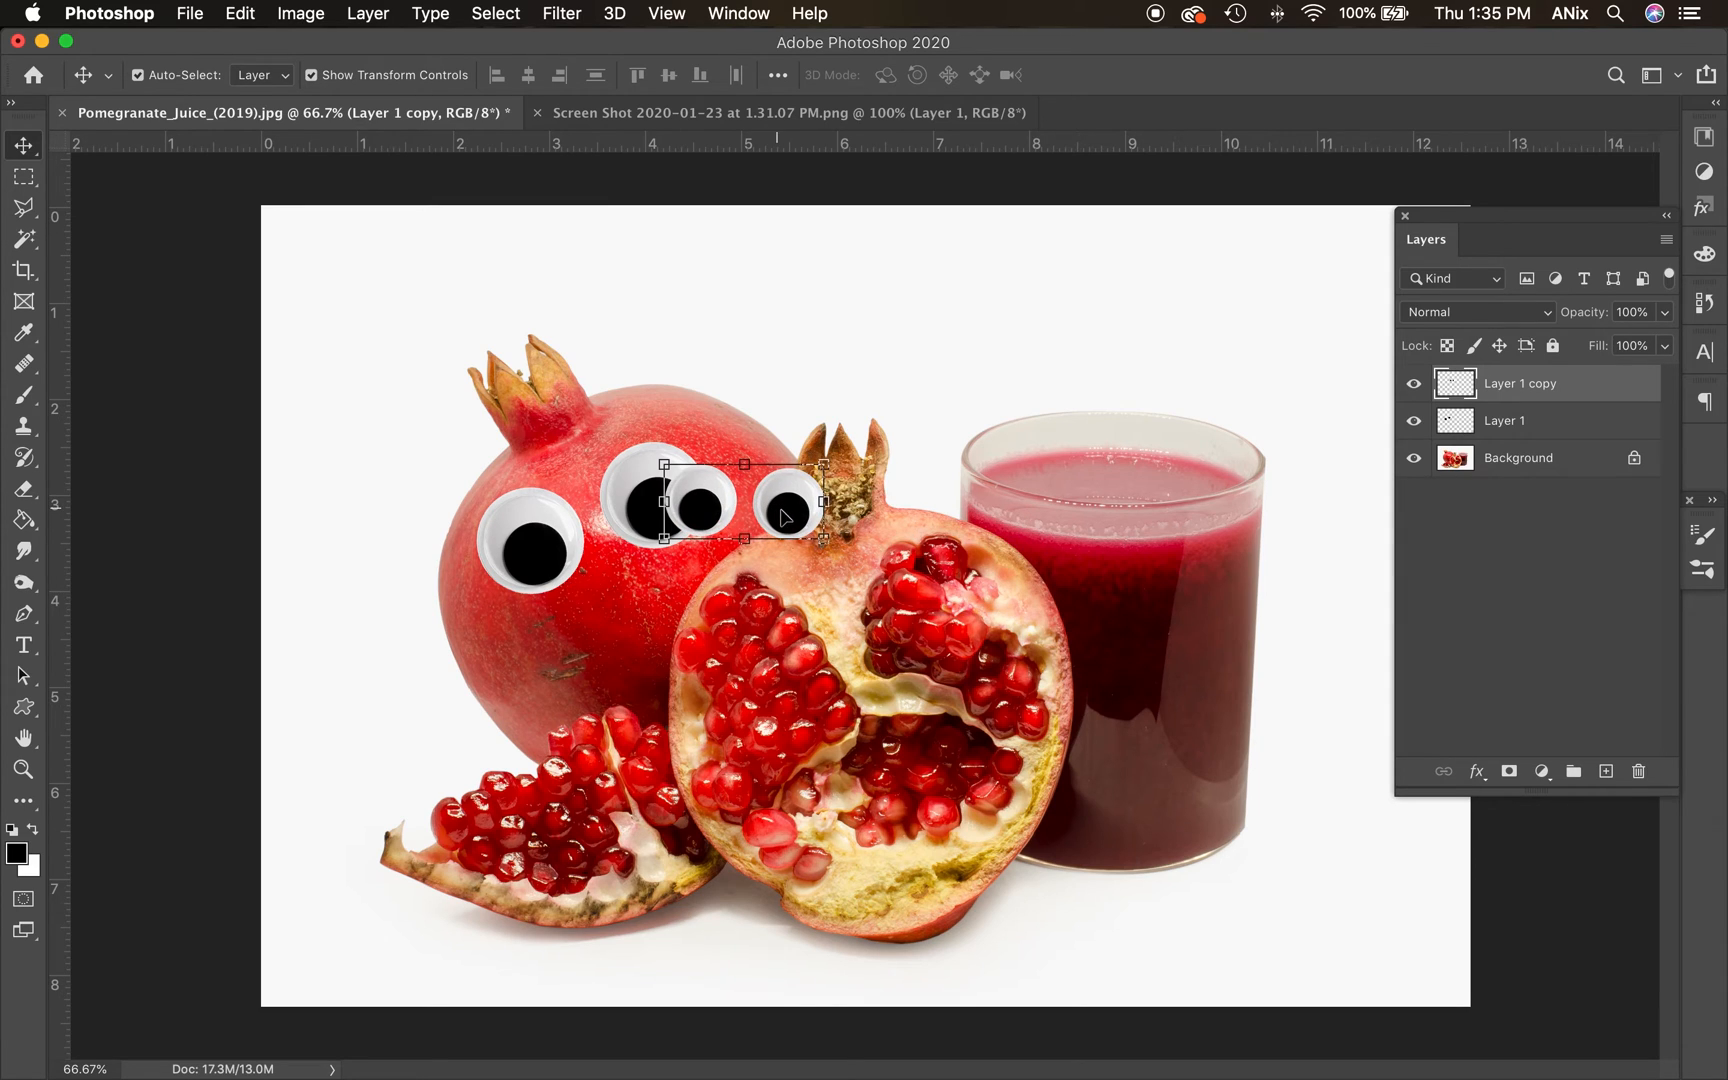
{"action": "mouse_move", "coordinate": [1433, 386]}
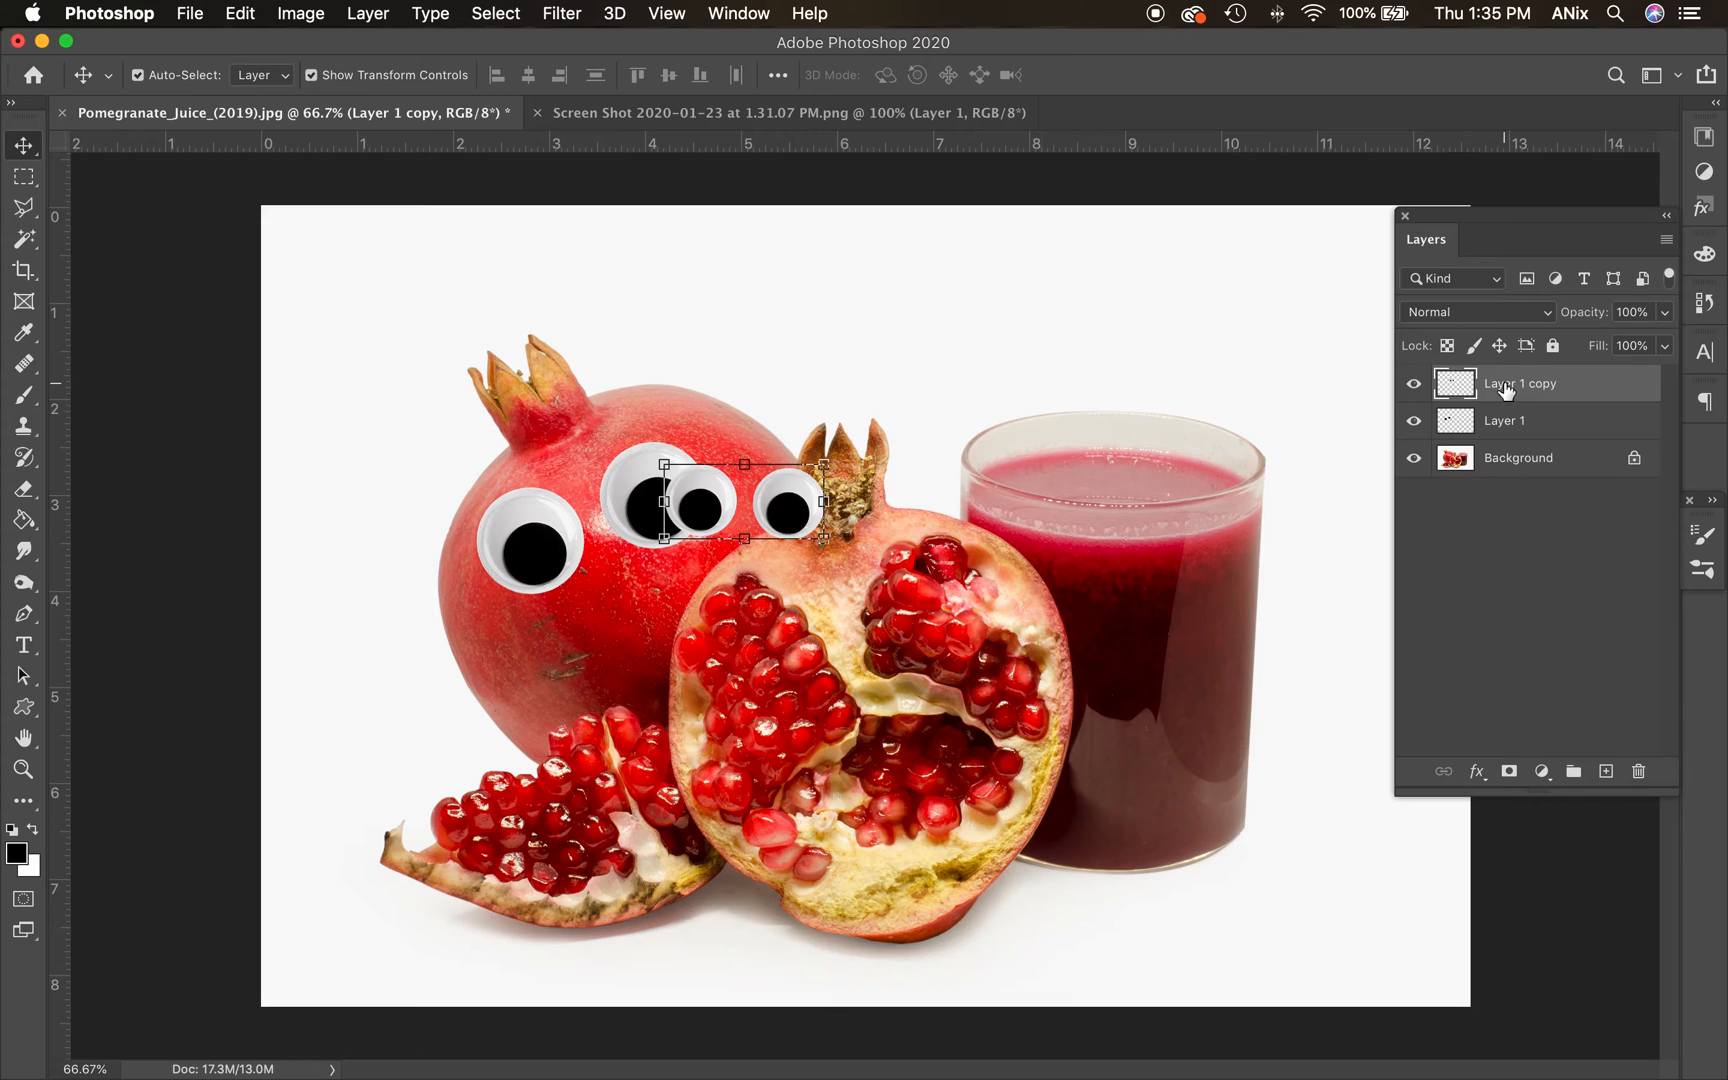
Rename the copied layer 'juice eyes' and place the eyes on the juice glass
{"action": "double_click", "coordinate": [1525, 382]}
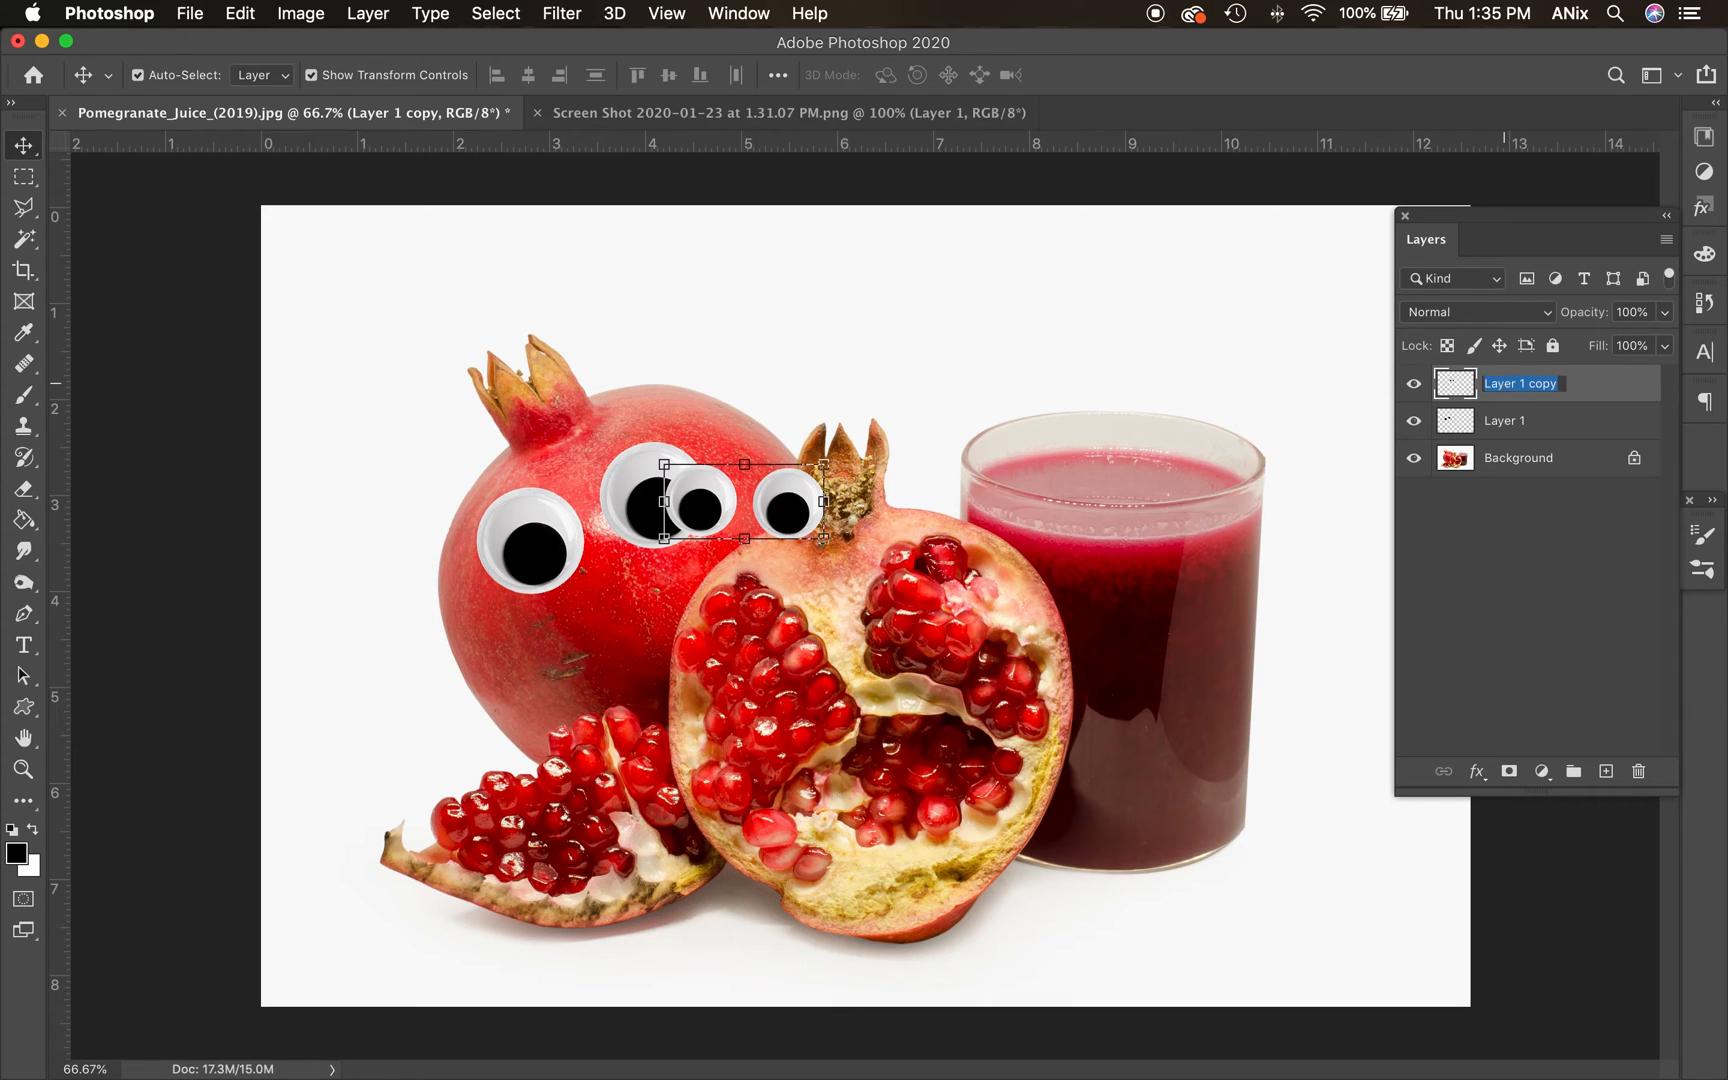
{"action": "type", "text": "juice eyes"}
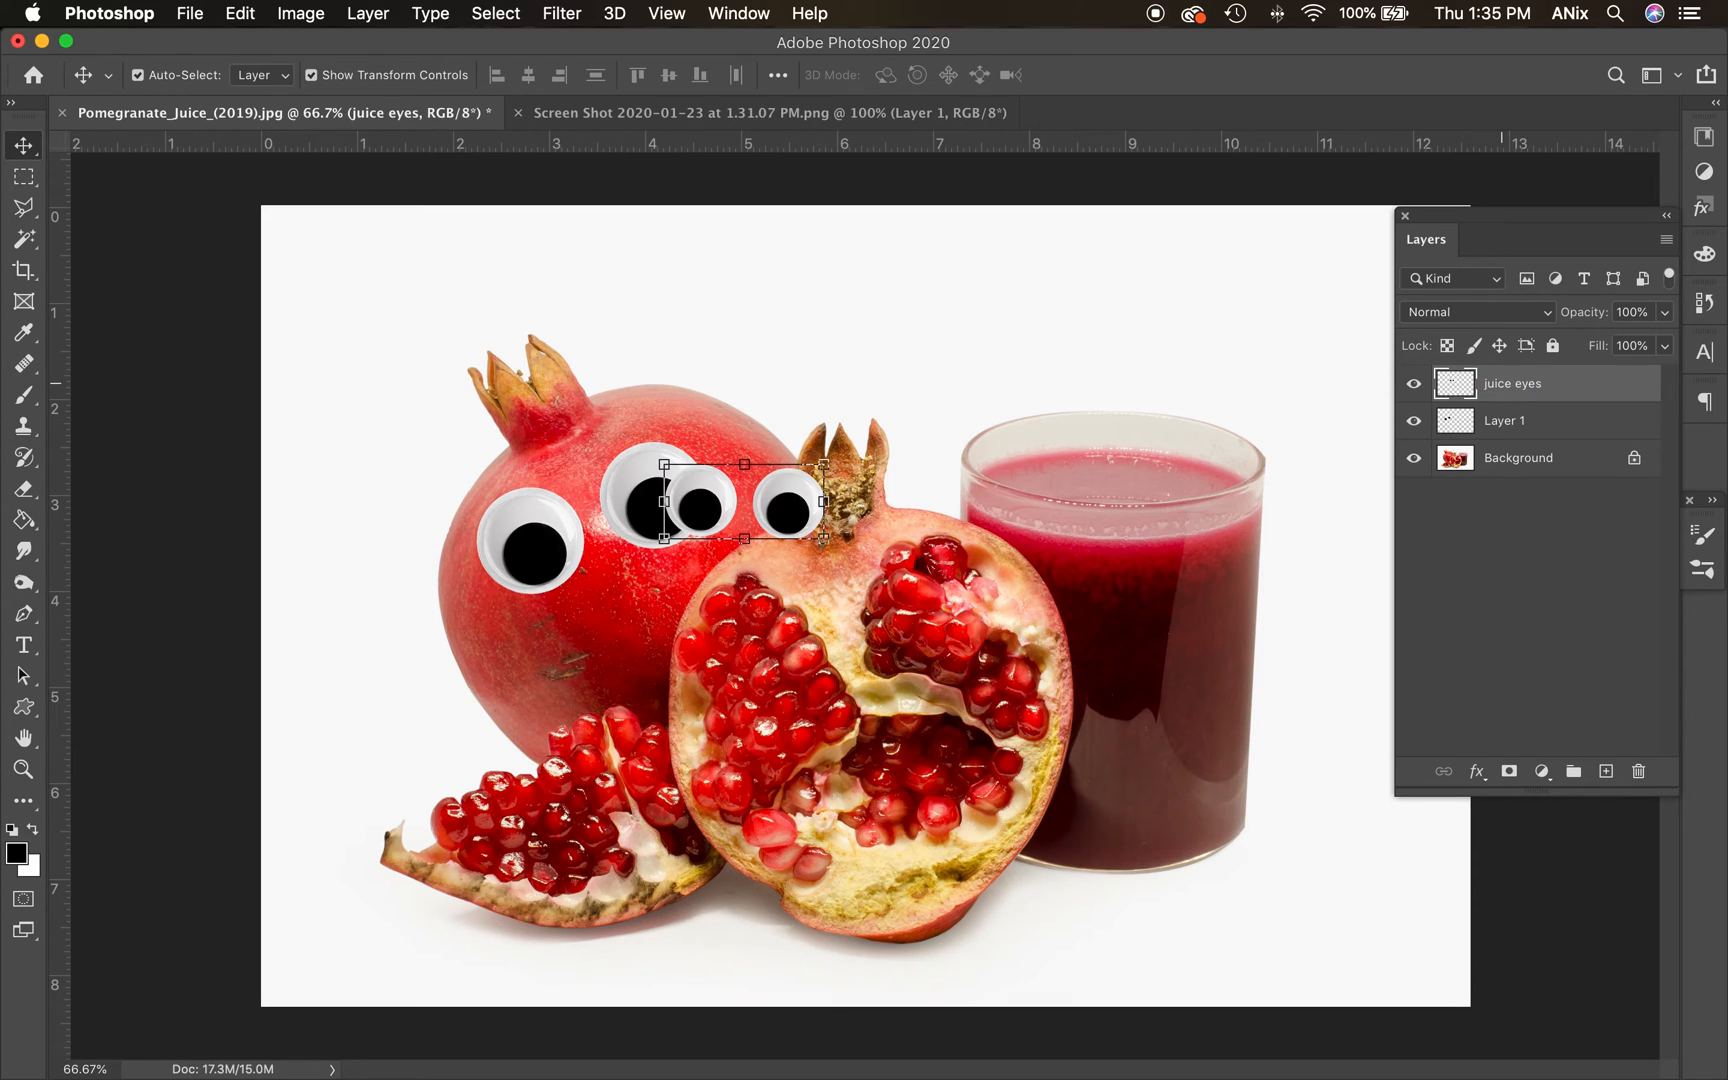
{"action": "left_click_drag", "start_coordinate": [727, 505], "coordinate": [1088, 604]}
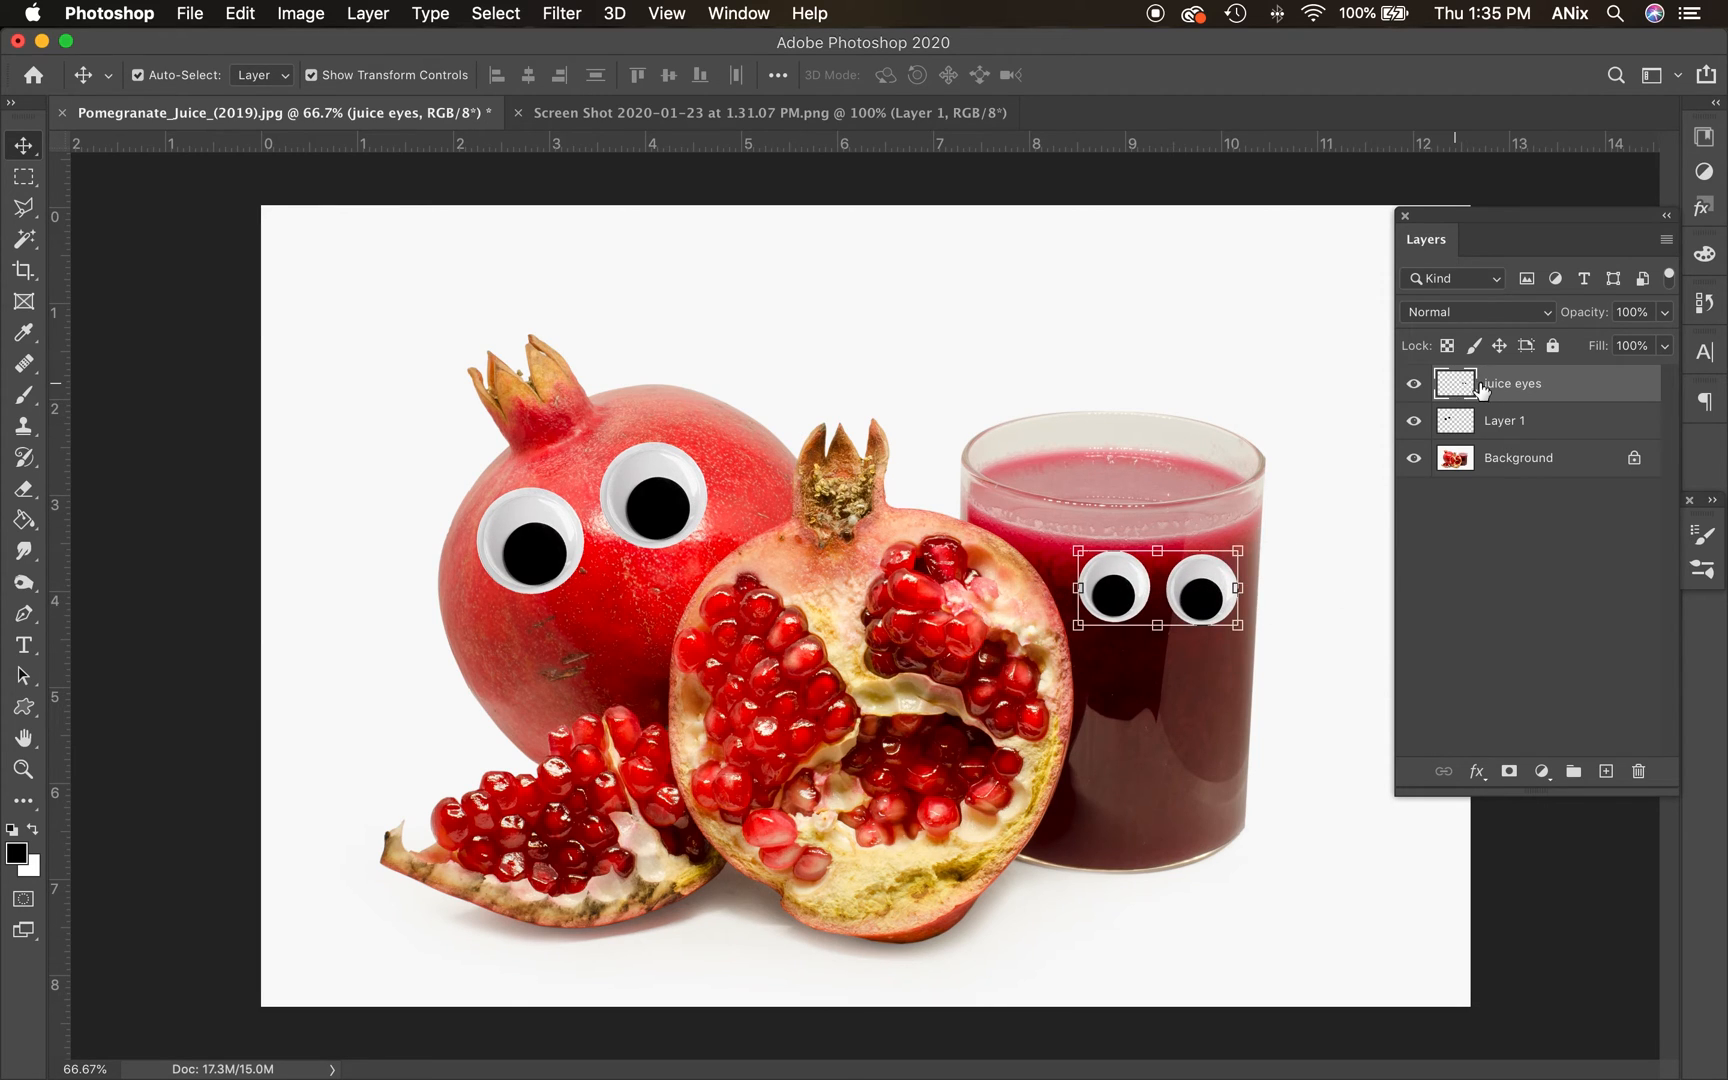
{"action": "mouse_move", "coordinate": [1455, 382]}
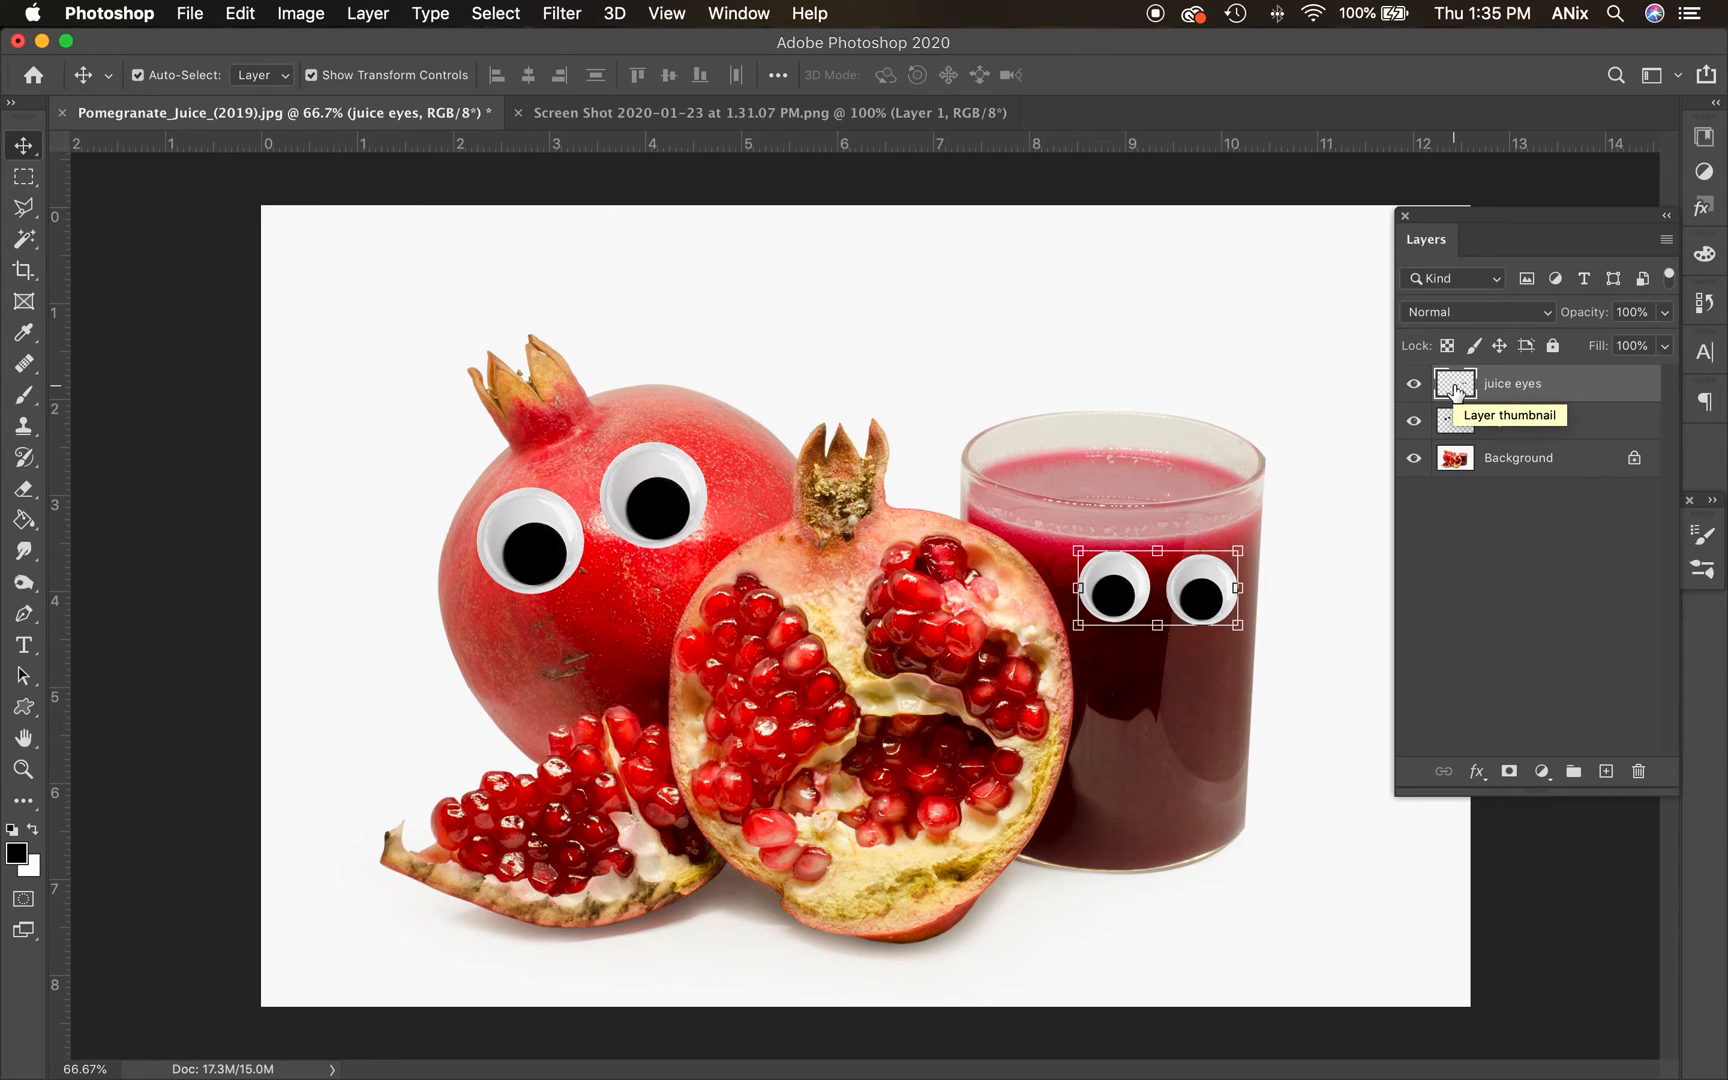
Add a new empty top layer and rename it 'drawing'
{"action": "left_click", "coordinate": [1605, 770]}
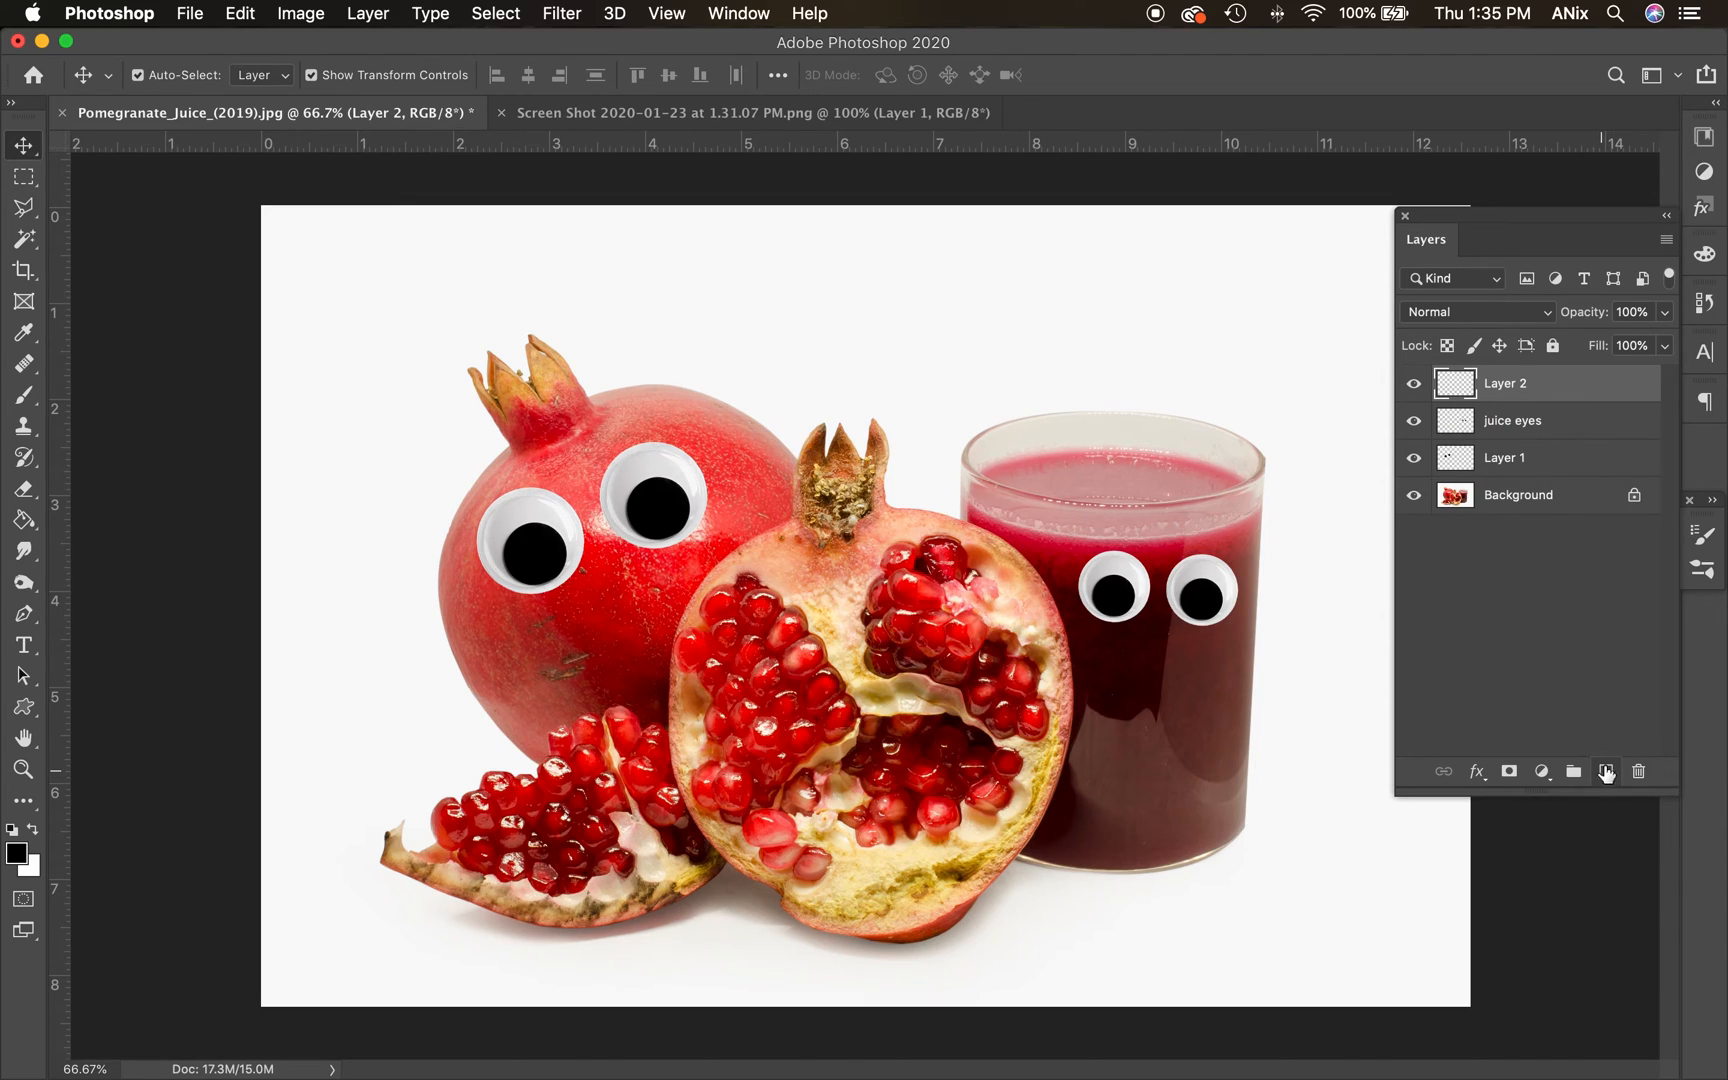
{"action": "double_click", "coordinate": [1505, 382]}
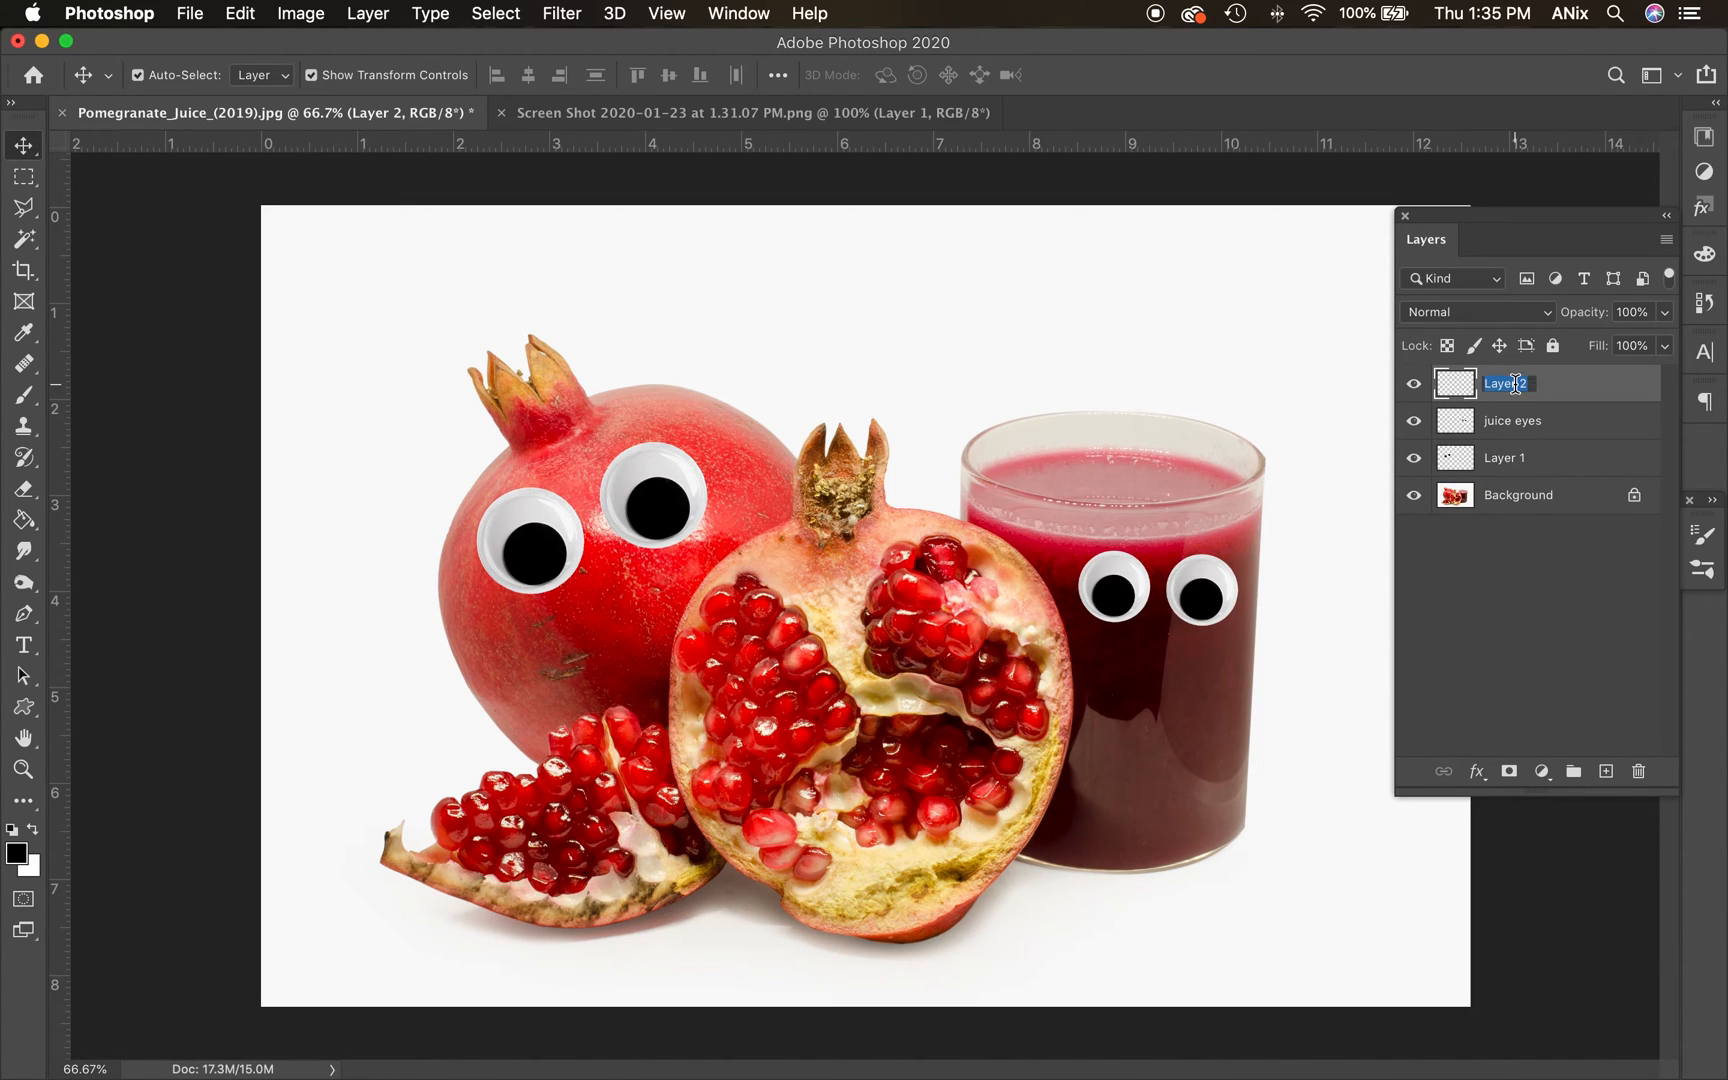
{"action": "type", "text": "drawing"}
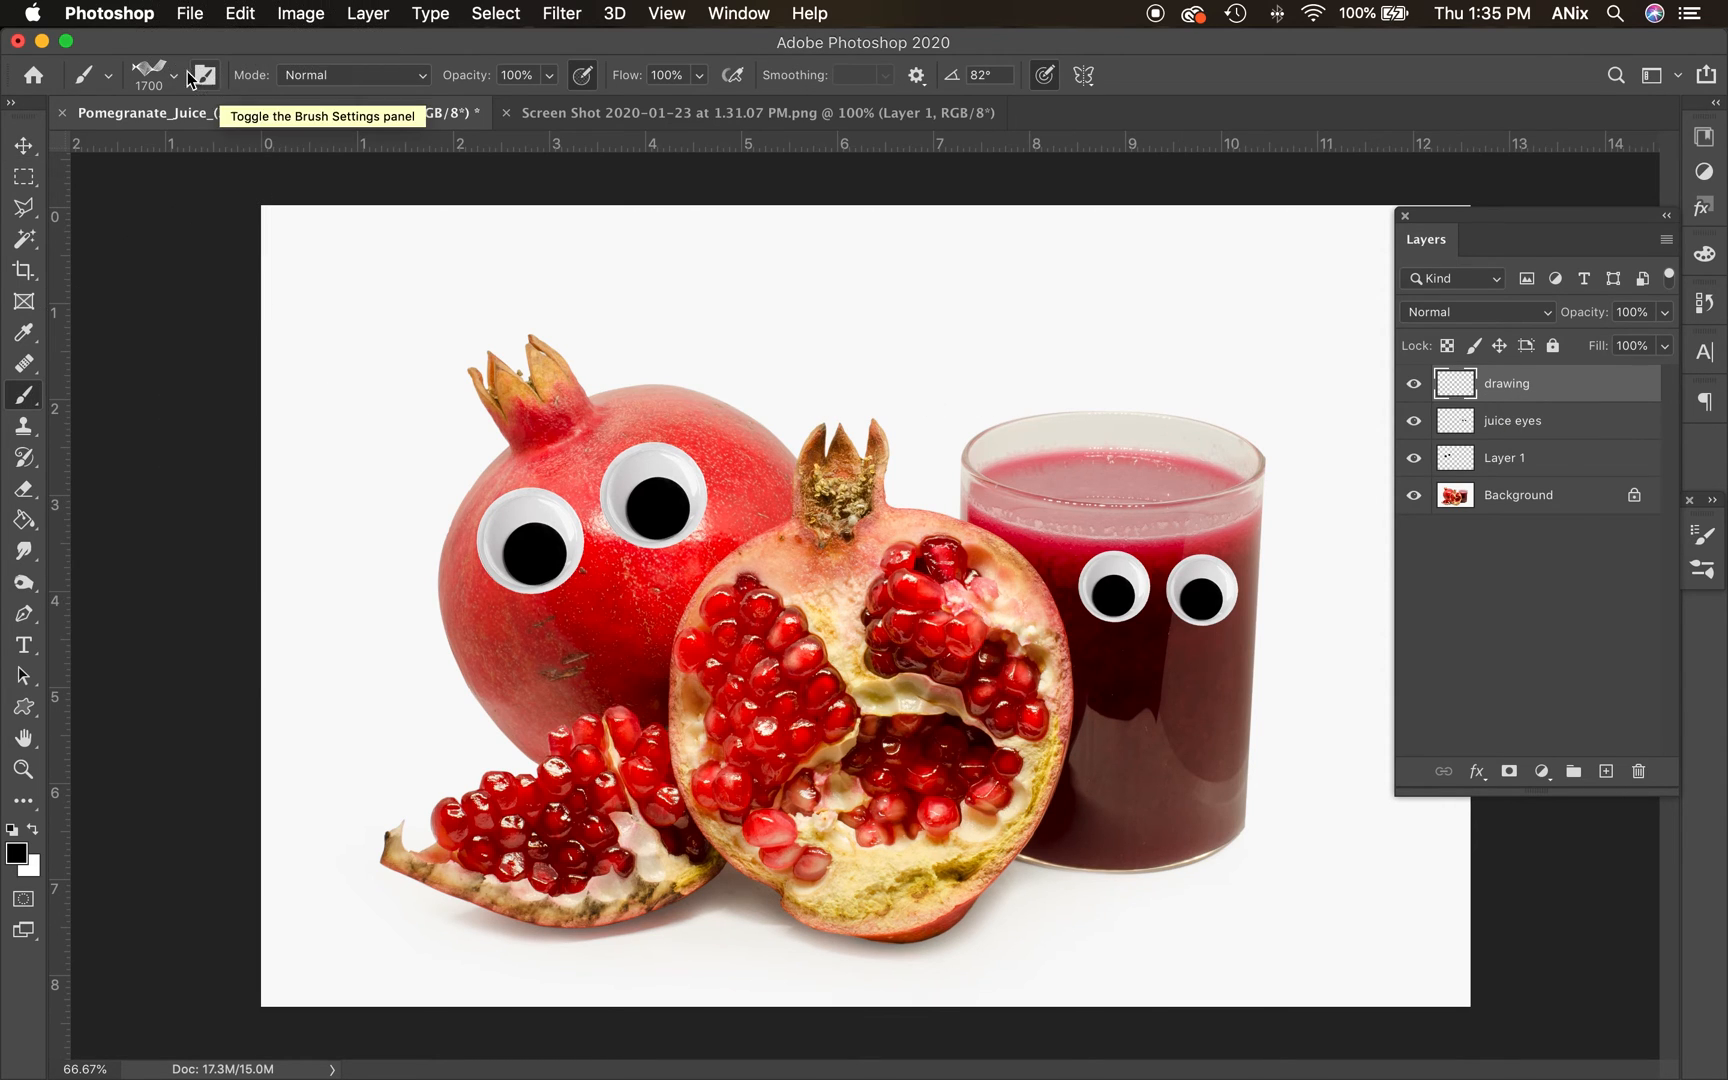
Choose a hard round brush and set its size to 30 px
{"action": "left_click", "coordinate": [173, 75]}
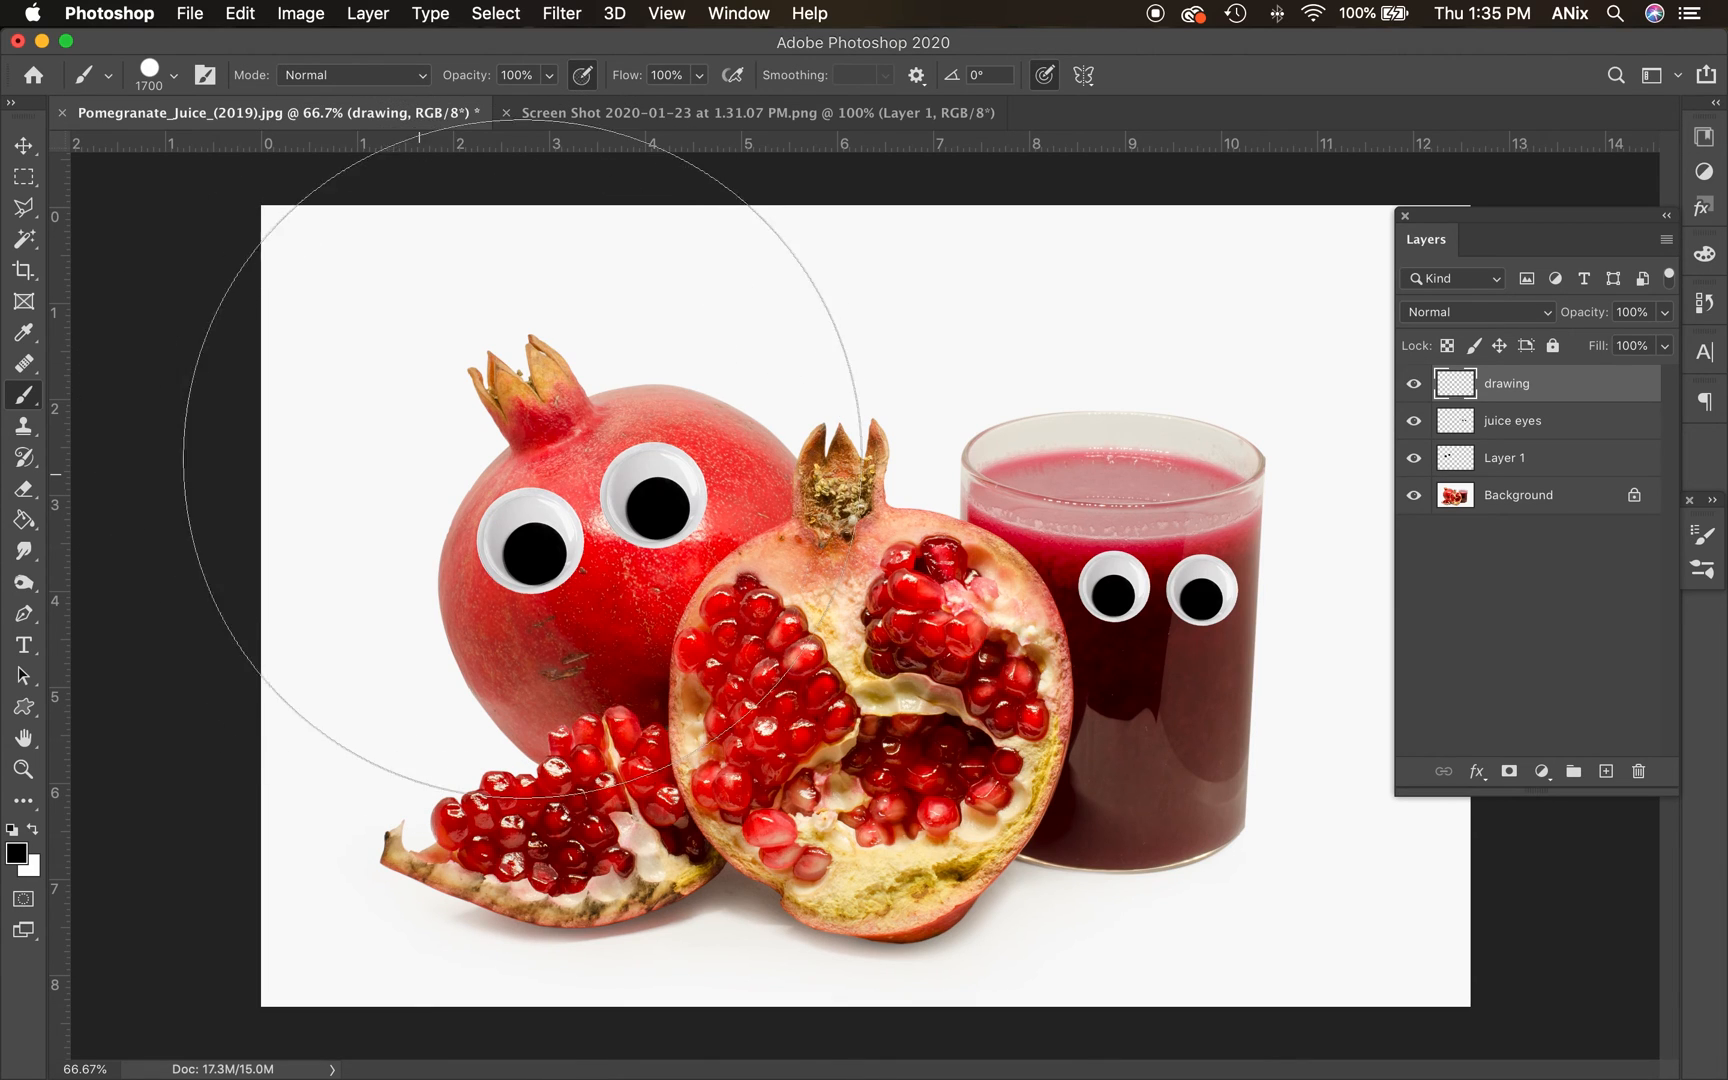
{"action": "left_click", "coordinate": [170, 75]}
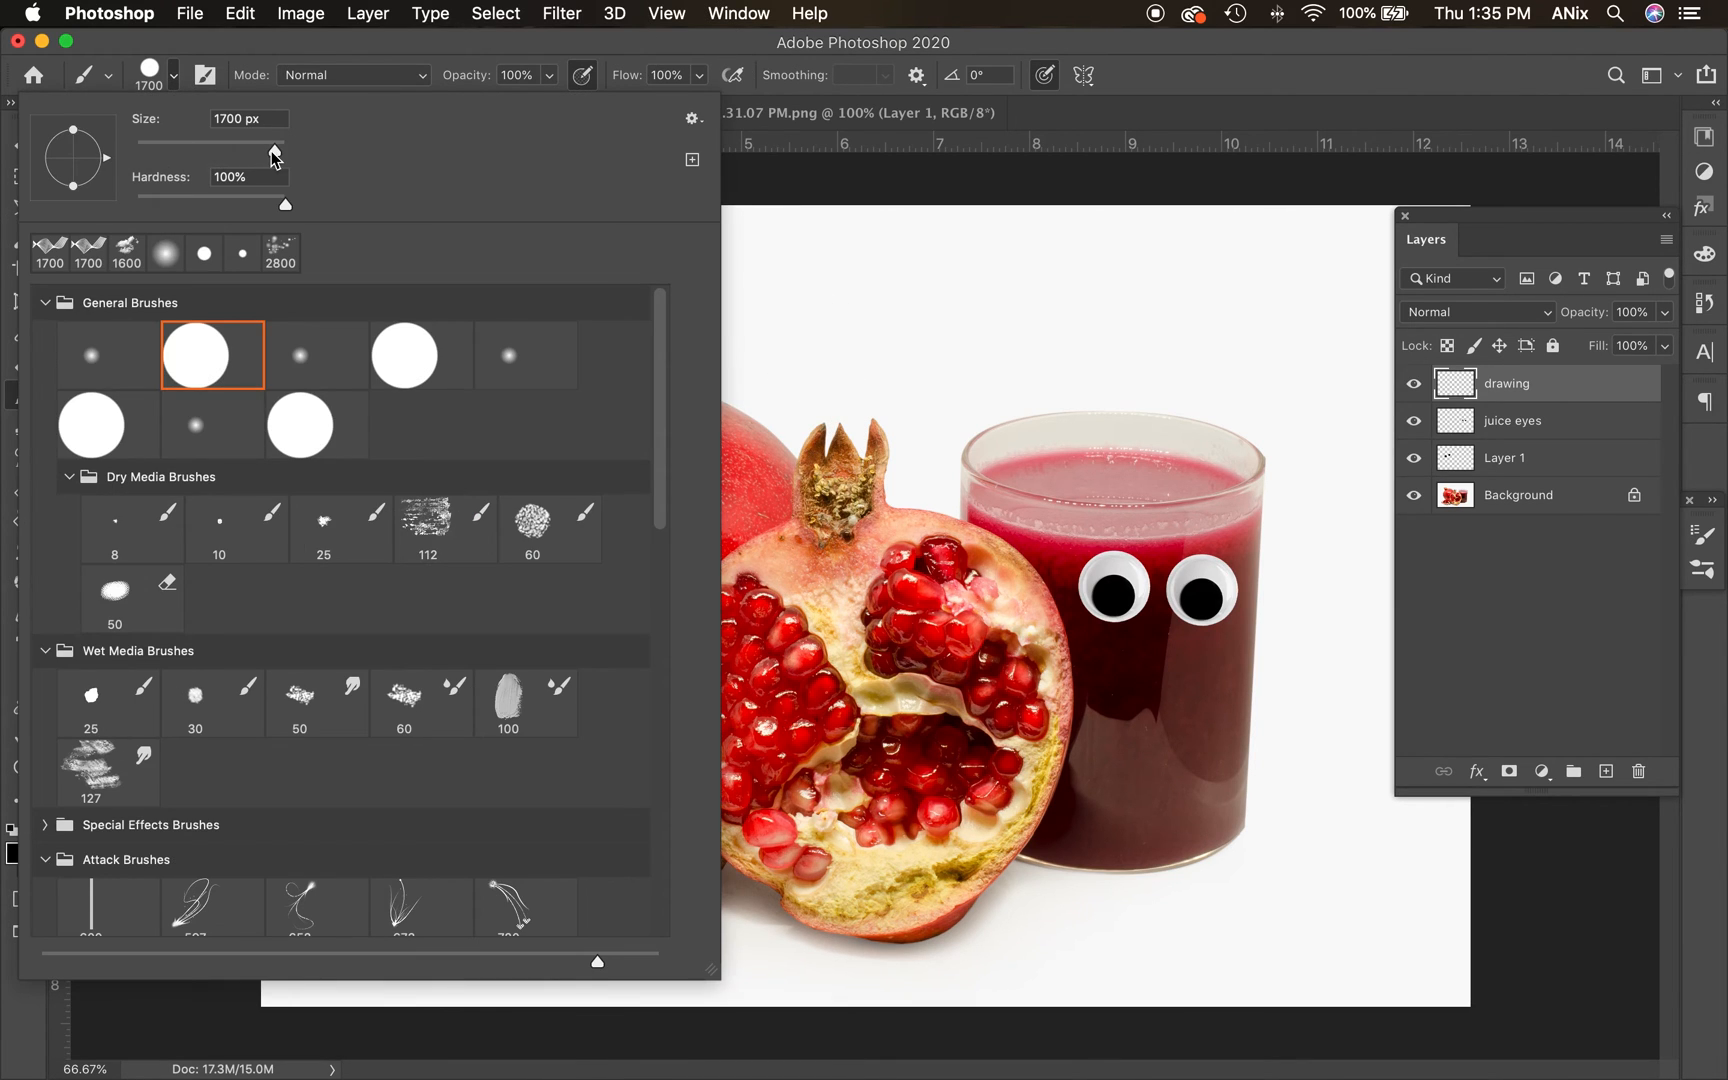
{"action": "type", "text": "30"}
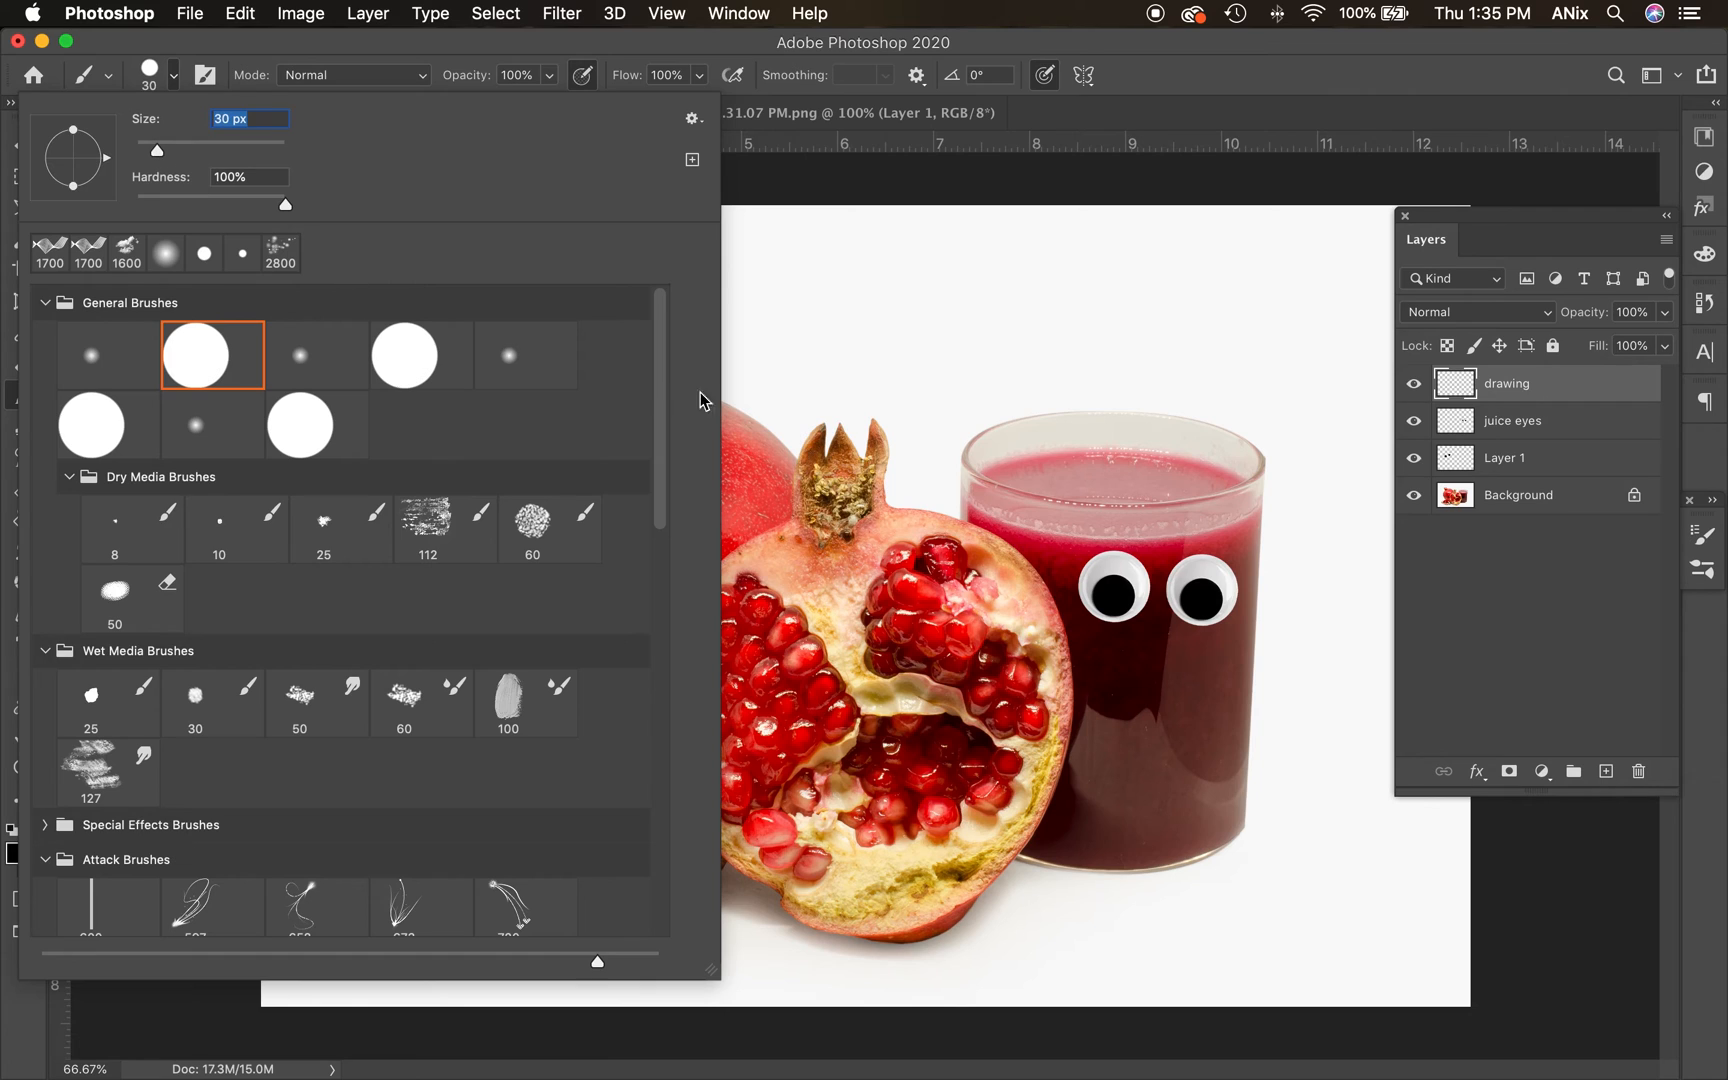
{"action": "mouse_move", "coordinate": [736, 52]}
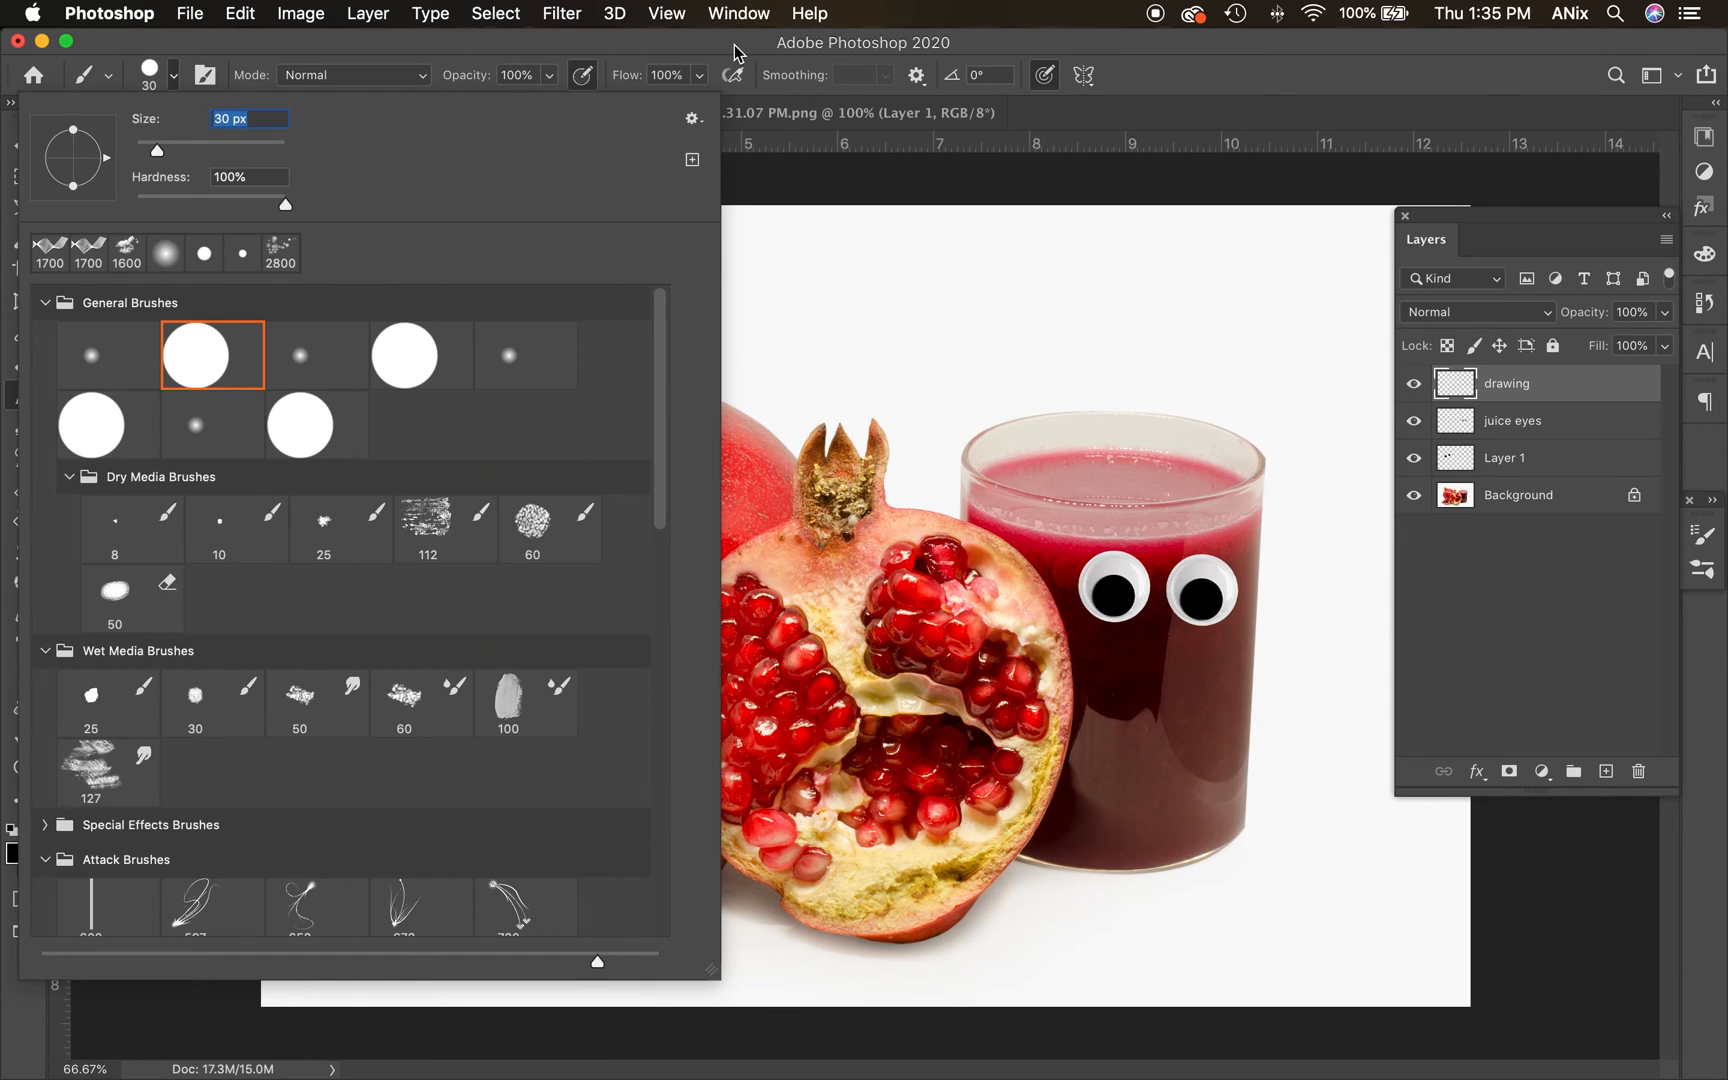
{"action": "left_click", "coordinate": [264, 112]}
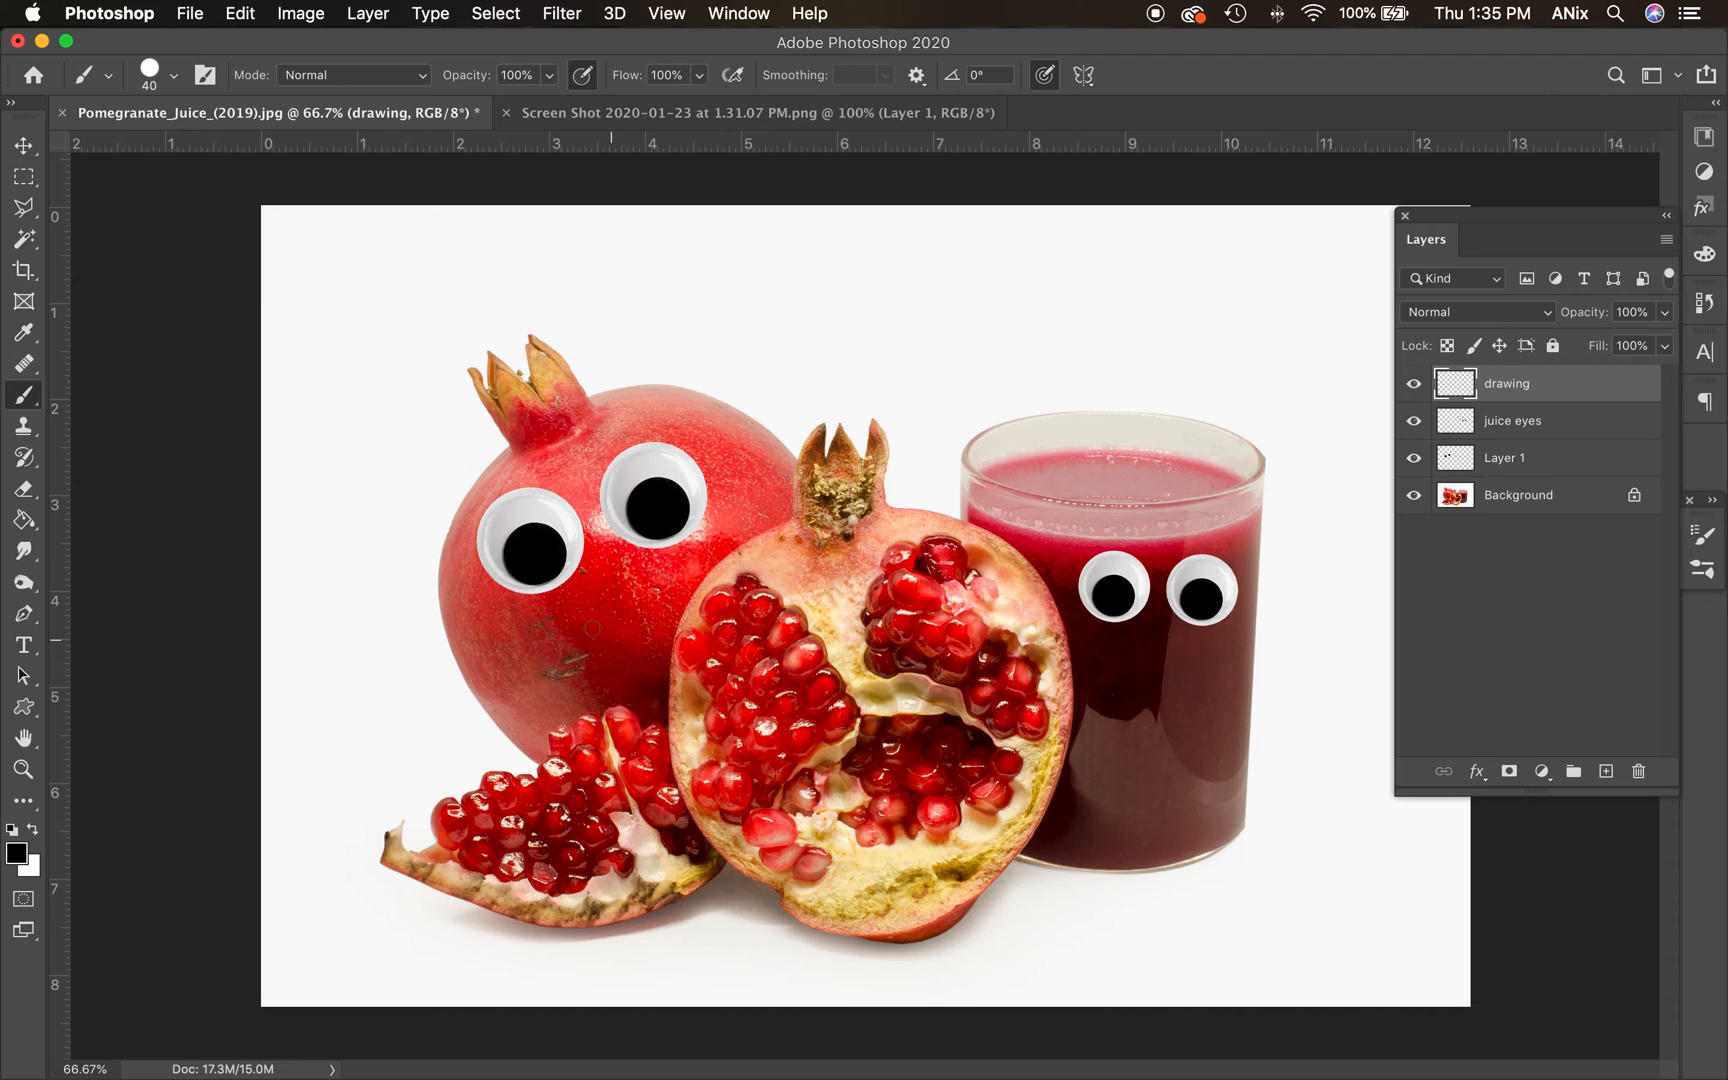
Paint the pomegranate's round open mouth, a brow above its eye and an arm around the cut half
{"action": "left_click_drag", "start_coordinate": [590, 634], "coordinate": [612, 678]}
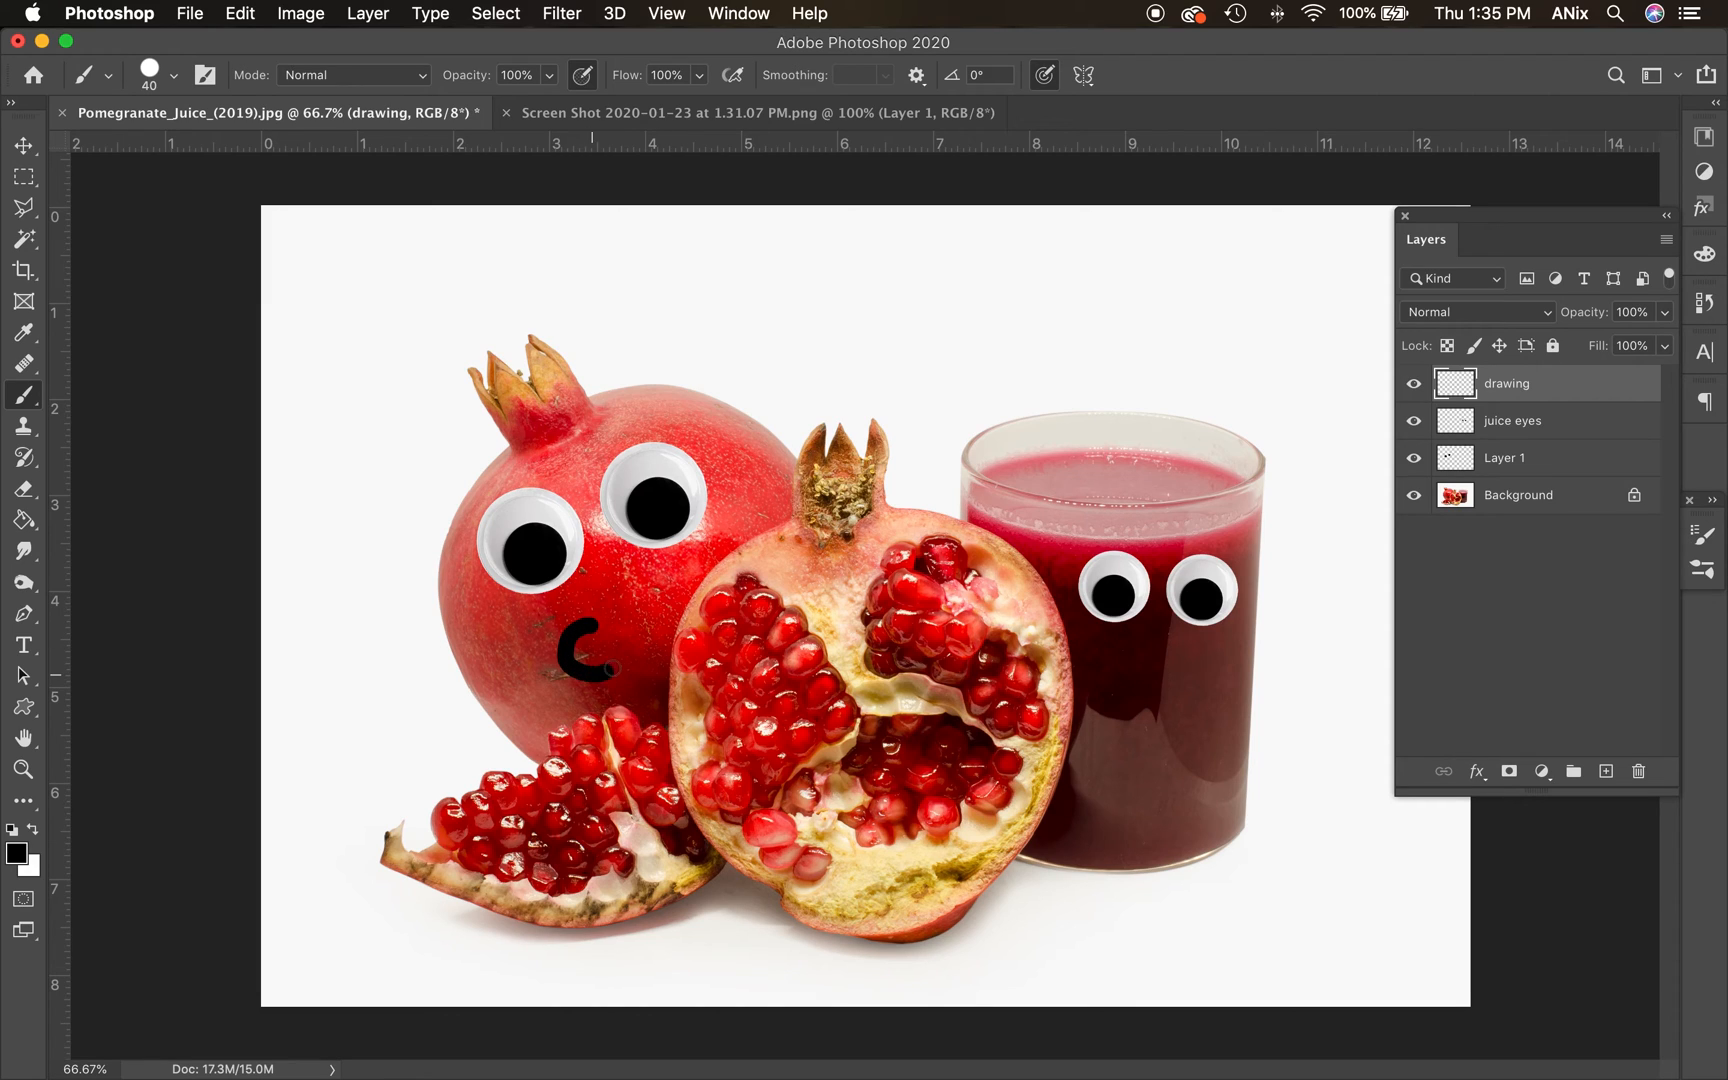
{"action": "left_click", "coordinate": [595, 656]}
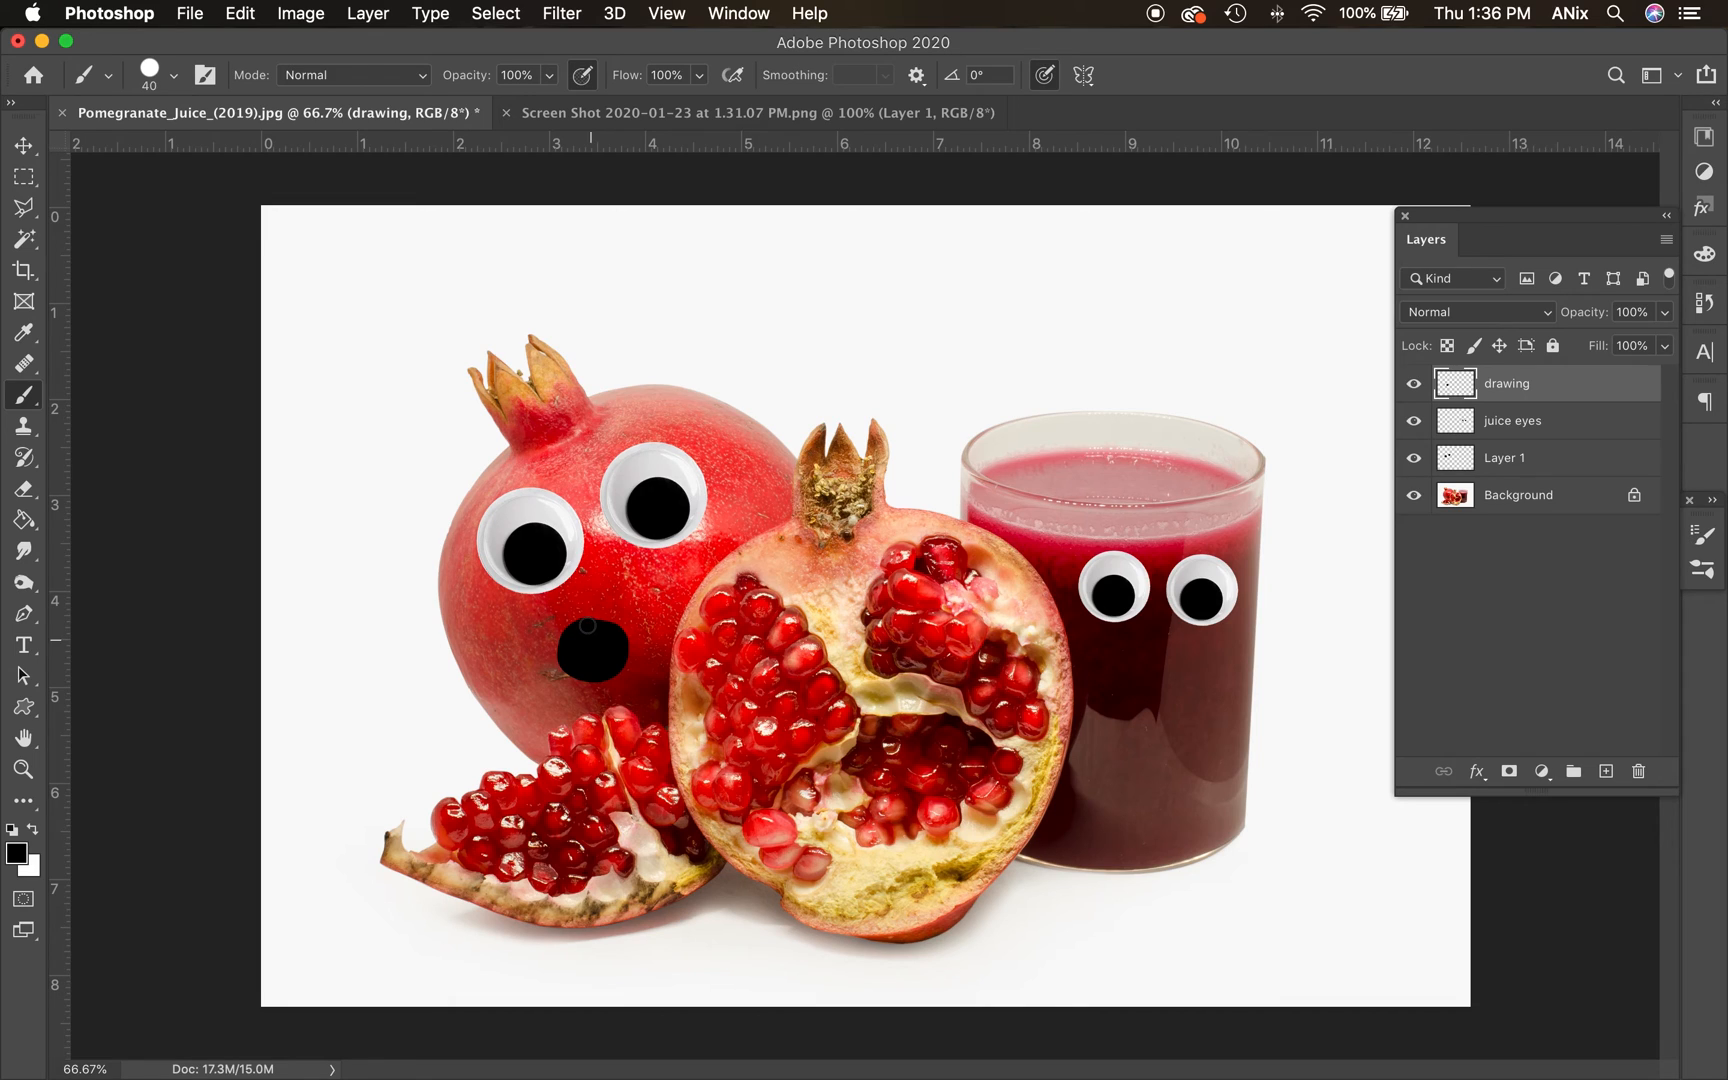
{"action": "left_click", "coordinate": [613, 424]}
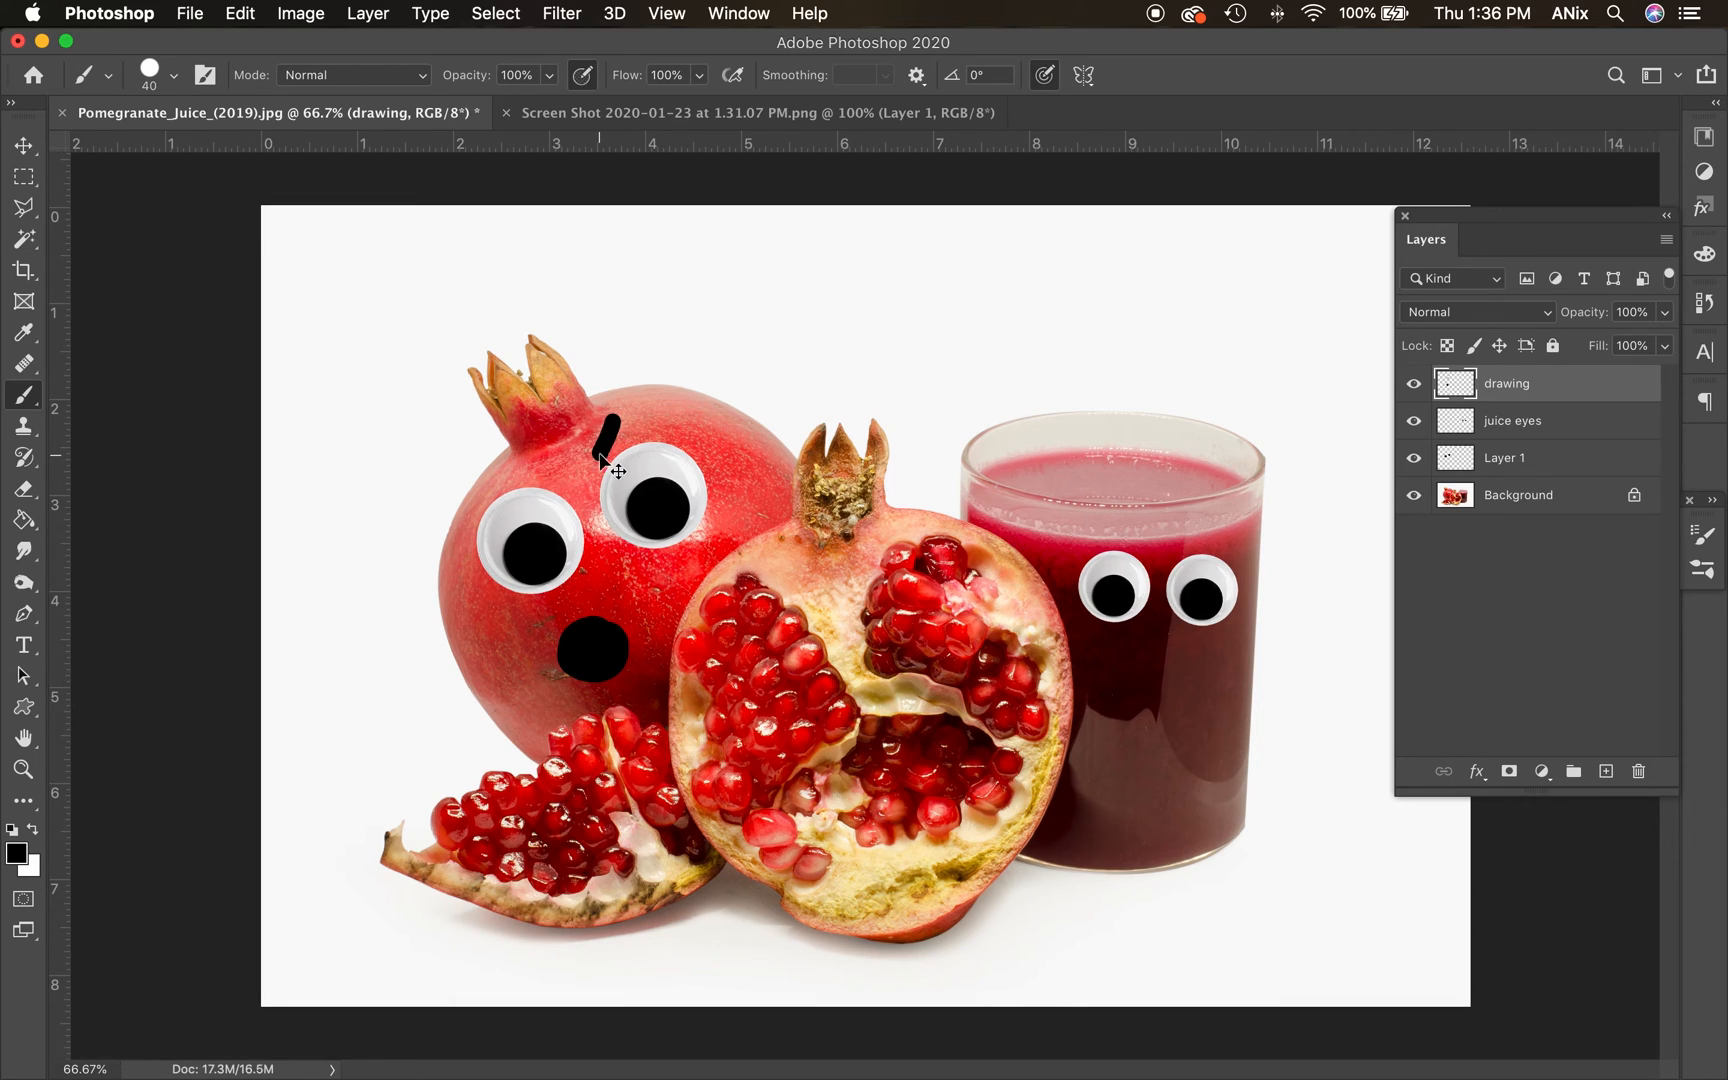
{"action": "left_click_drag", "start_coordinate": [612, 417], "coordinate": [689, 428]}
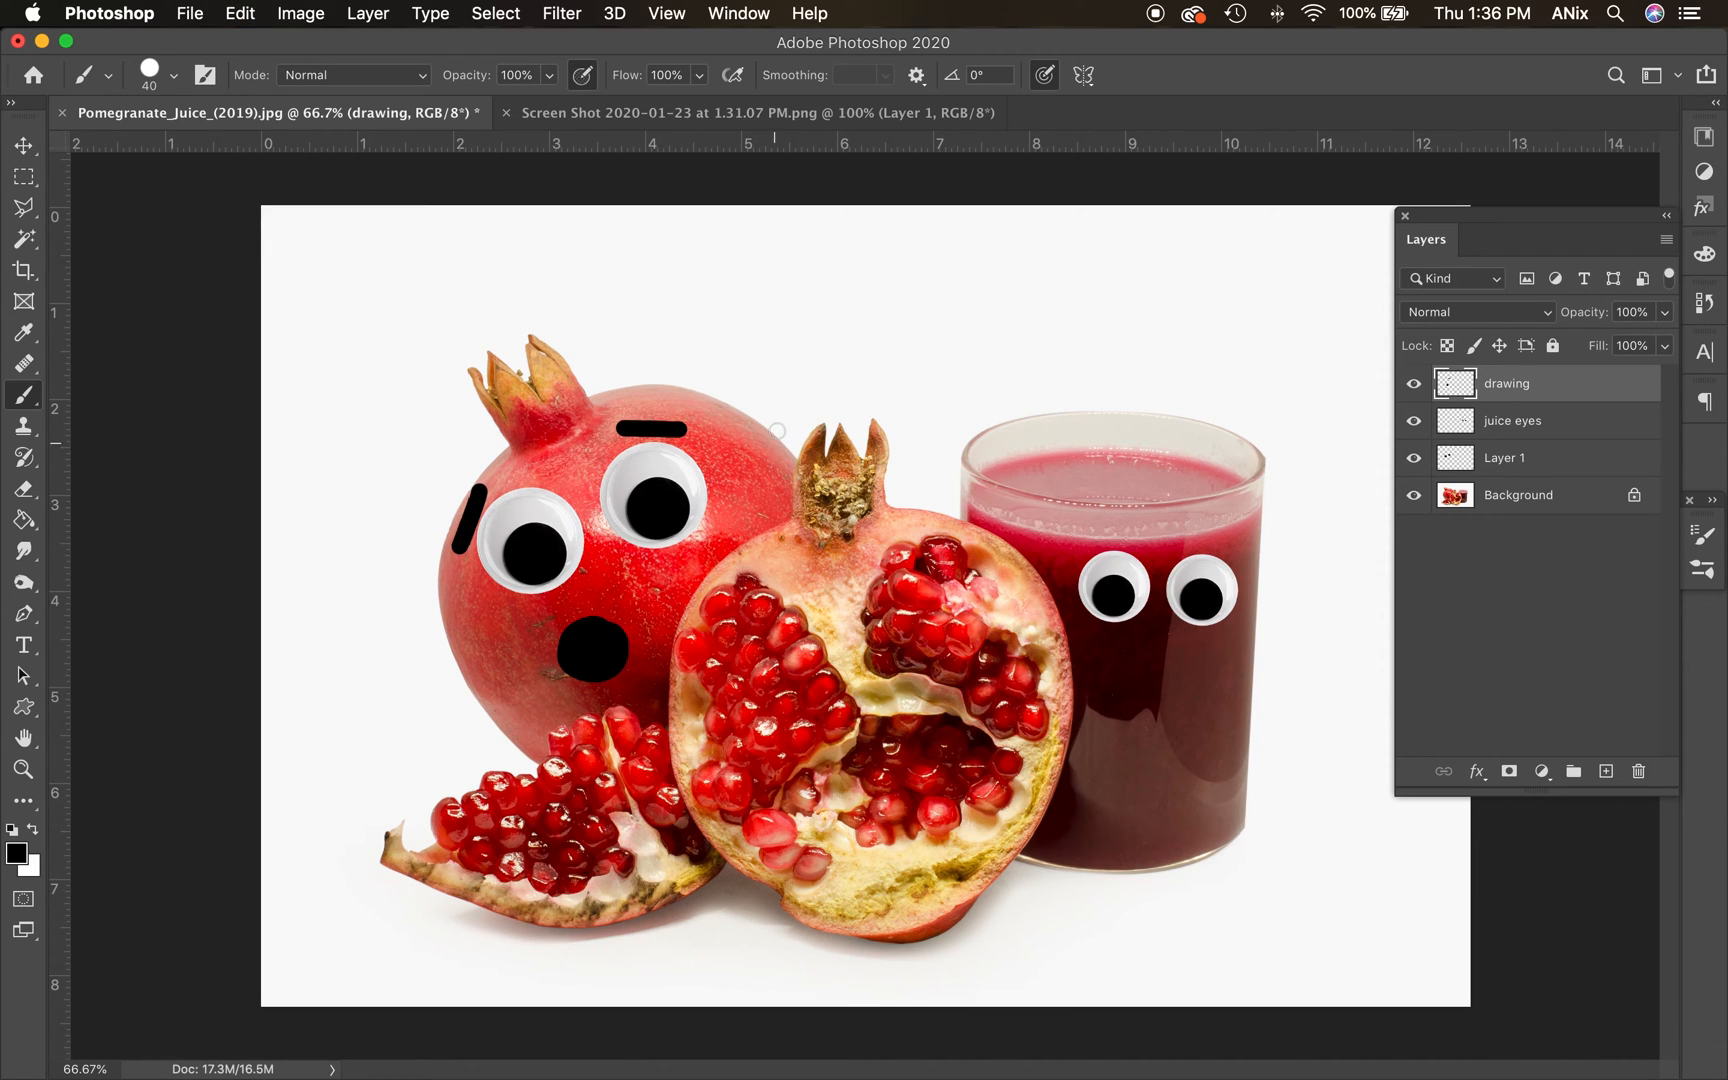
{"action": "left_click_drag", "start_coordinate": [777, 446], "coordinate": [893, 479]}
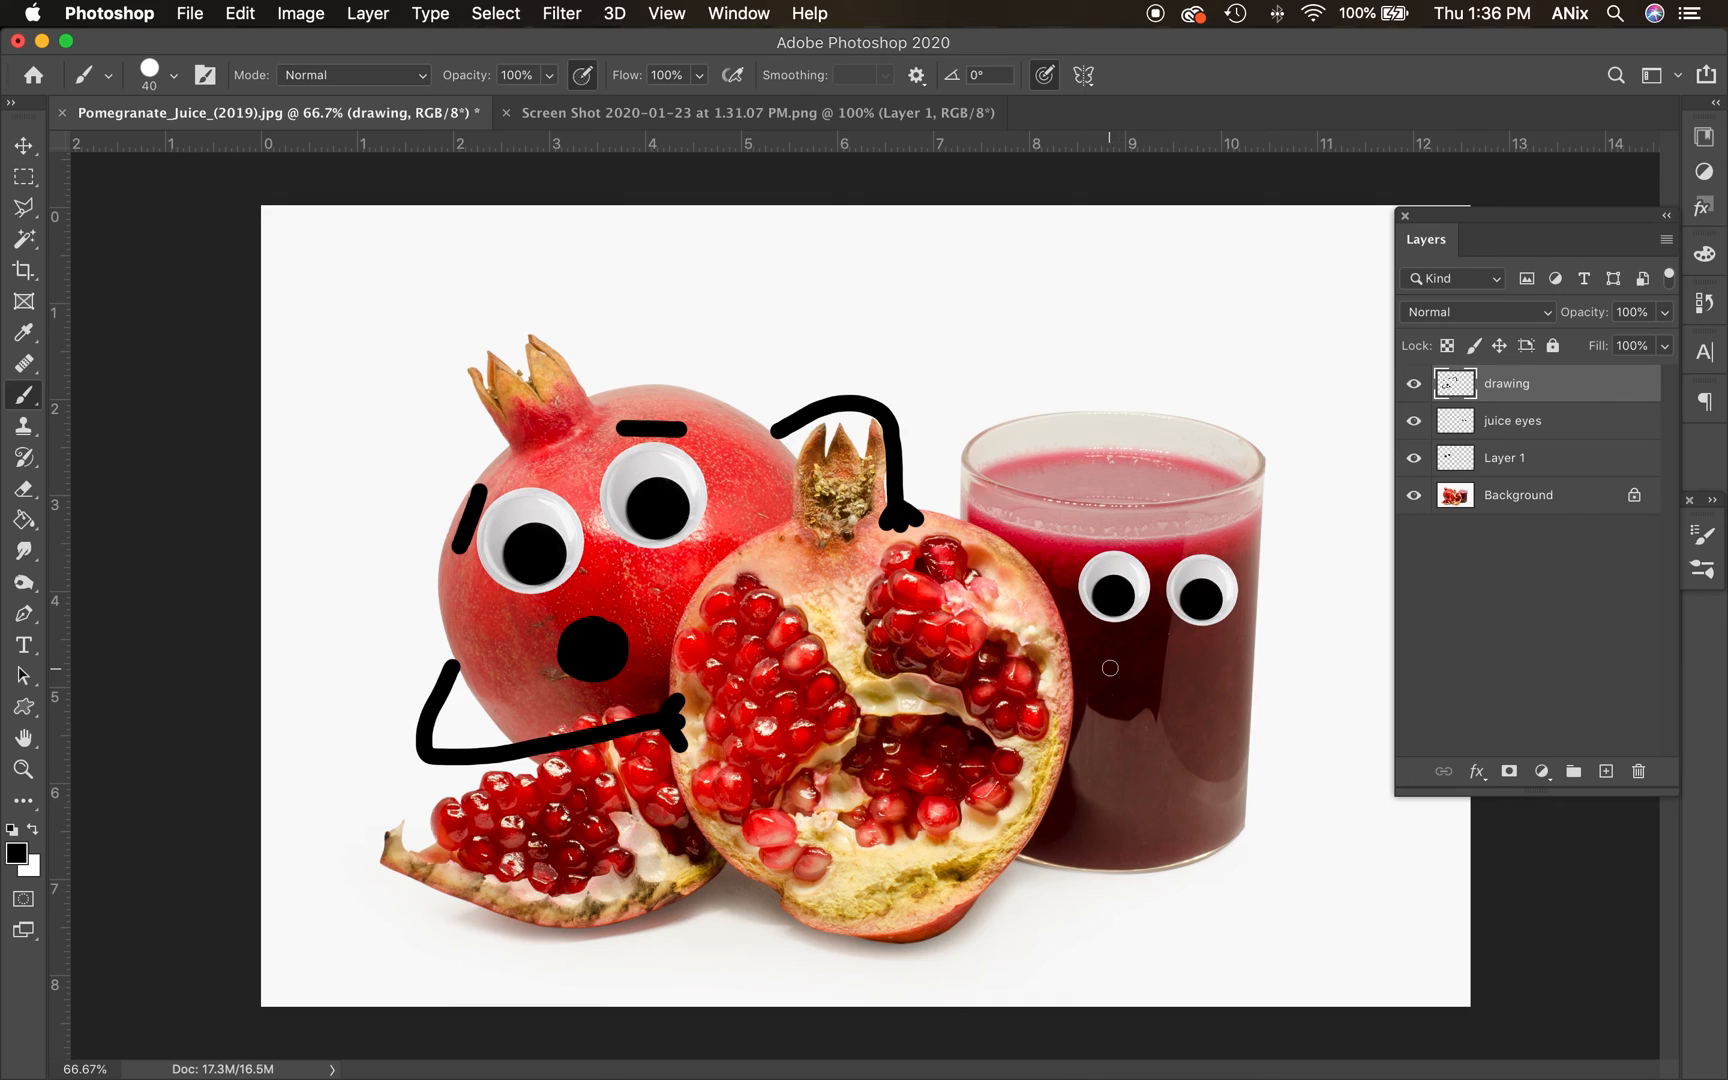
Paint a frowning black mouth on the juice glass
{"action": "left_click_drag", "start_coordinate": [1110, 669], "coordinate": [1205, 699]}
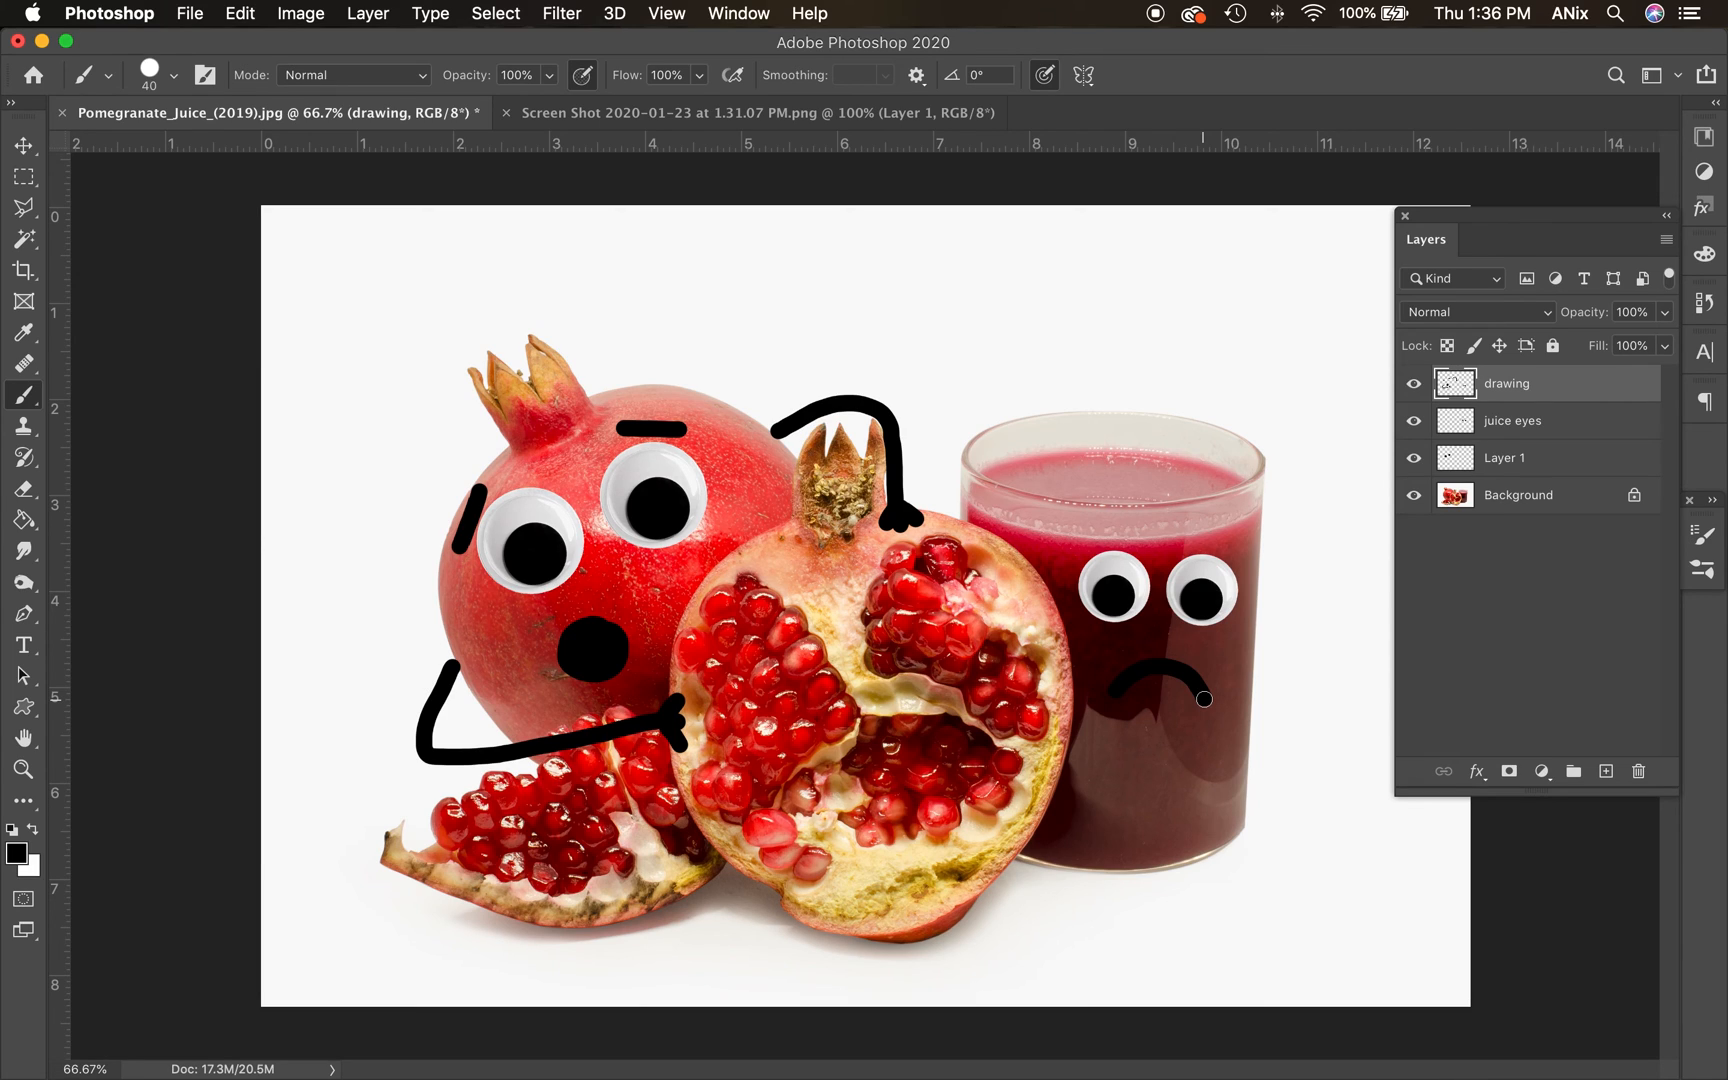
{"action": "mouse_move", "coordinate": [1566, 483]}
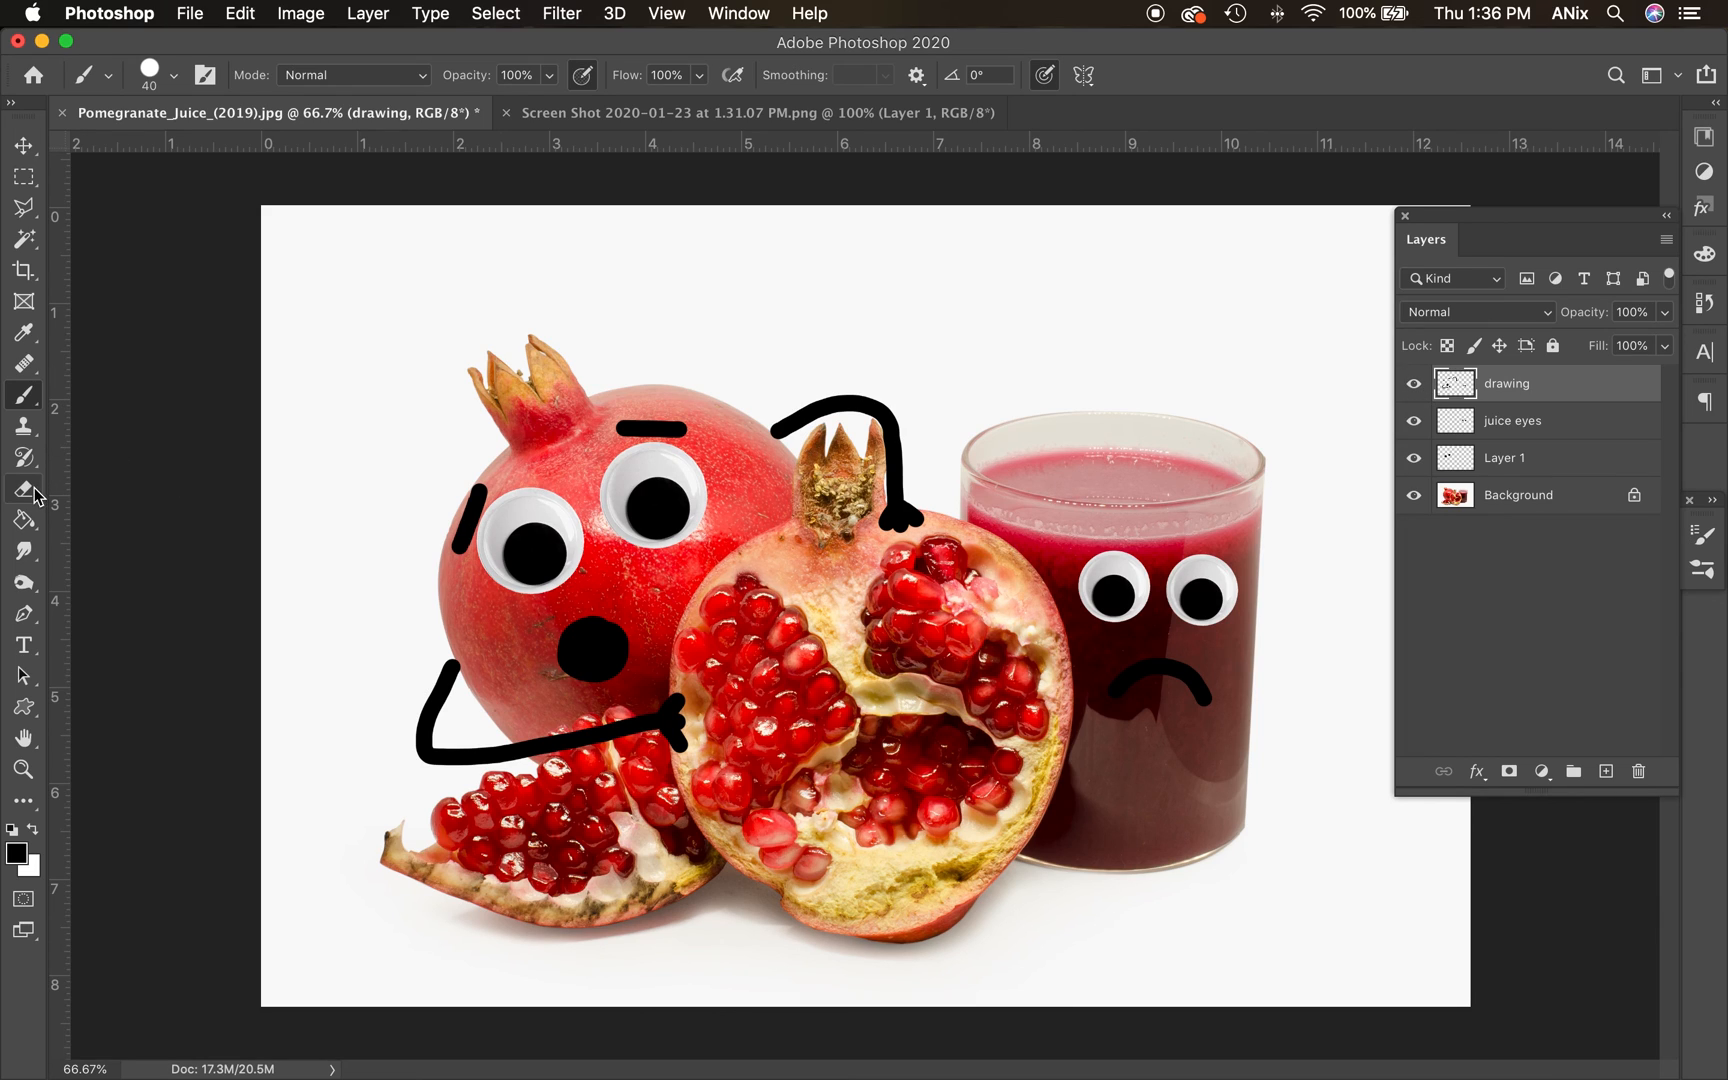
Erase the glass's frown into a flat mouth and begin a stroke on the cut pomegranate half
{"action": "left_click", "coordinate": [22, 488]}
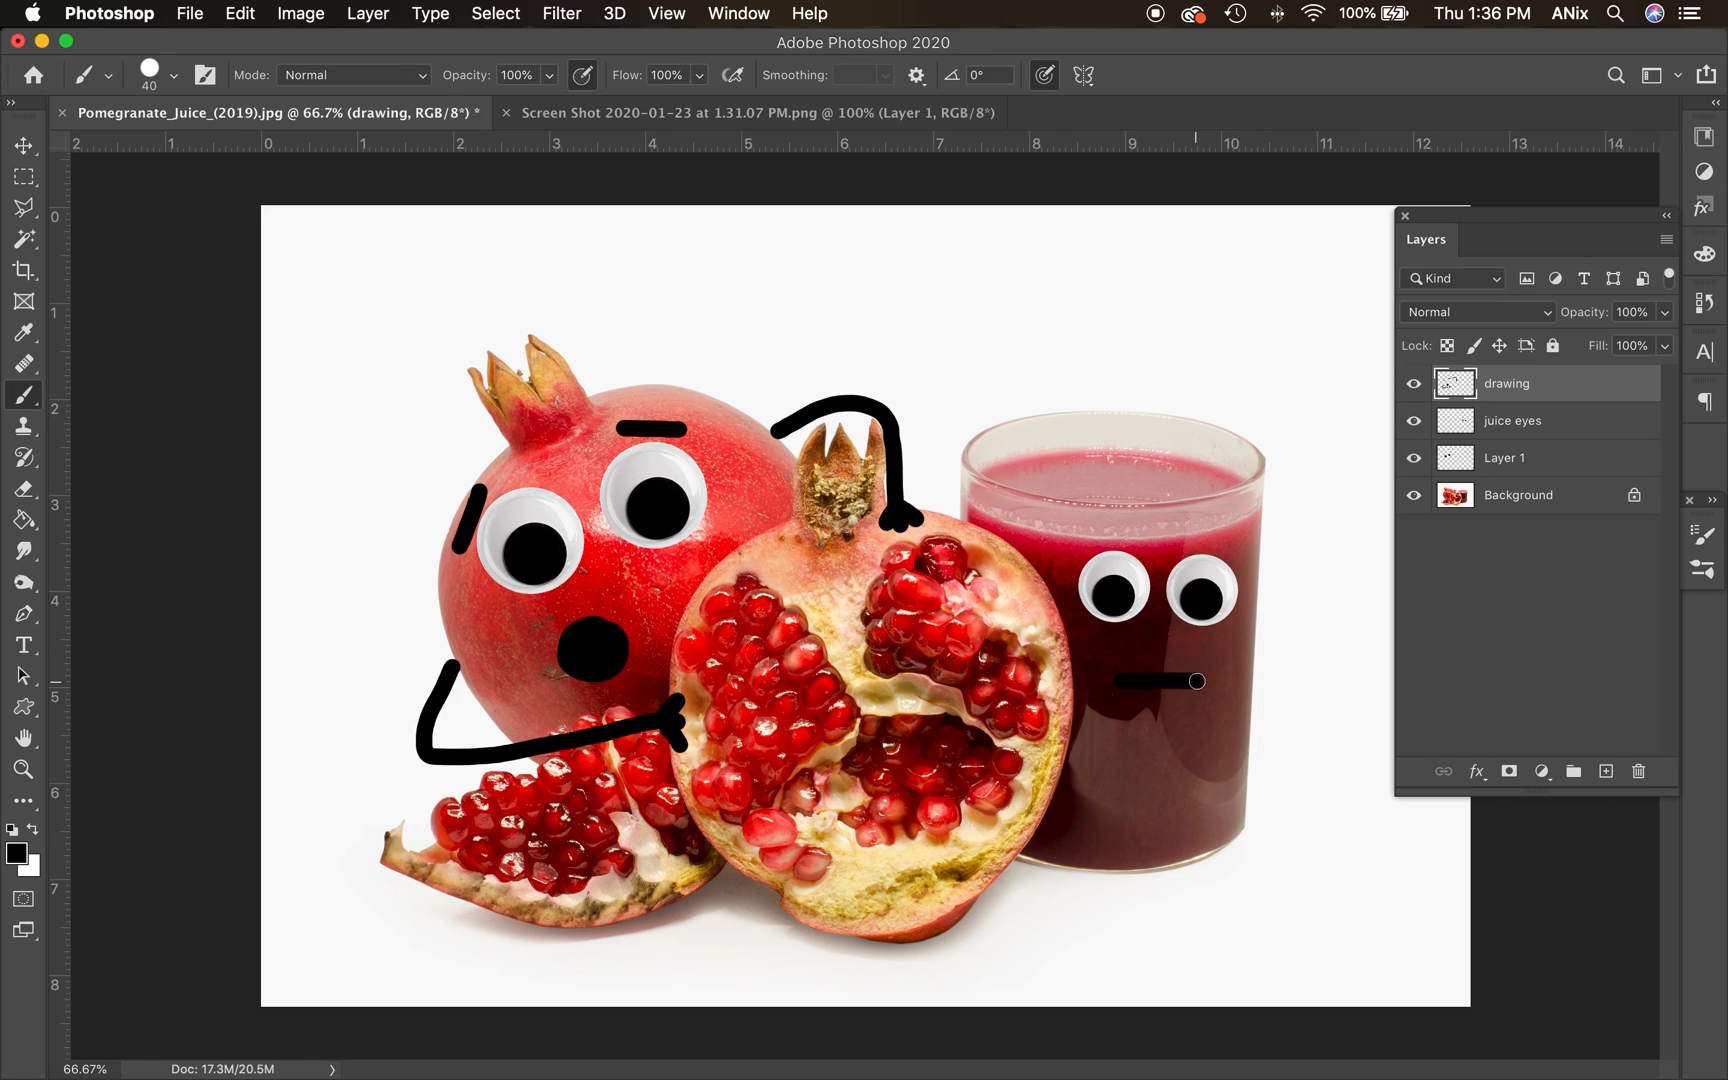
{"action": "mouse_move", "coordinate": [1509, 770]}
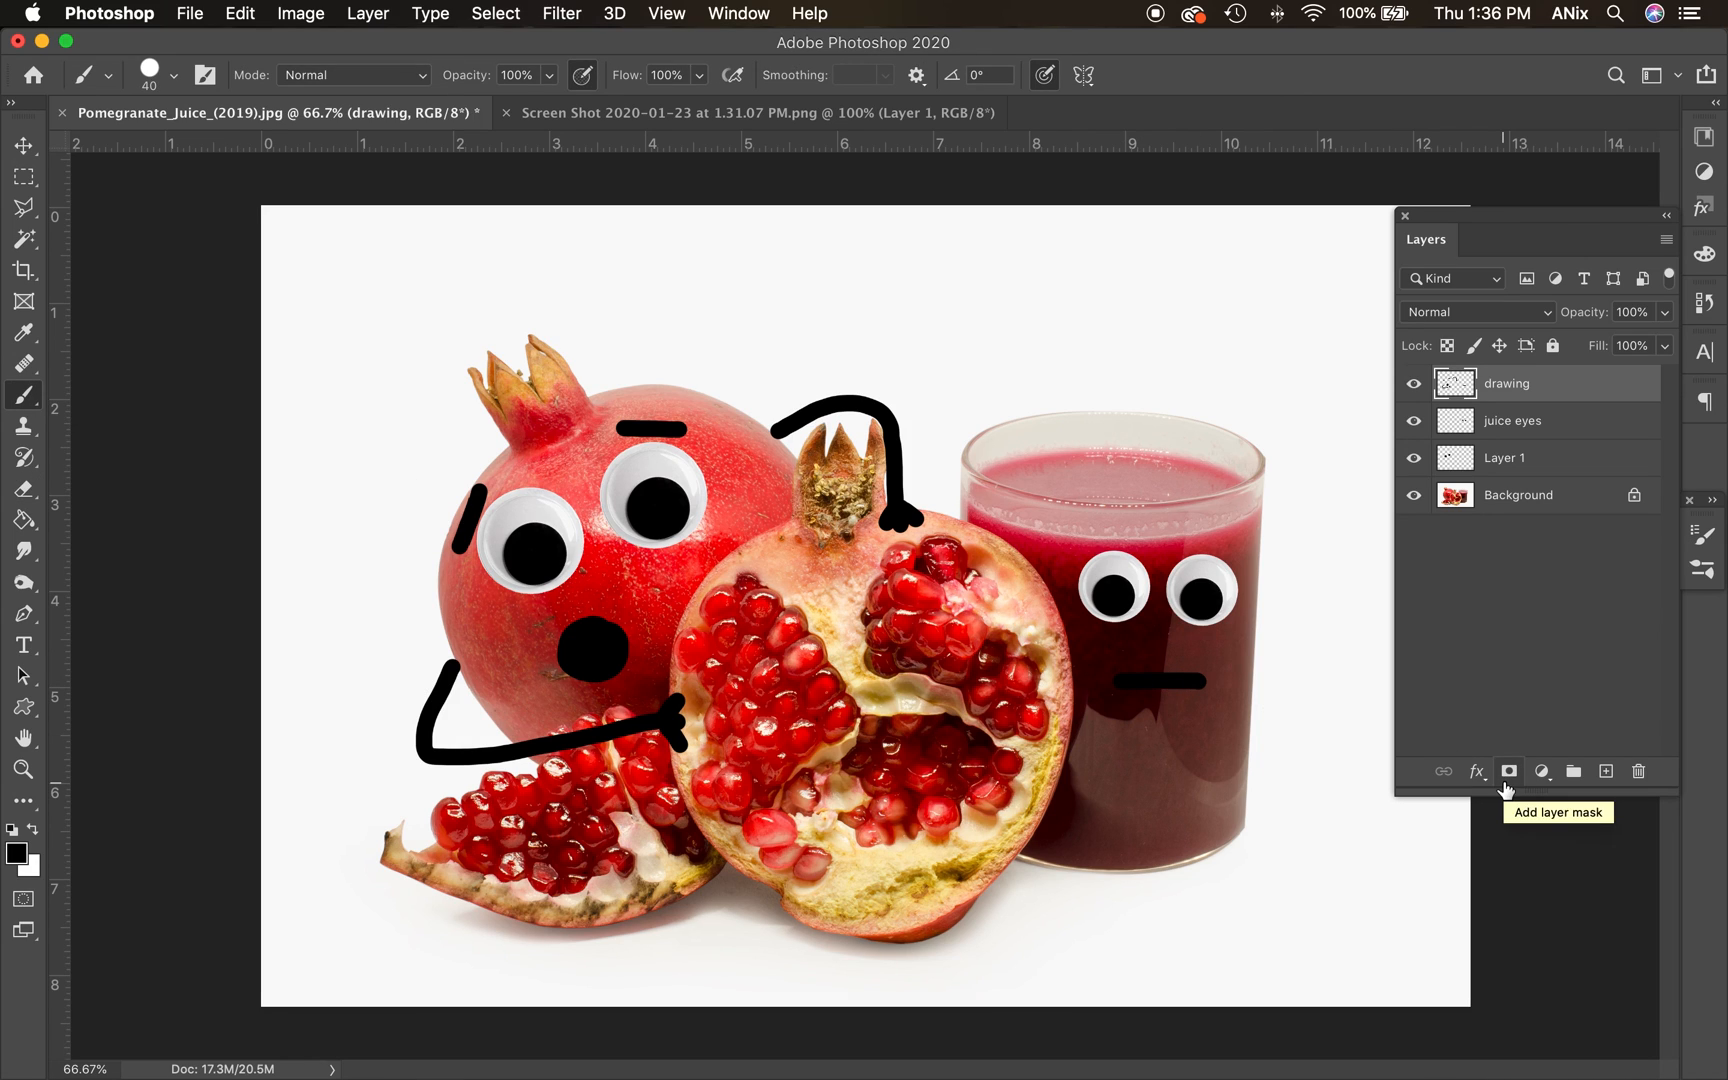
{"action": "mouse_move", "coordinate": [1417, 731]}
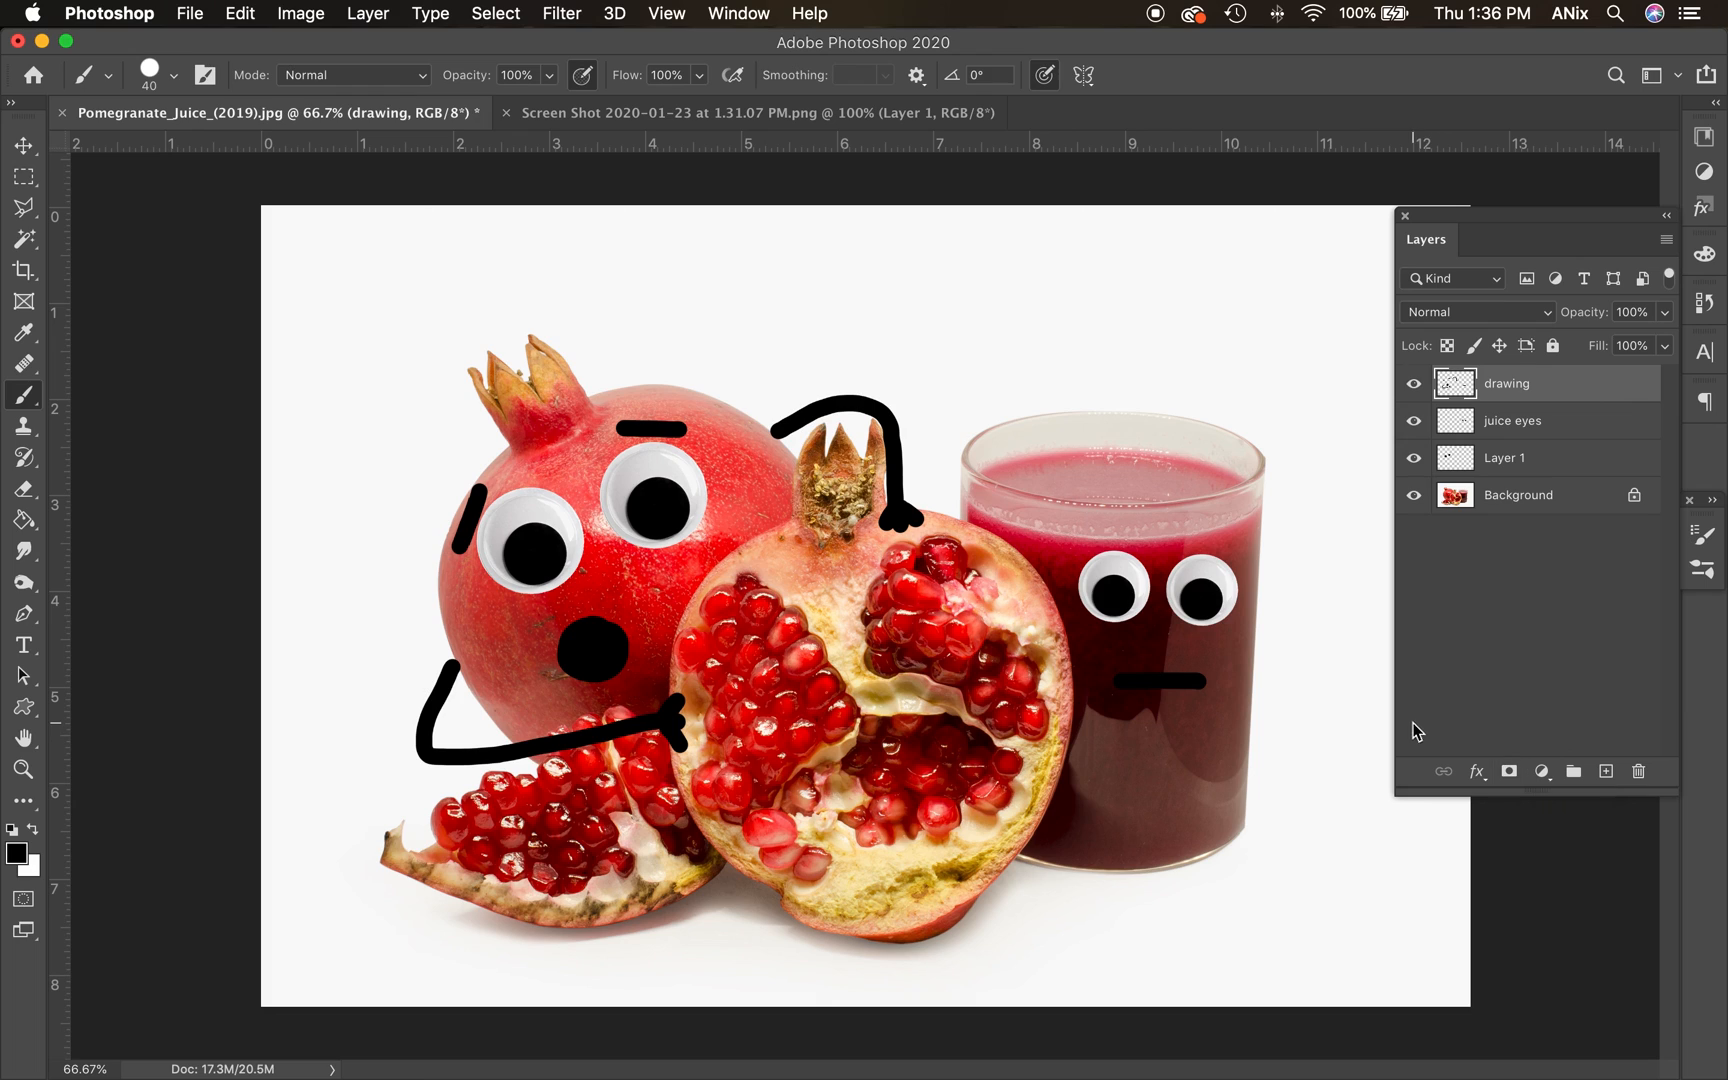
{"action": "left_click", "coordinate": [788, 642]}
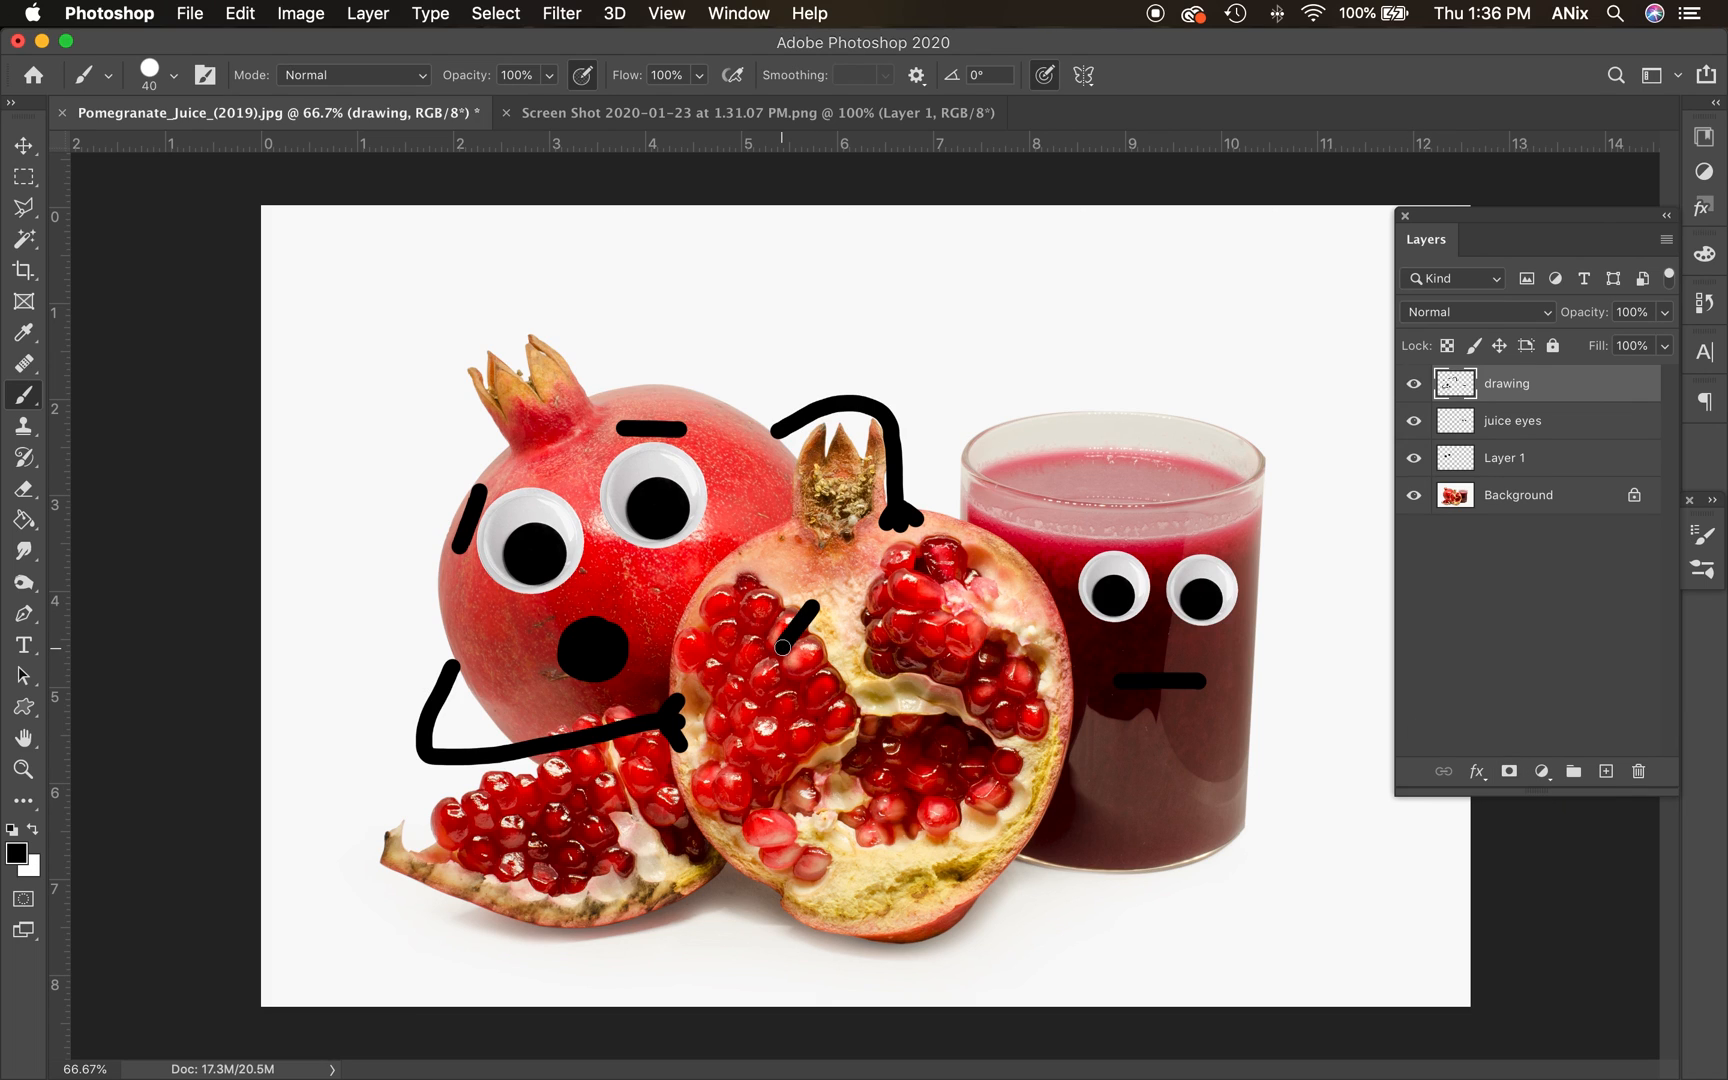